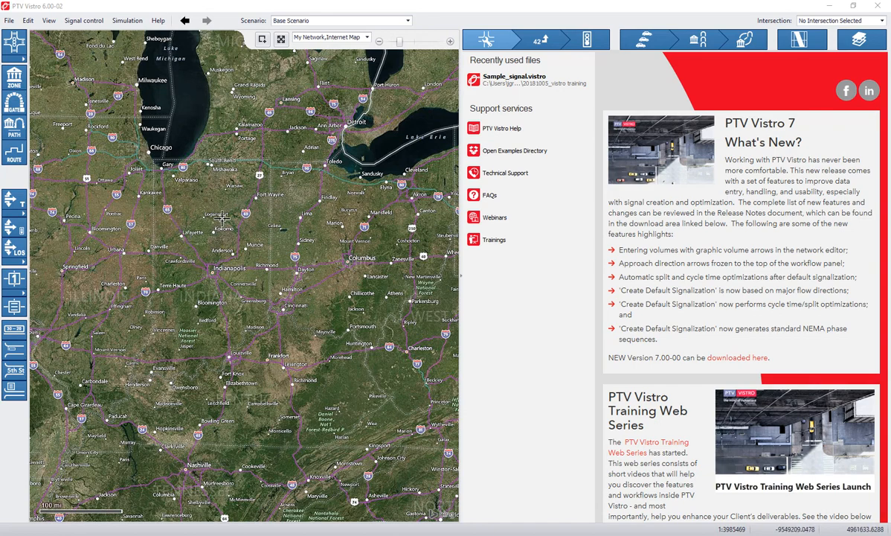
{"action": "mouse_move", "coordinate": [181, 203]}
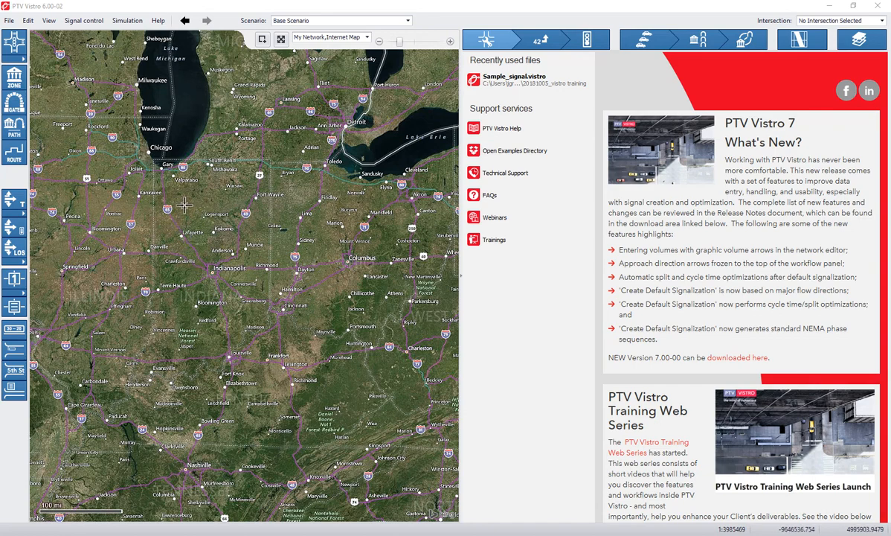
Zoom the map from the Midwest to E Lincolnway and University Dr in Valparaiso.
{"action": "scroll", "scroll_direction": "up", "scroll_amount": 3}
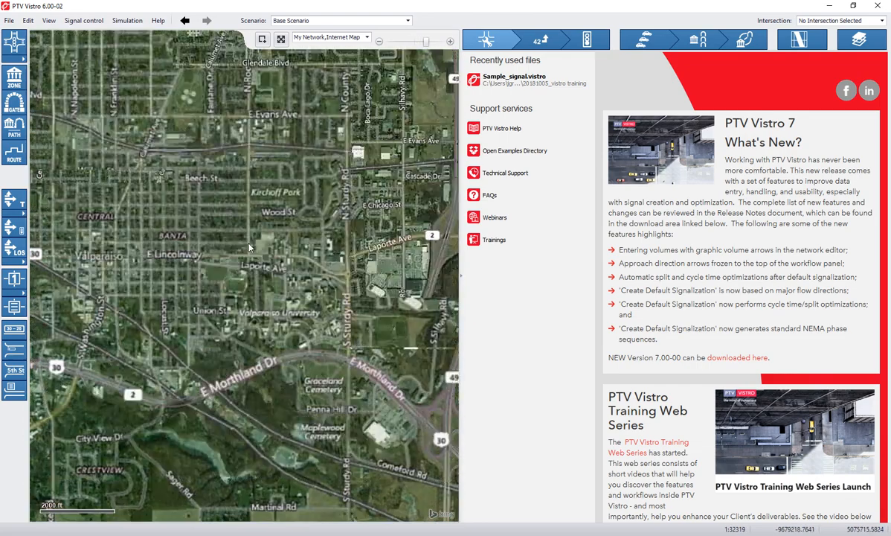
{"action": "scroll", "scroll_direction": "down", "scroll_amount": 3}
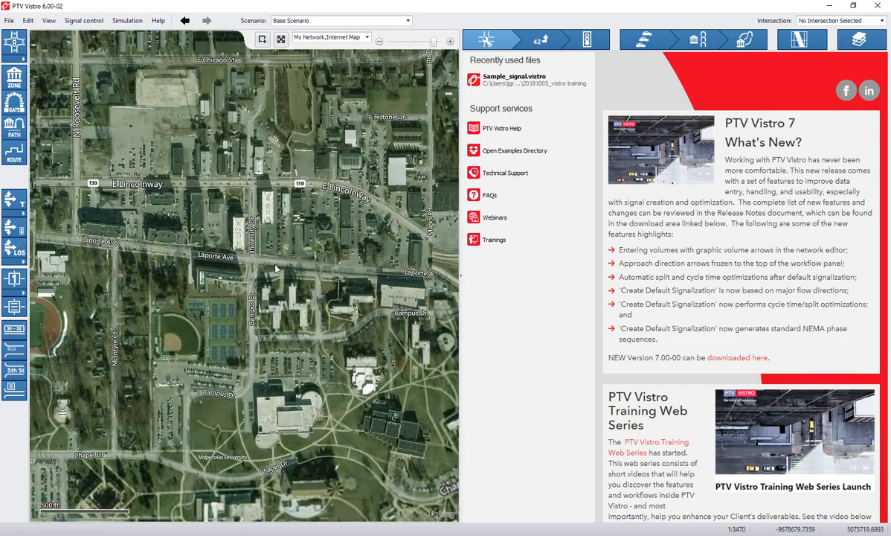
{"action": "scroll", "scroll_direction": "up", "scroll_amount": 3}
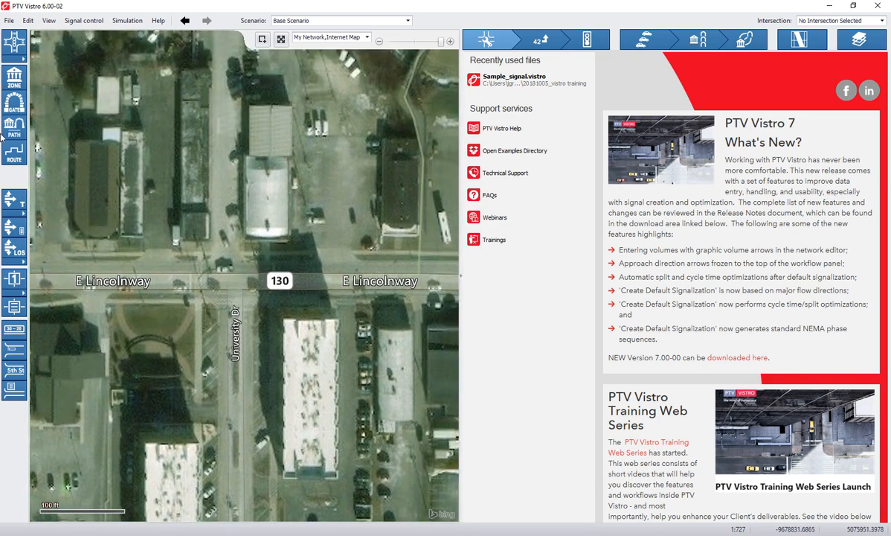
{"action": "mouse_move", "coordinate": [13, 43]}
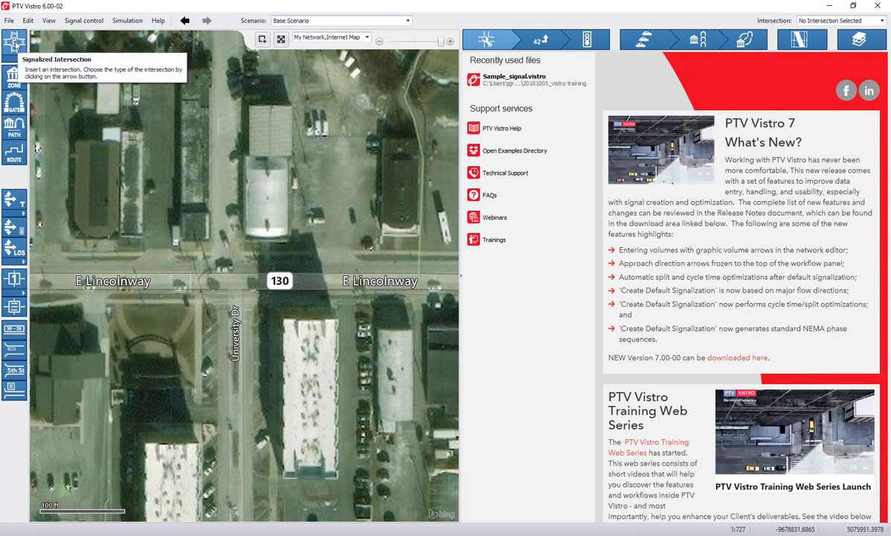
Place a four-leg intersection at E Lincolnway and University Dr and select its western leg.
{"action": "left_click", "coordinate": [24, 42]}
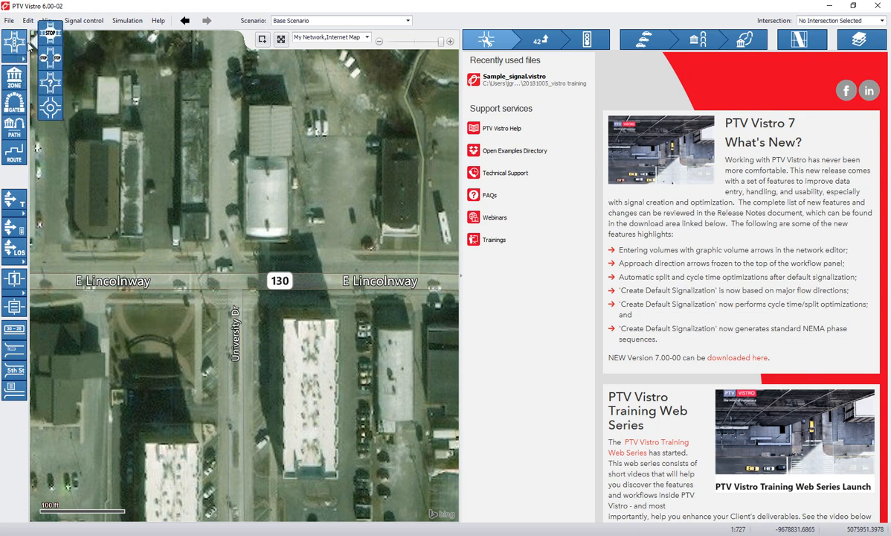
{"action": "mouse_move", "coordinate": [49, 33]}
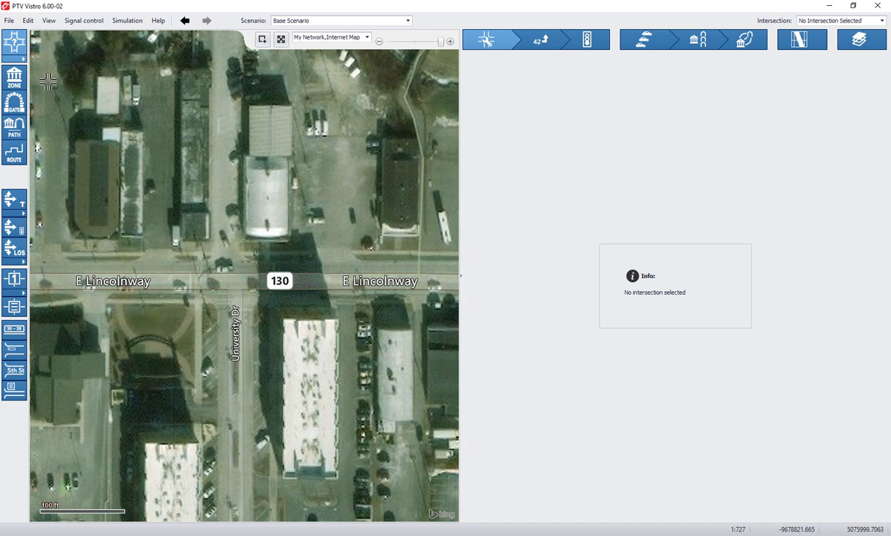
{"action": "mouse_move", "coordinate": [214, 286]}
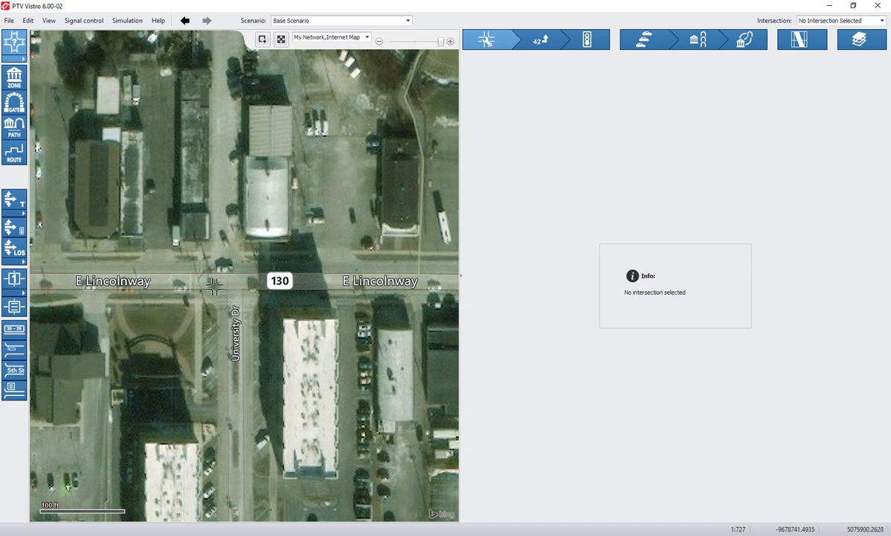
{"action": "mouse_move", "coordinate": [229, 282]}
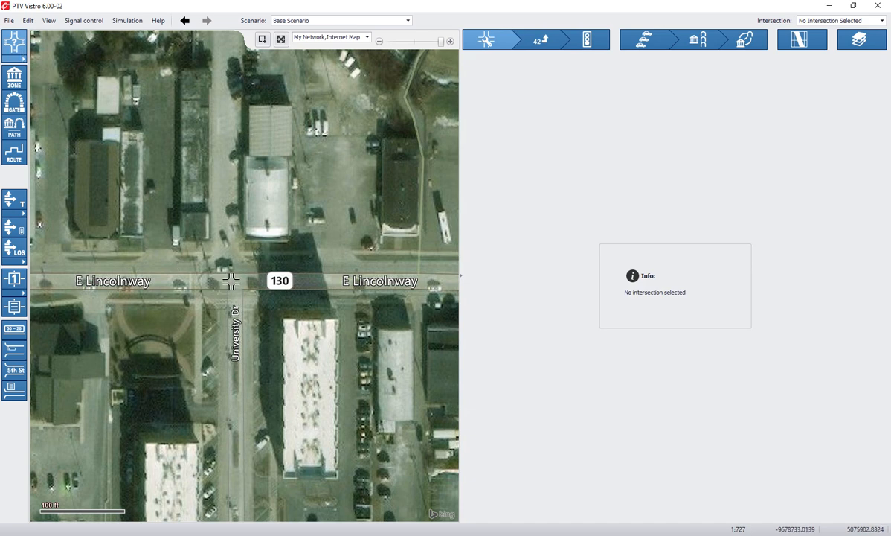
{"action": "left_click", "coordinate": [233, 283]}
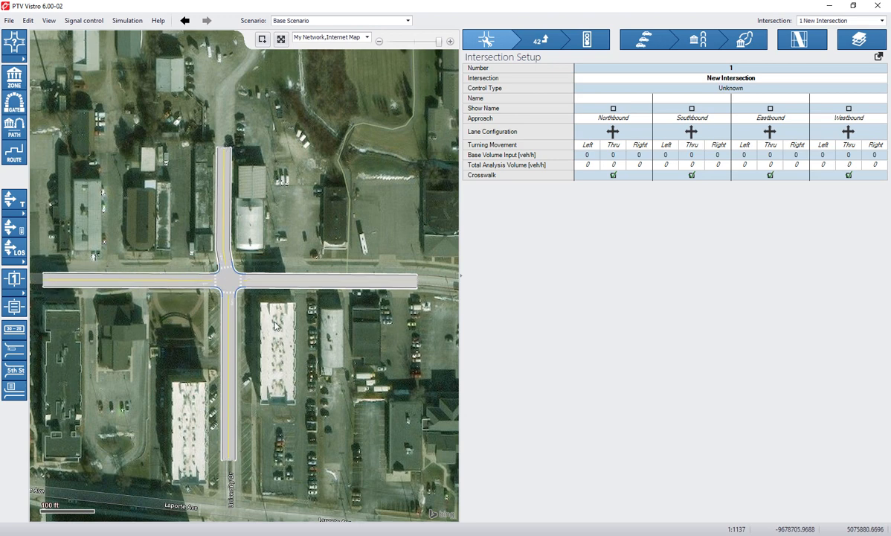
{"action": "left_click", "coordinate": [127, 281]}
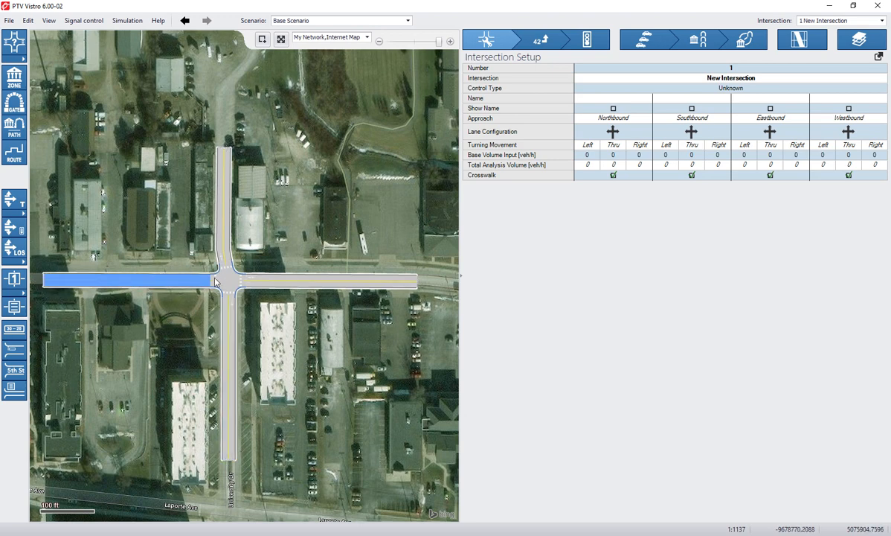
{"action": "left_click", "coordinate": [387, 351]}
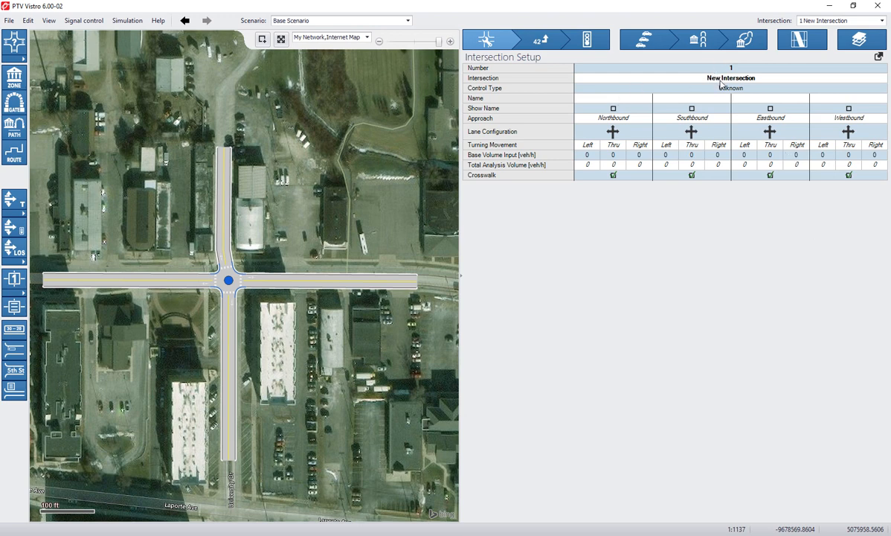
Enter 'Lincolnway at University' as the intersection name in Intersection Setup.
{"action": "double_click", "coordinate": [730, 78]}
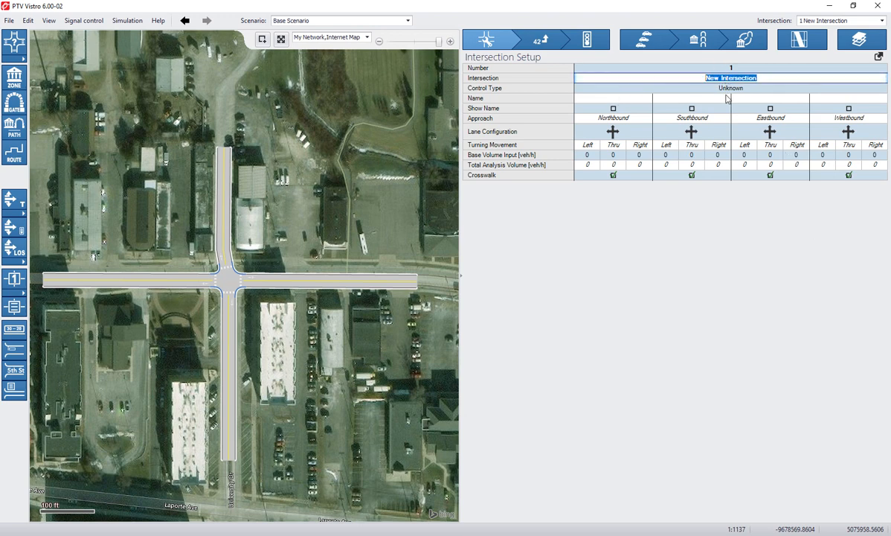
{"action": "type", "text": "Li"}
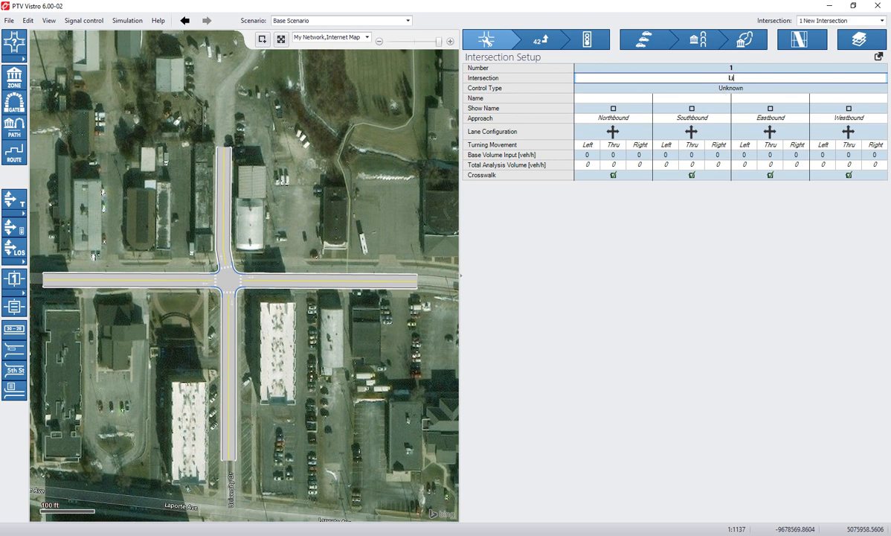
{"action": "type", "text": "Lincolnway"}
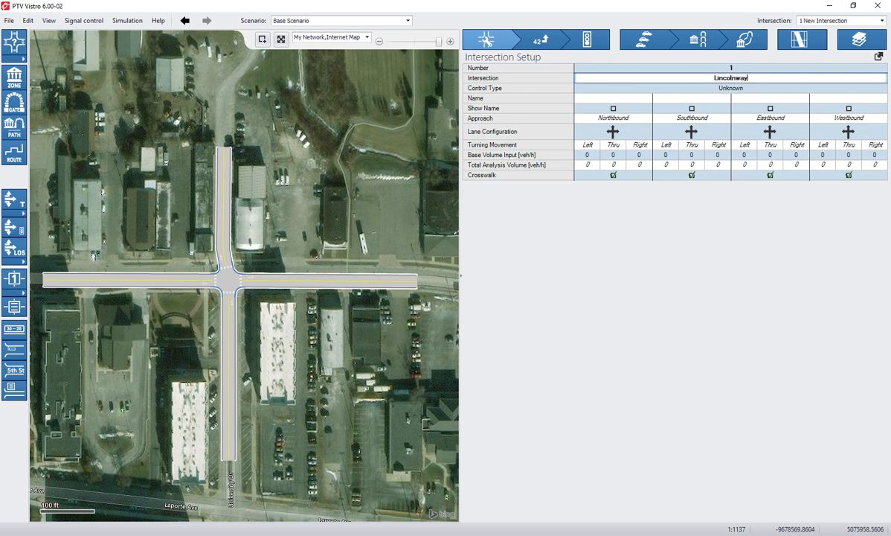
{"action": "type", "text": "at University"}
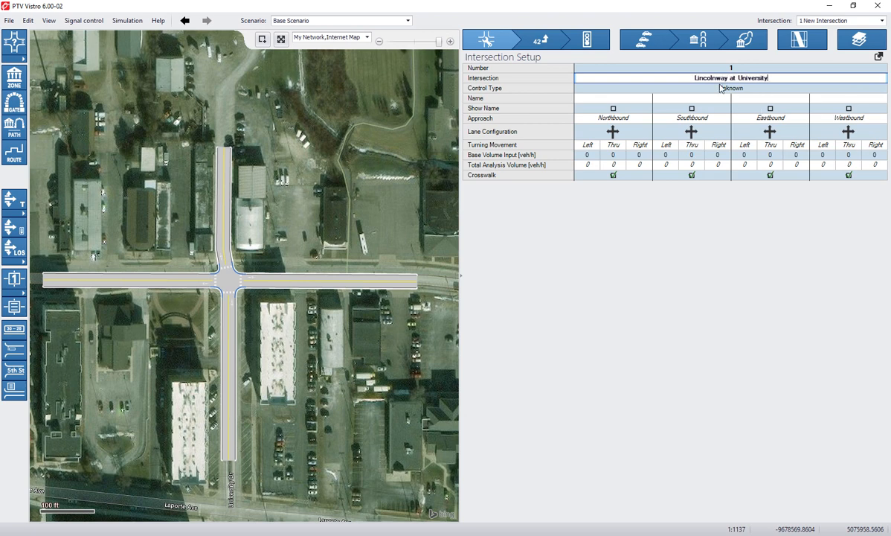
{"action": "left_click", "coordinate": [882, 88]}
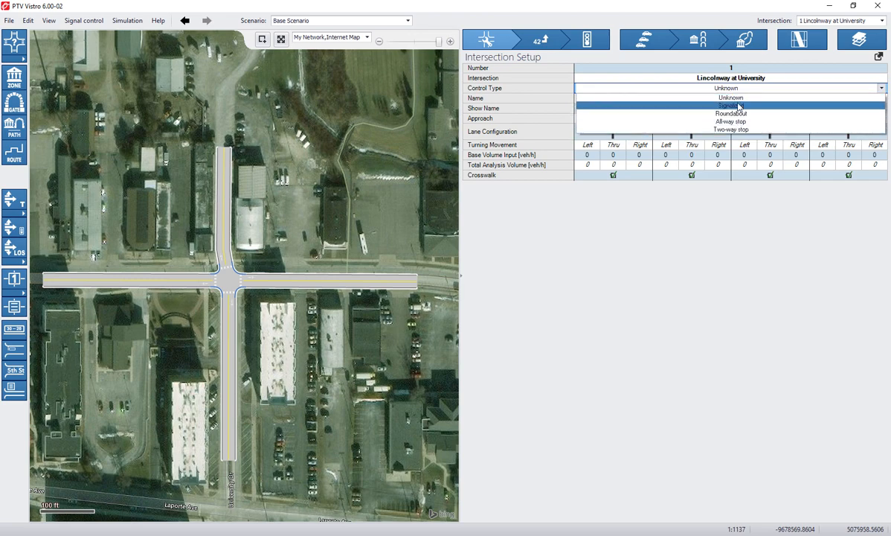
Set the control type to Signalized and select the Eastbound approach.
{"action": "left_click", "coordinate": [730, 105]}
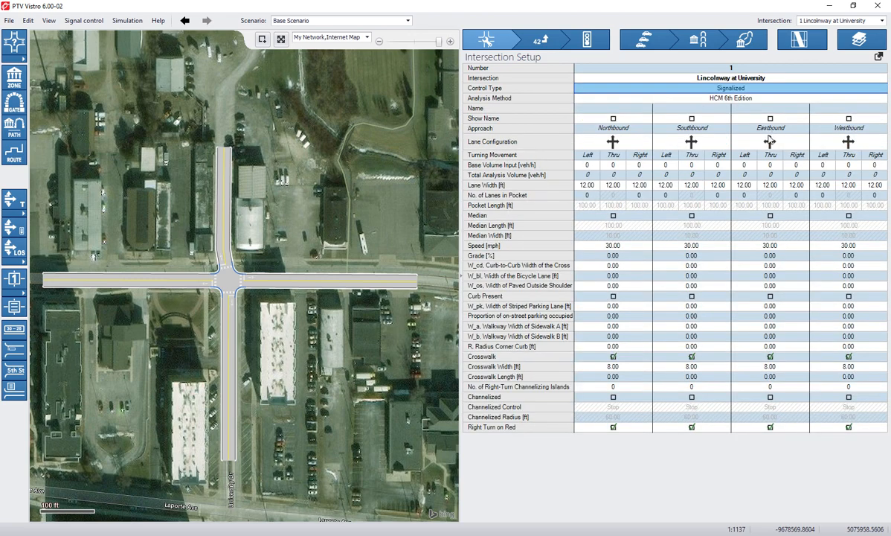
{"action": "mouse_move", "coordinate": [629, 365]}
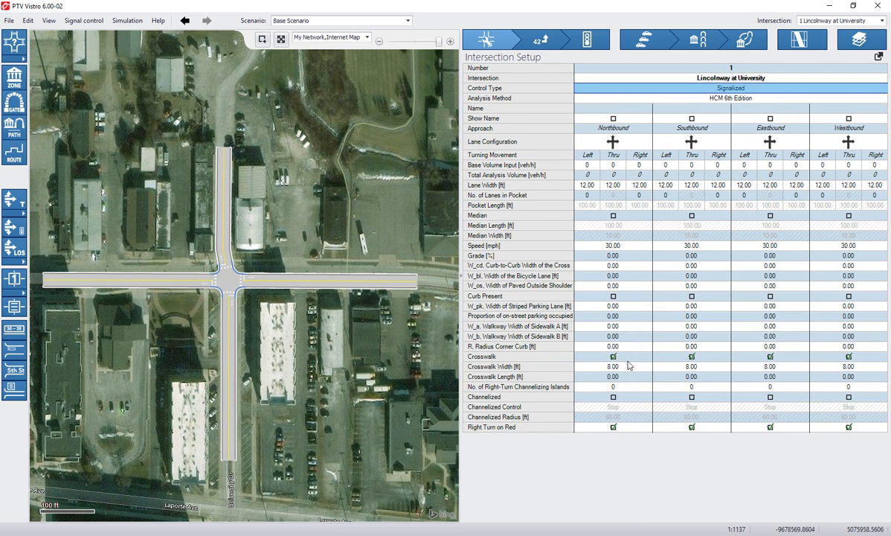
{"action": "mouse_move", "coordinate": [672, 257]}
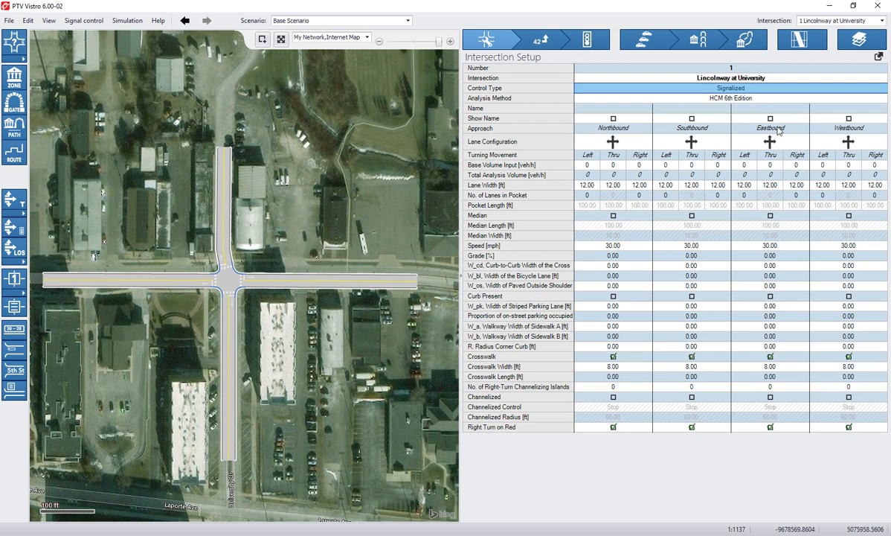
{"action": "left_click", "coordinate": [769, 128]}
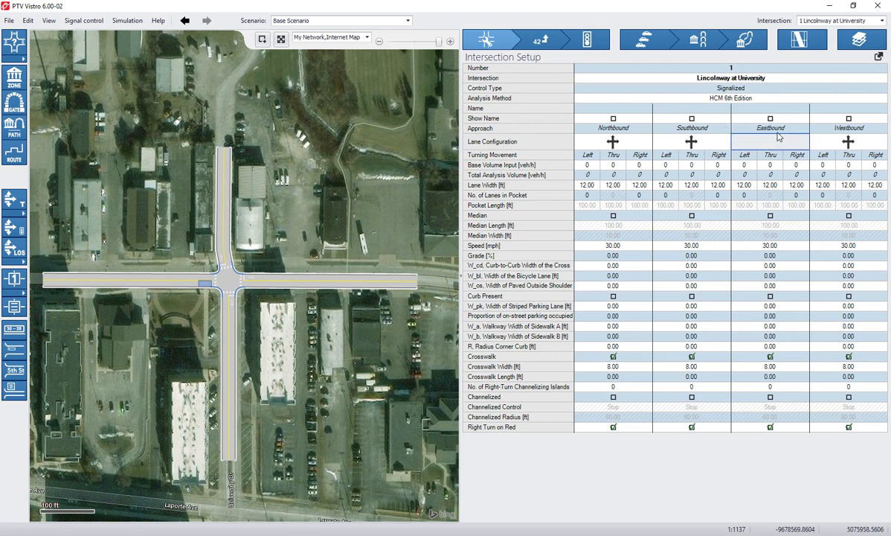
{"action": "left_click", "coordinate": [770, 127]}
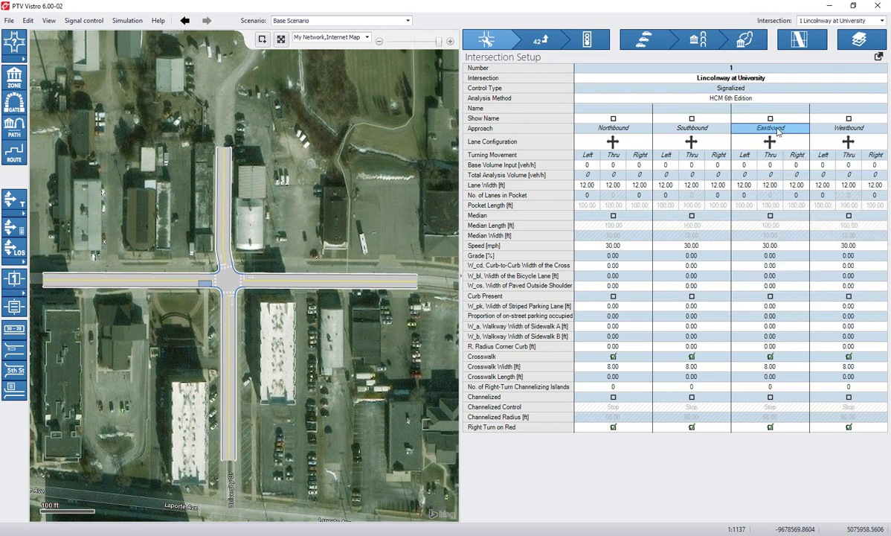
{"action": "mouse_move", "coordinate": [543, 142]}
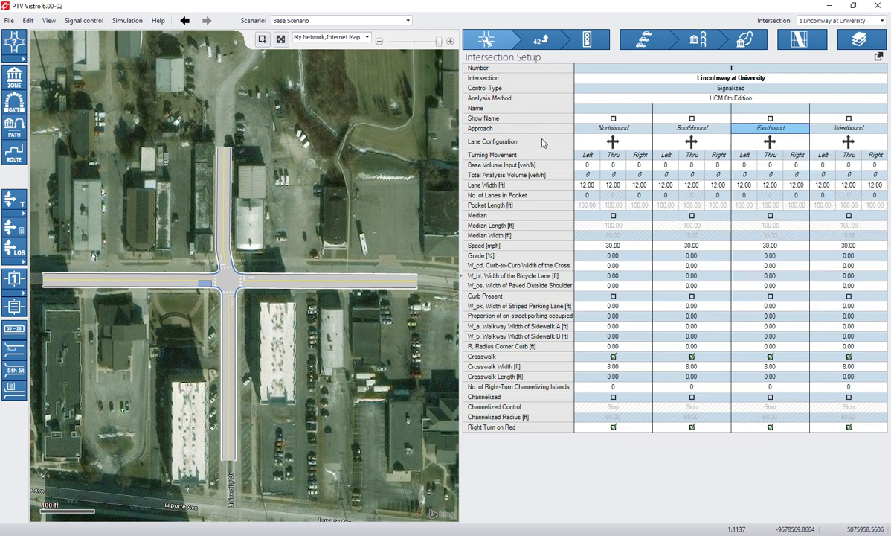
{"action": "mouse_move", "coordinate": [573, 139]}
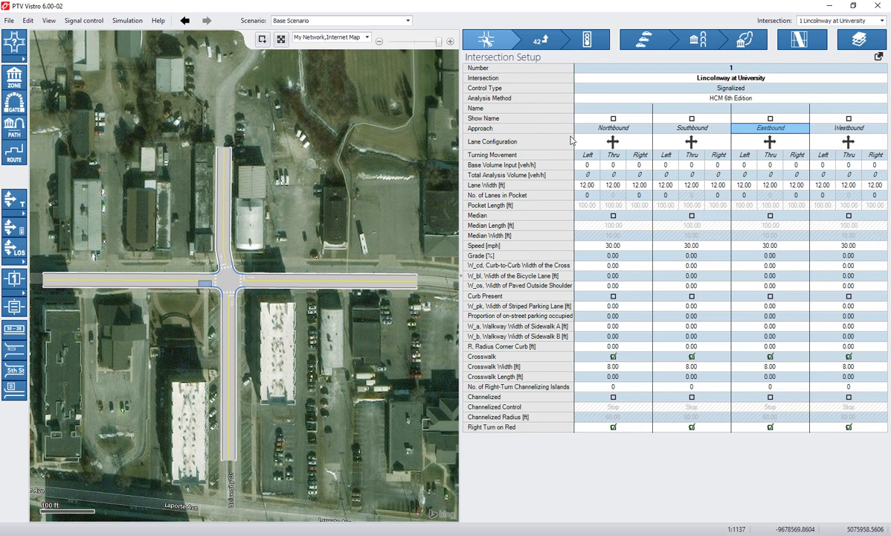
{"action": "mouse_move", "coordinate": [623, 145]}
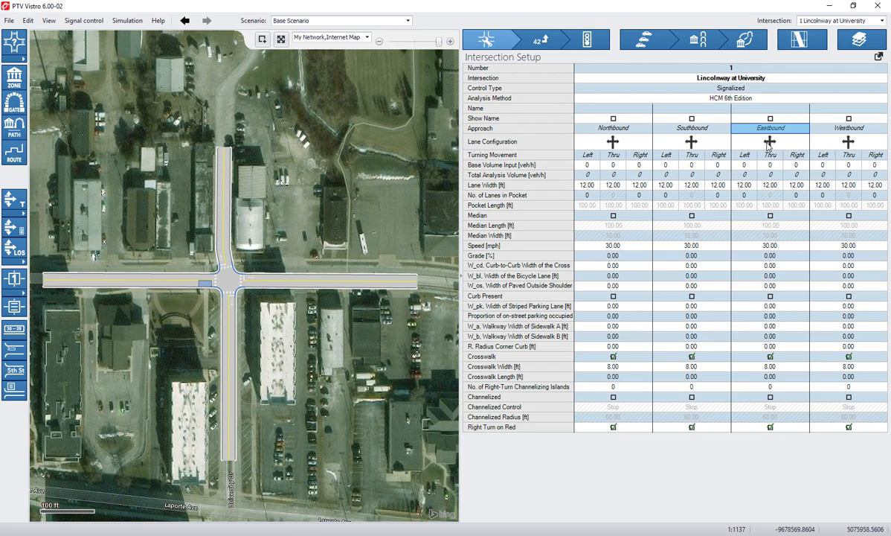
Apply the multi-lane layout to the Westbound and Eastbound approaches.
{"action": "left_click", "coordinate": [613, 142]}
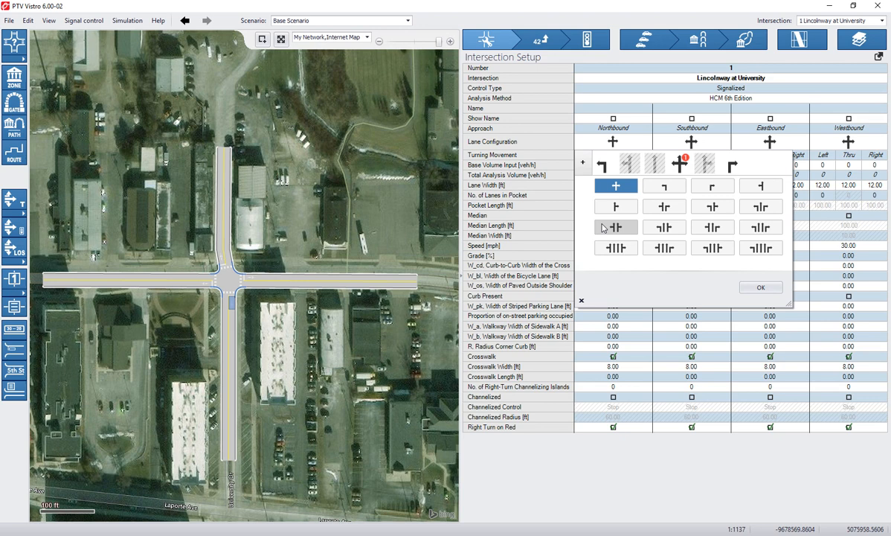
{"action": "mouse_move", "coordinate": [616, 185]}
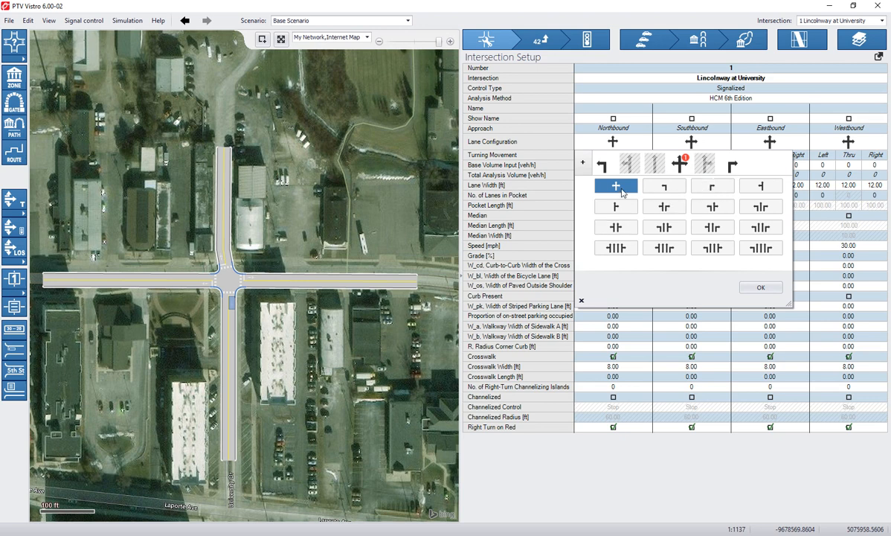
{"action": "mouse_move", "coordinate": [634, 150]}
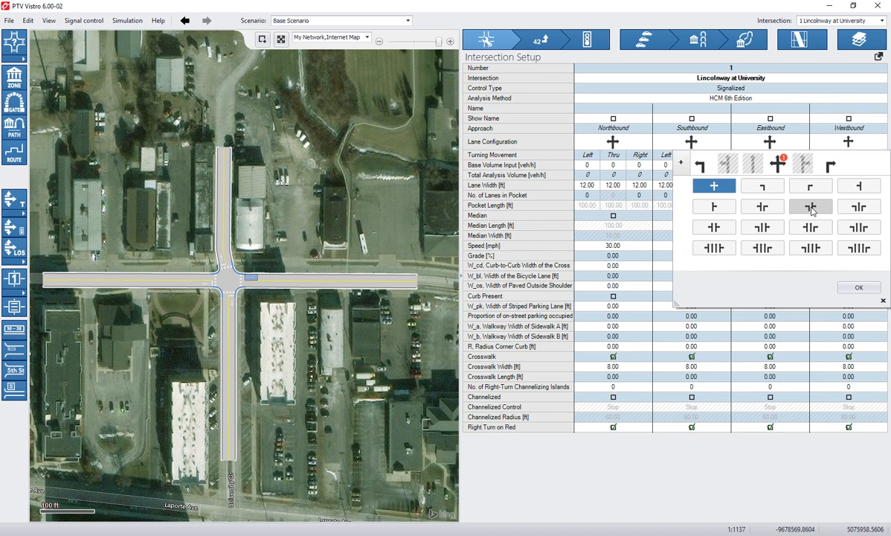
{"action": "left_click", "coordinate": [810, 206]}
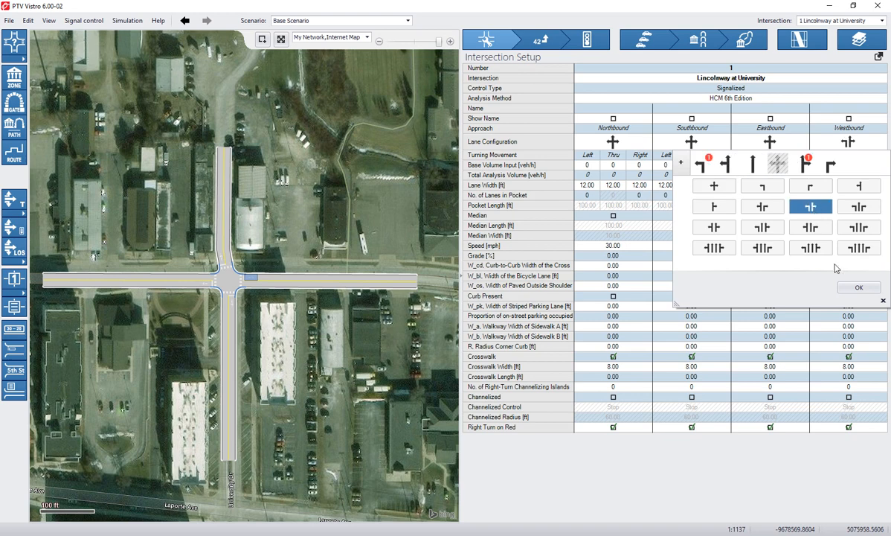
{"action": "left_click", "coordinate": [858, 288]}
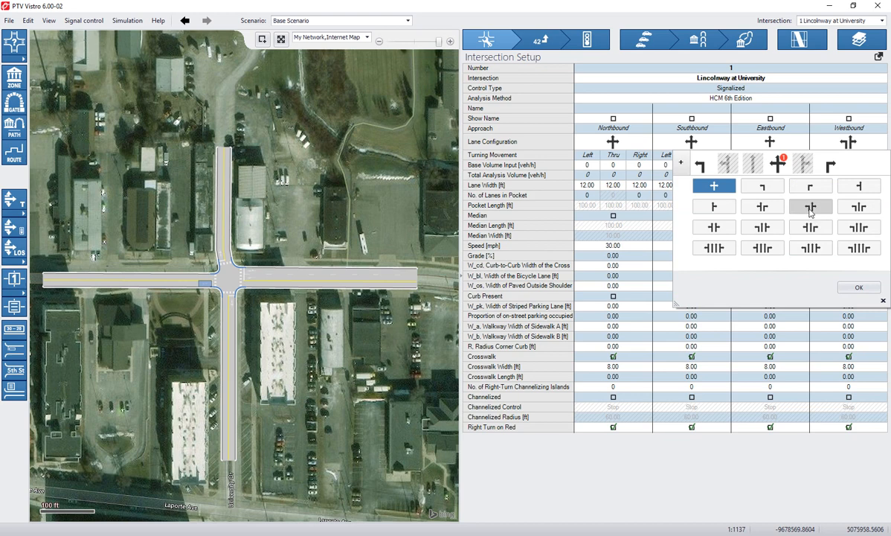
{"action": "left_click", "coordinate": [858, 287]}
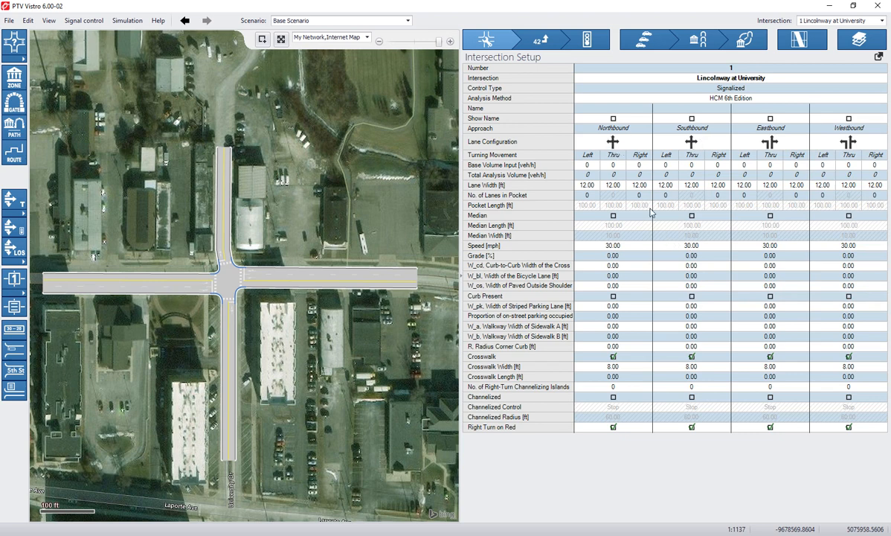
{"action": "mouse_move", "coordinate": [824, 165]}
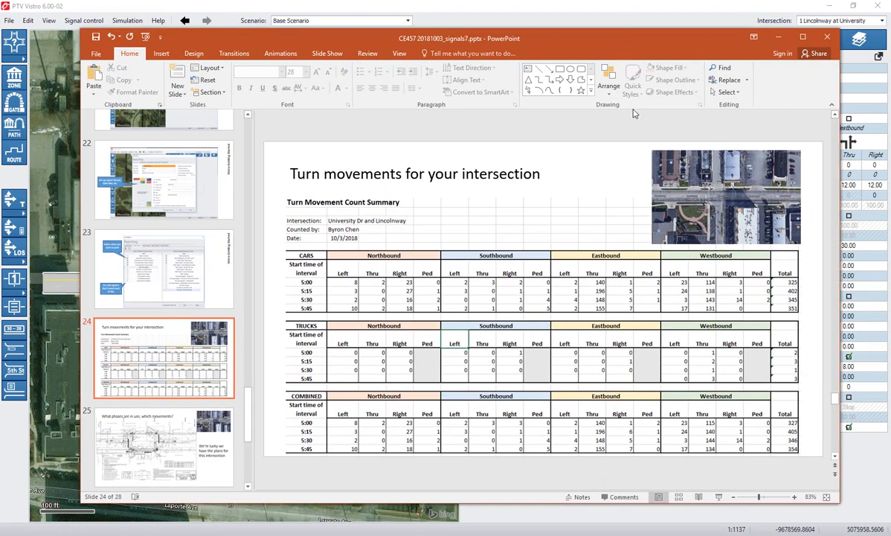
{"action": "mouse_move", "coordinate": [428, 394]}
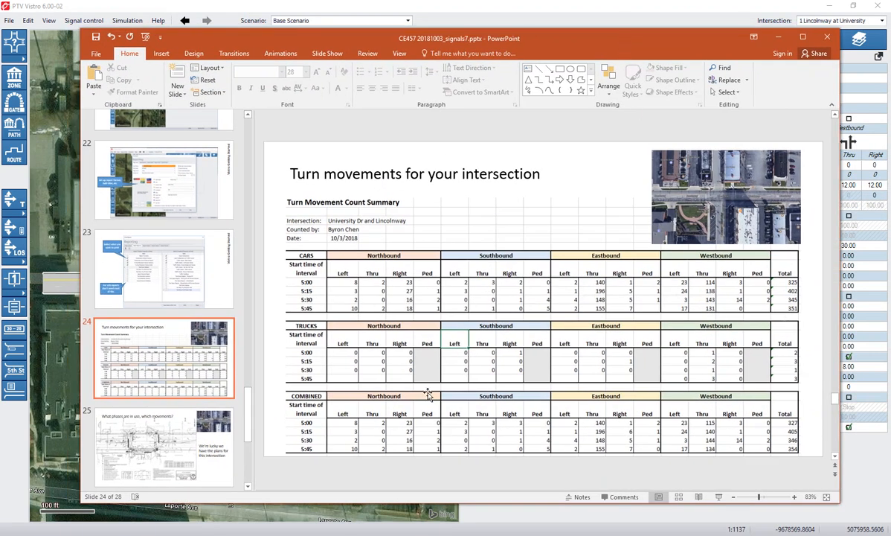
{"action": "mouse_move", "coordinate": [367, 293]}
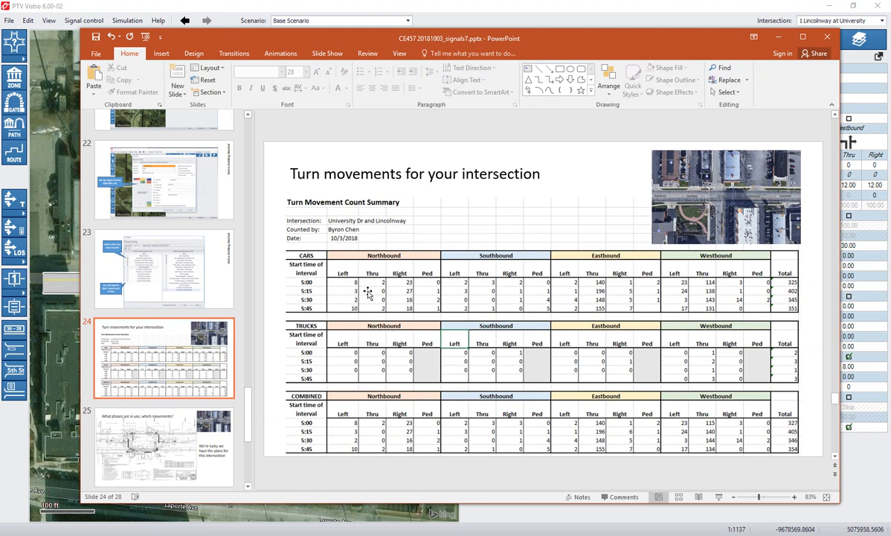
{"action": "mouse_move", "coordinate": [384, 383]}
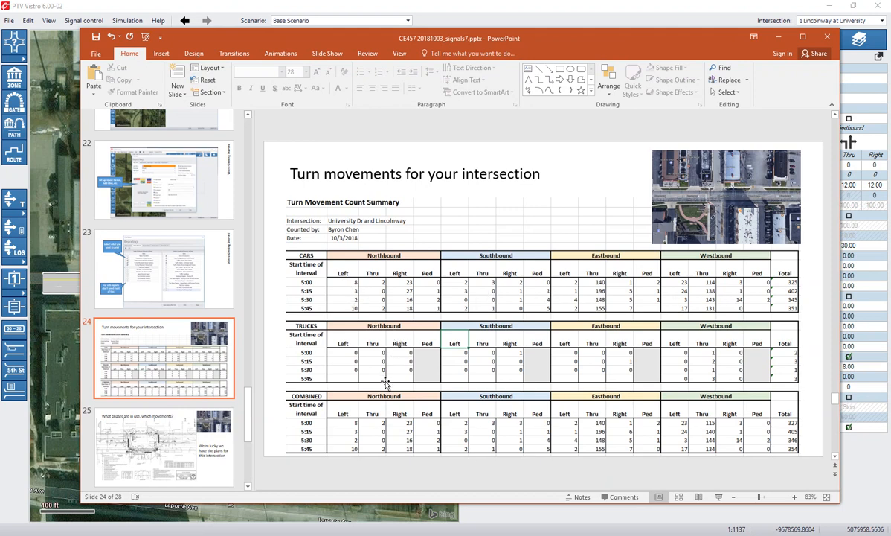
{"action": "mouse_move", "coordinate": [467, 354]}
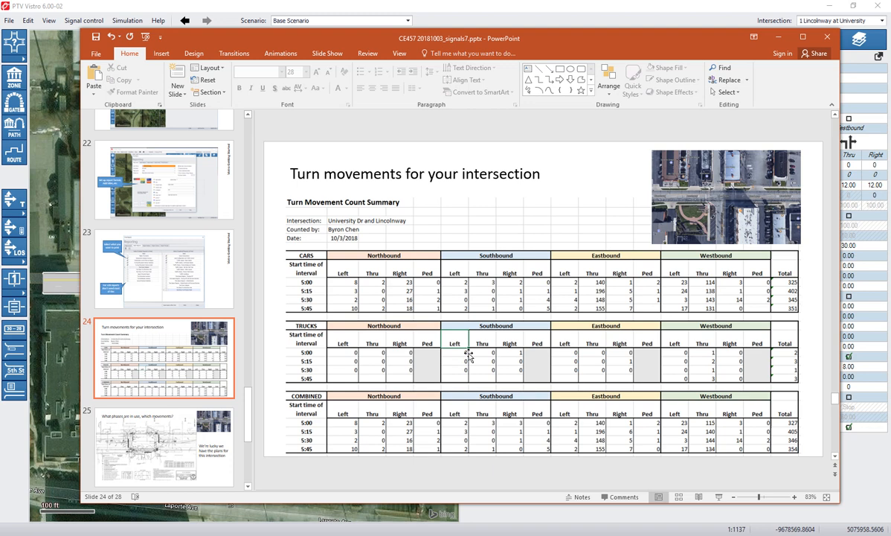
{"action": "mouse_move", "coordinate": [773, 355]}
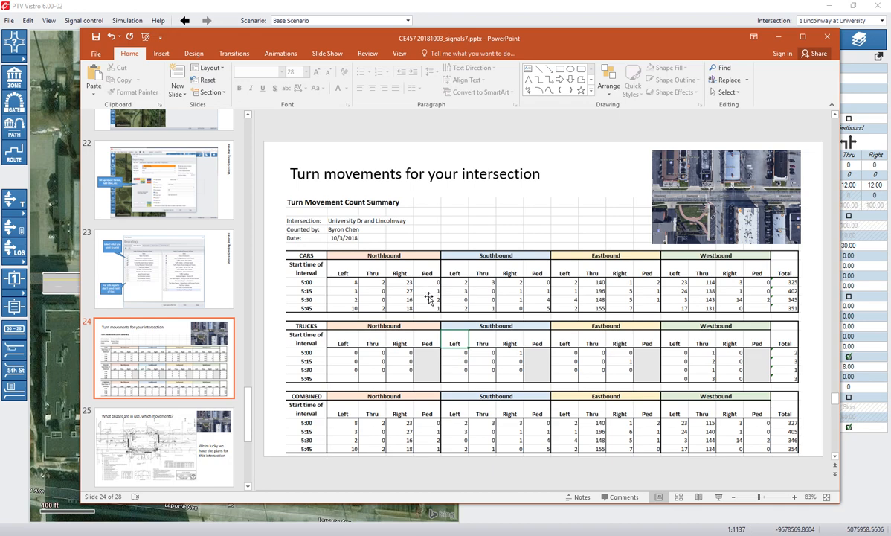
{"action": "mouse_move", "coordinate": [348, 282]}
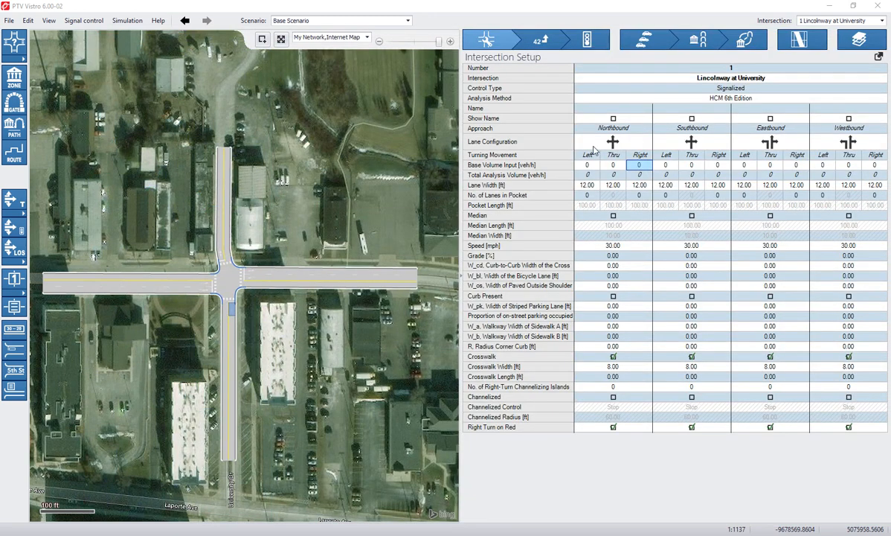
Enter base volumes NB 8/2/23, SB 2/3/2, EB 2/140/1, WB 23/114/3.
{"action": "left_click", "coordinate": [587, 164]}
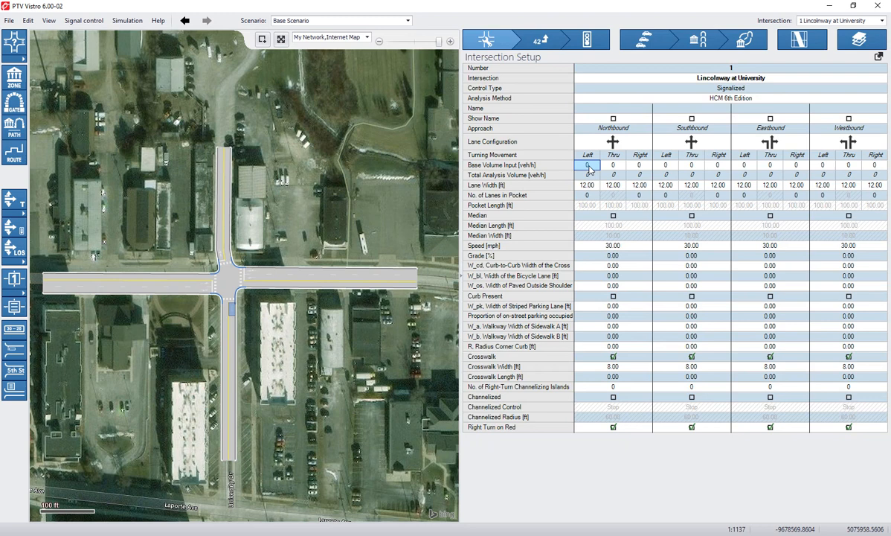
{"action": "left_click", "coordinate": [613, 164]}
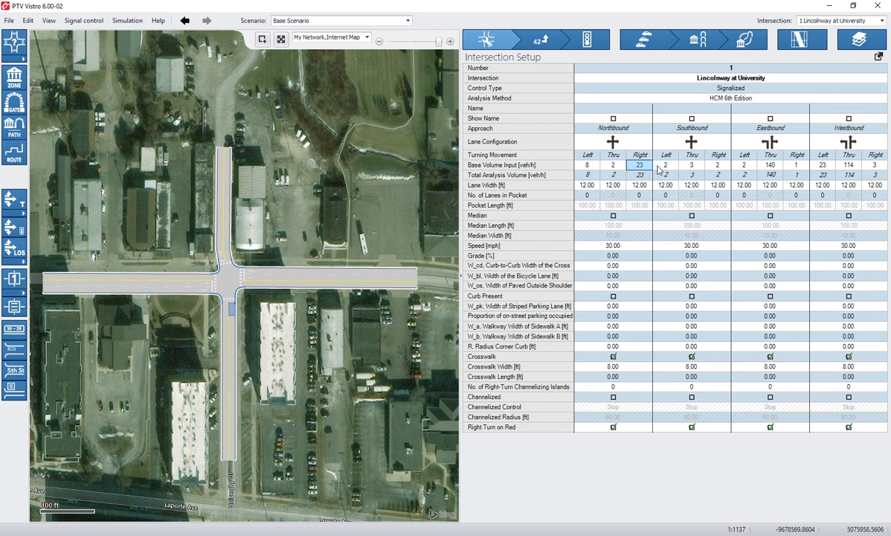
{"action": "left_click", "coordinate": [587, 165]}
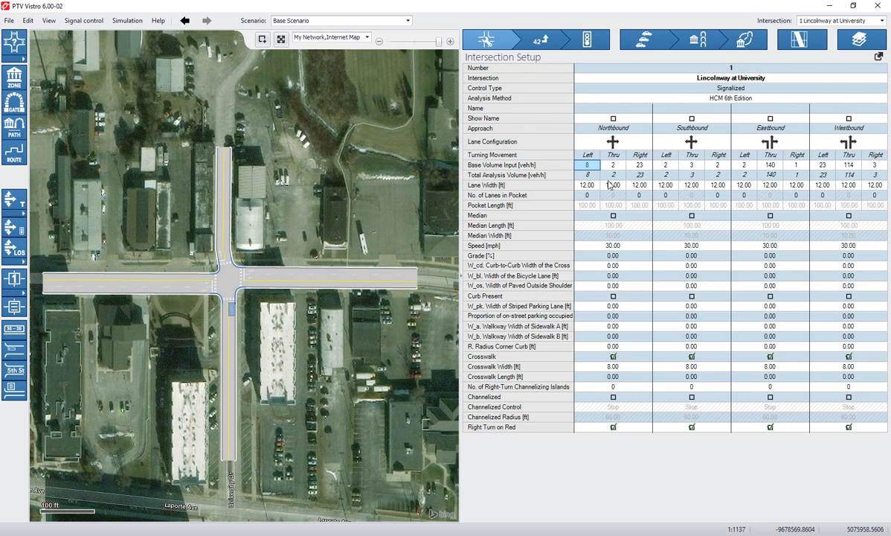
{"action": "mouse_move", "coordinate": [565, 166]}
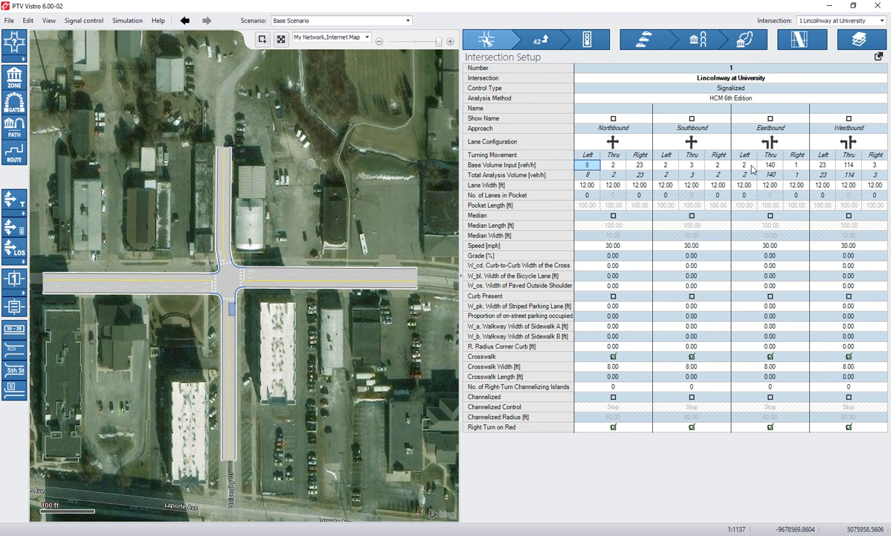
{"action": "mouse_move", "coordinate": [582, 213]}
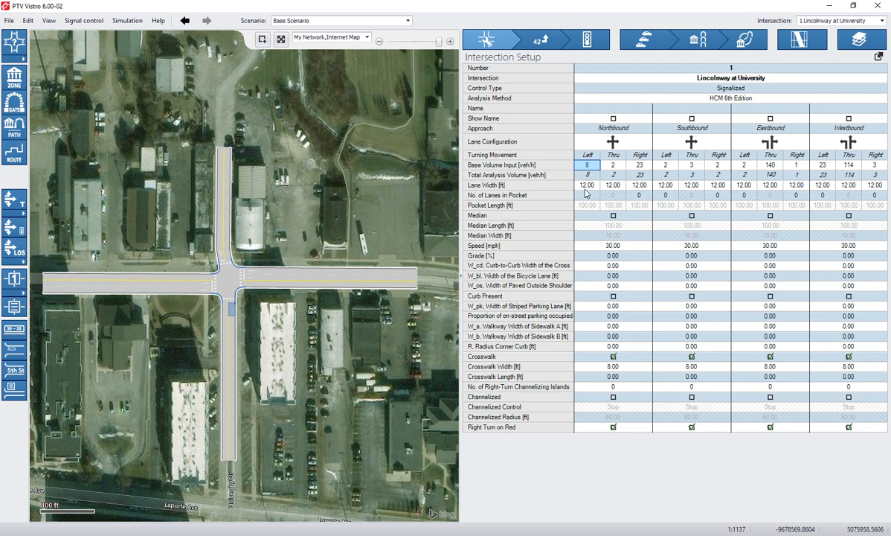
{"action": "left_click", "coordinate": [613, 185]}
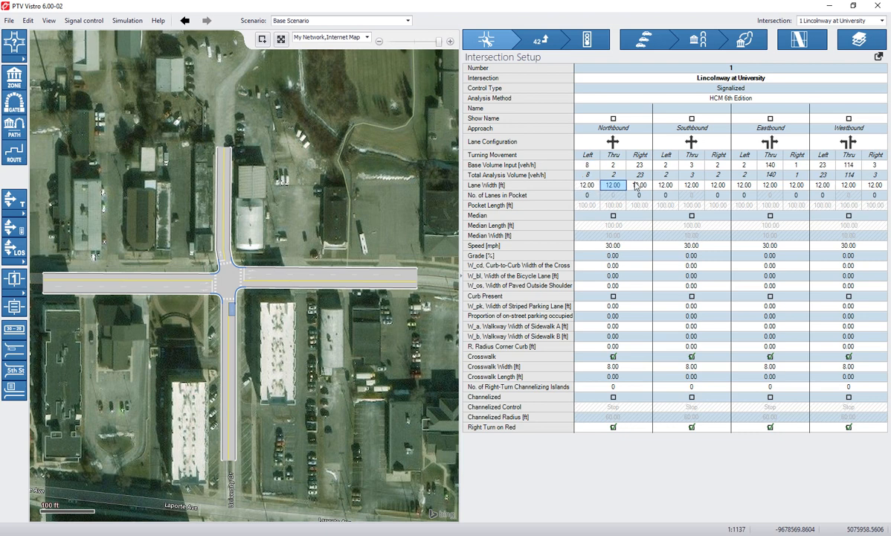
{"action": "left_click", "coordinate": [691, 184]}
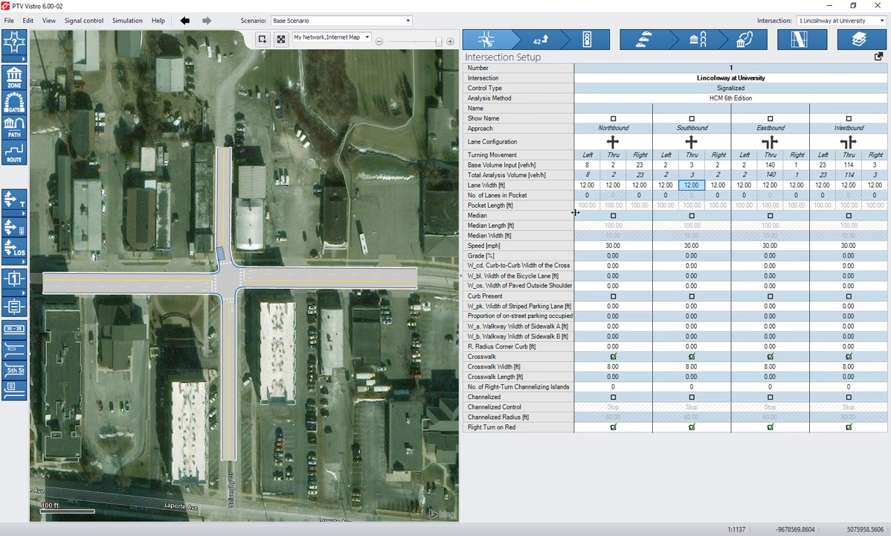
{"action": "mouse_move", "coordinate": [587, 199]}
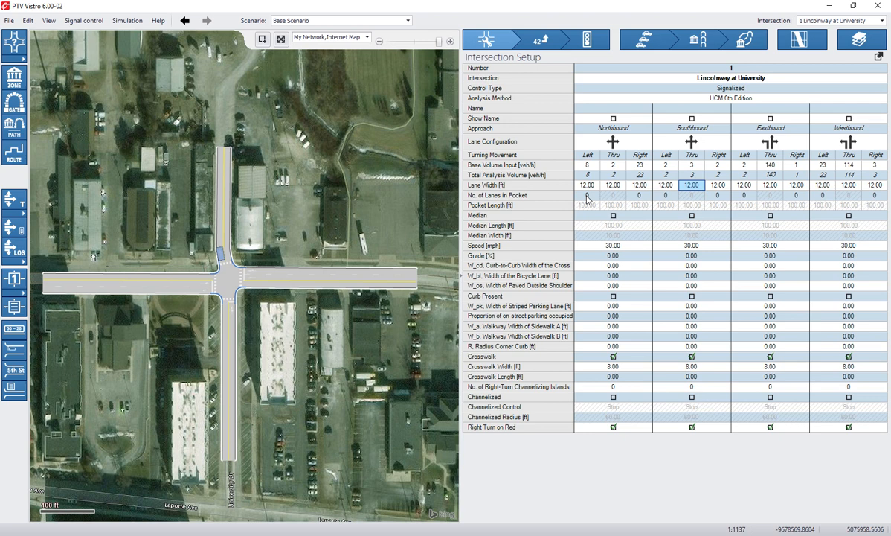
{"action": "left_click", "coordinate": [588, 195]}
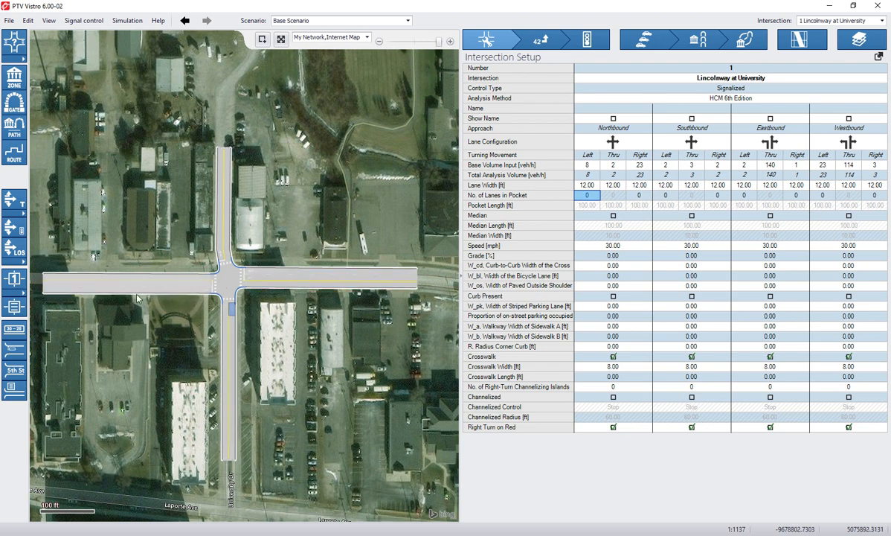
{"action": "mouse_move", "coordinate": [590, 264]}
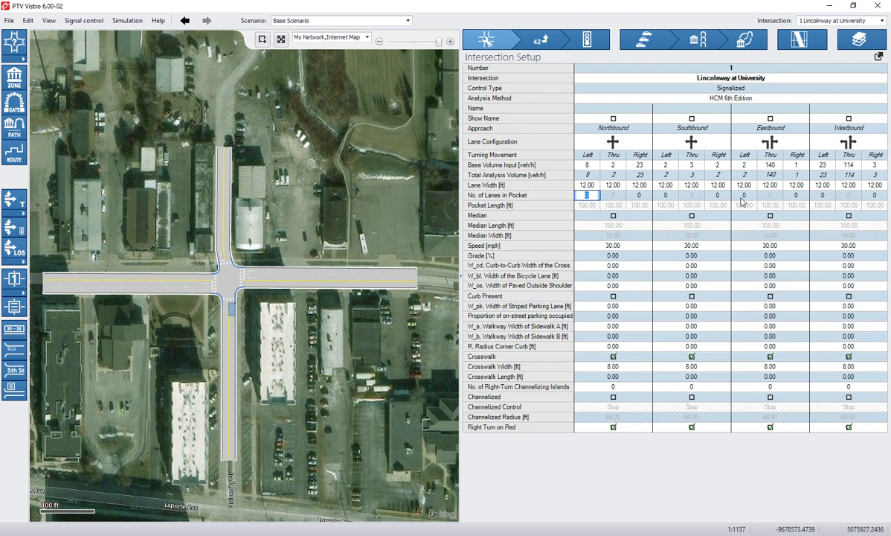
Add one 200 ft left-turn pocket lane to the Eastbound and Westbound approaches.
{"action": "left_click", "coordinate": [745, 195]}
{"action": "type", "text": "1"}
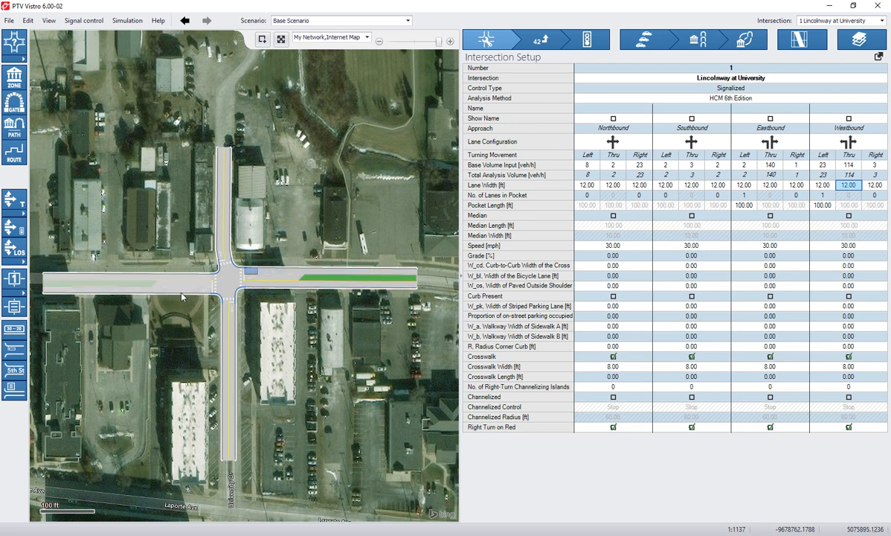
{"action": "left_click", "coordinate": [130, 282]}
{"action": "type", "text": "200"}
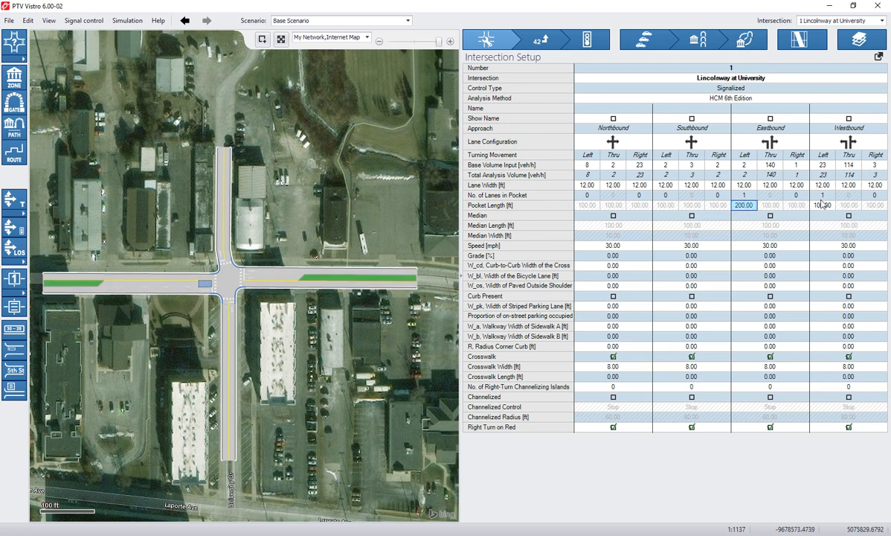
{"action": "left_click", "coordinate": [822, 206]}
{"action": "type", "text": "200"}
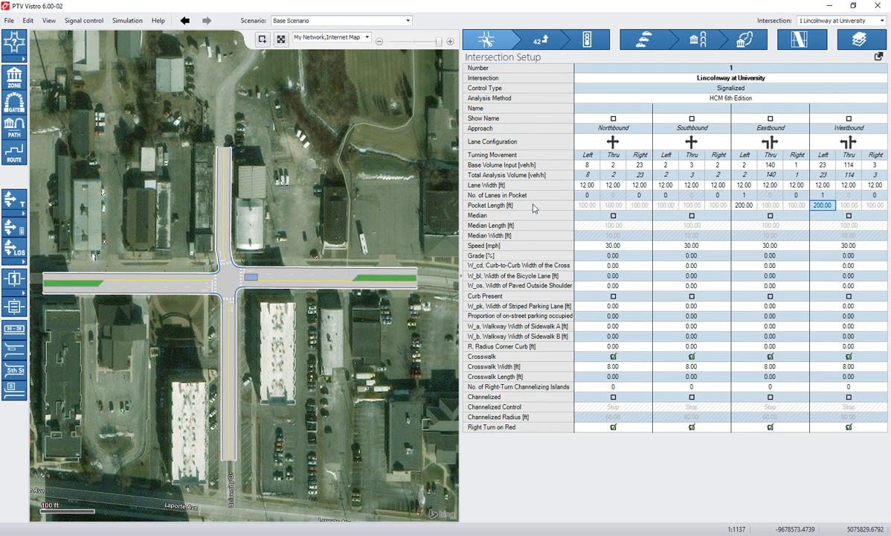
{"action": "mouse_move", "coordinate": [674, 257]}
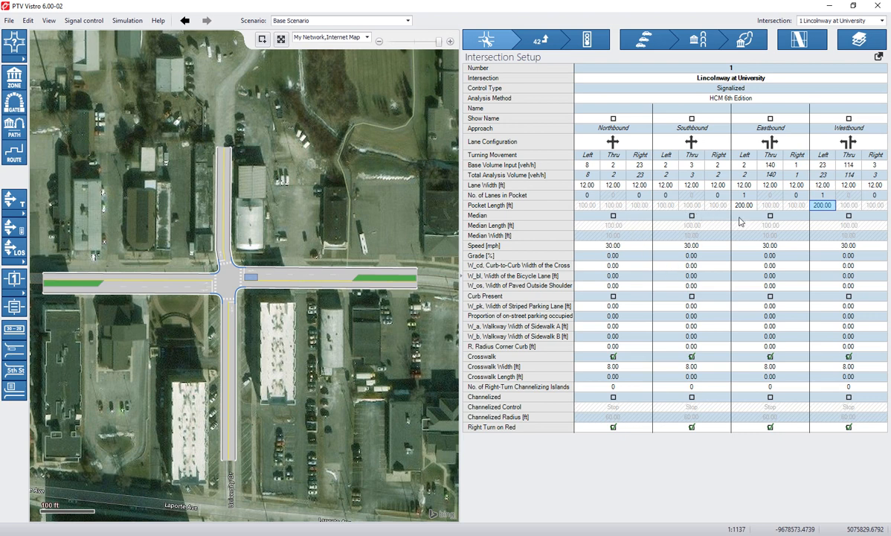
{"action": "mouse_move", "coordinate": [613, 281]}
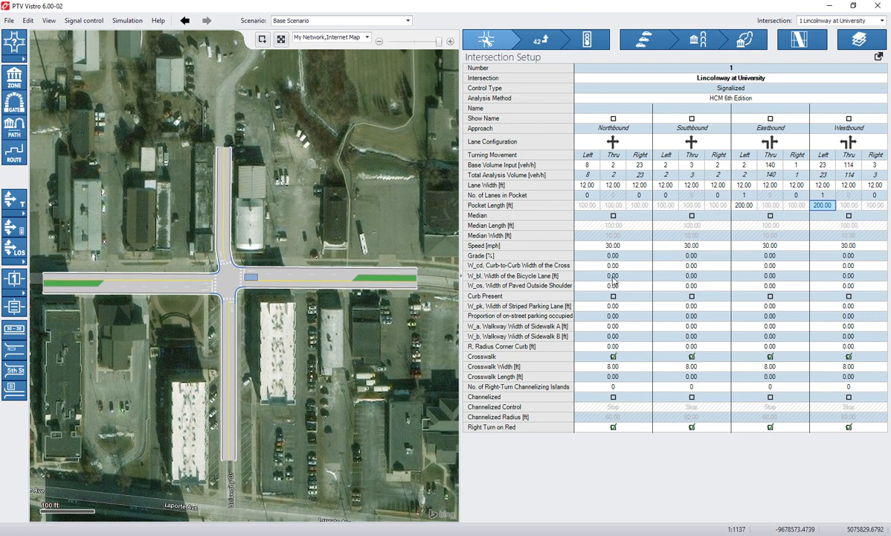
Set Eastbound and Westbound speeds to 35 mph, check grades, and set northbound crosswalk to 24 ft.
{"action": "left_click", "coordinate": [613, 246]}
{"action": "type", "text": "35"}
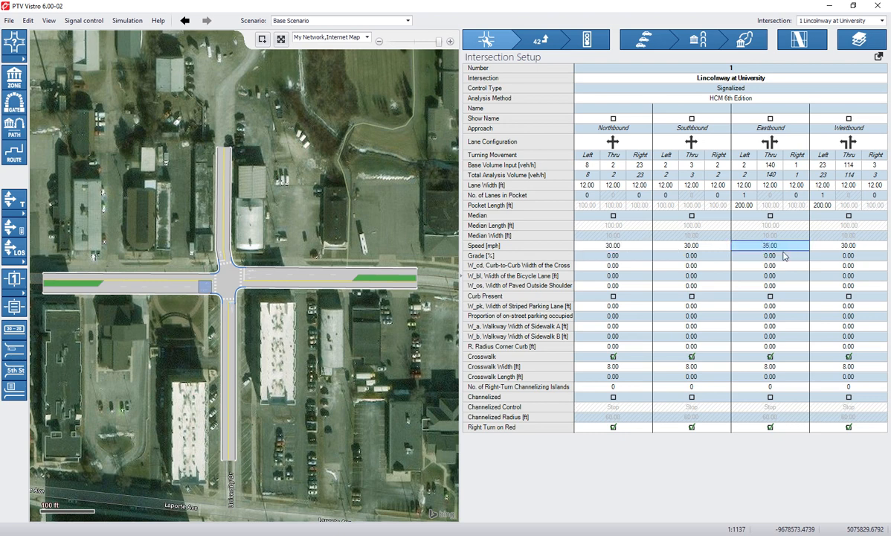
{"action": "left_click", "coordinate": [848, 246]}
{"action": "type", "text": "35"}
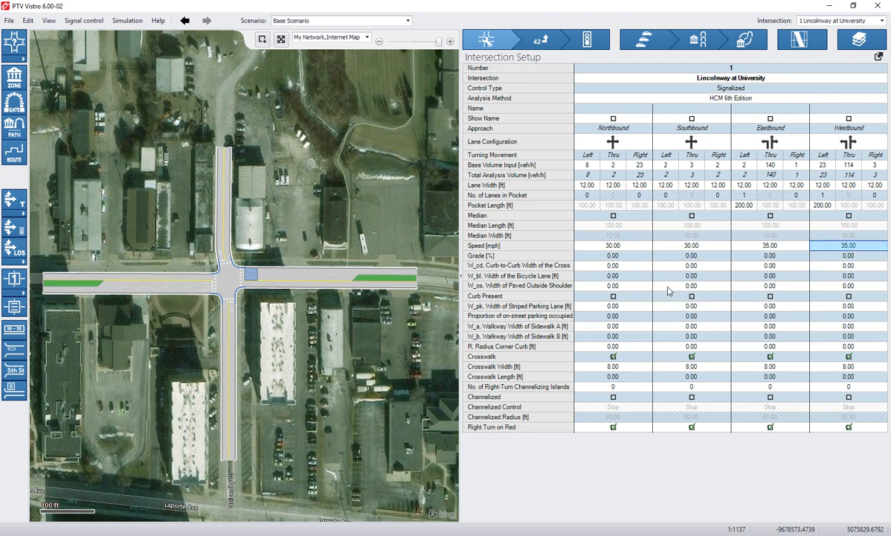
{"action": "left_click", "coordinate": [691, 255]}
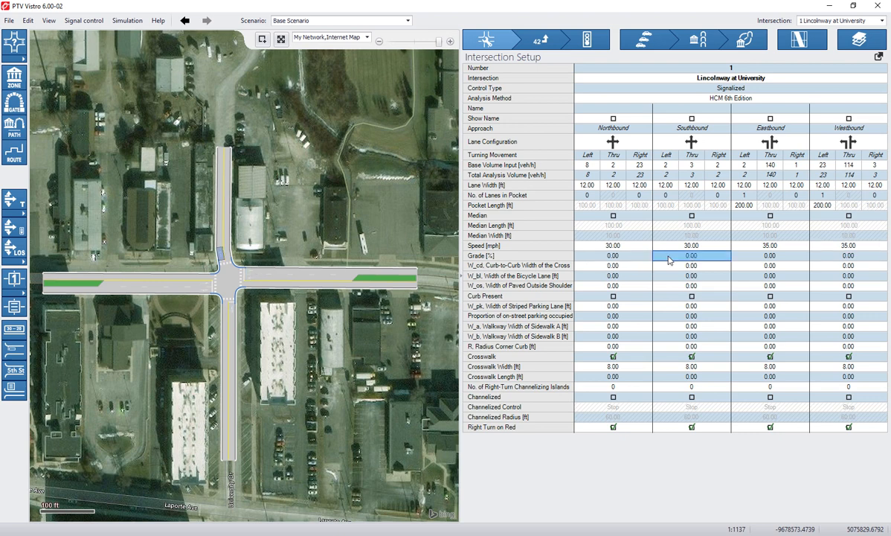
{"action": "left_click", "coordinate": [848, 255]}
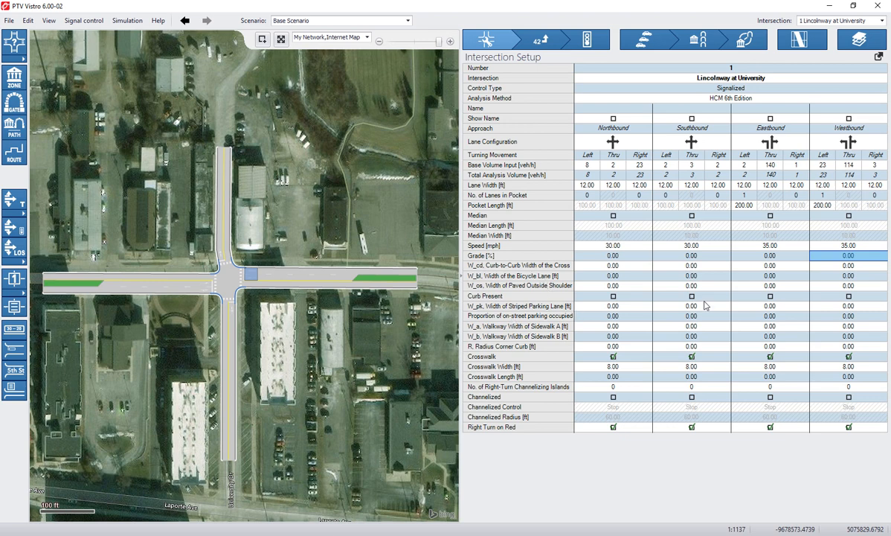
{"action": "mouse_move", "coordinate": [648, 293]}
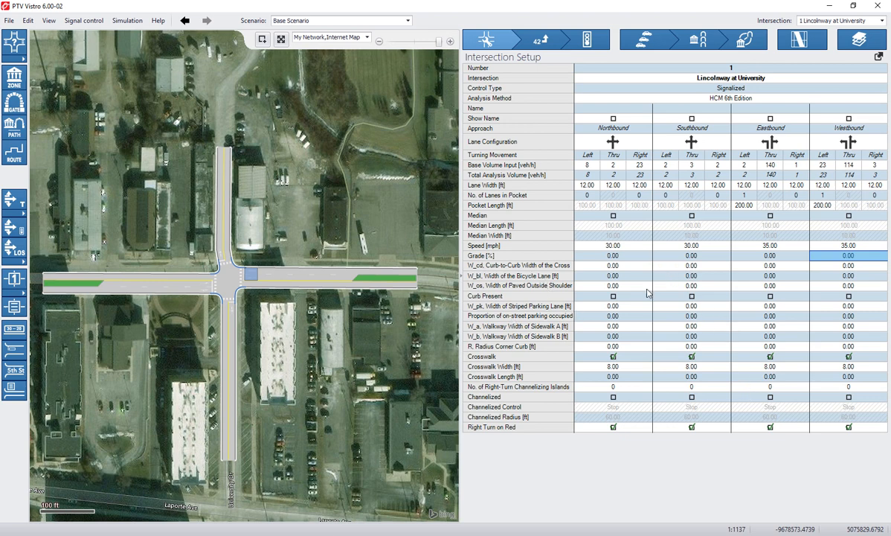
{"action": "left_click", "coordinate": [613, 355]}
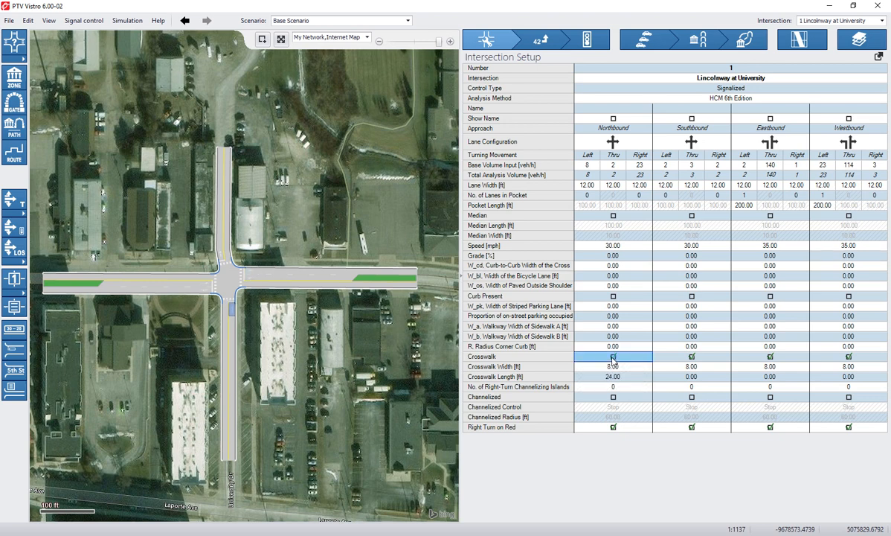
Finish entering the 24 ft northbound crosswalk length.
{"action": "left_click", "coordinate": [613, 356]}
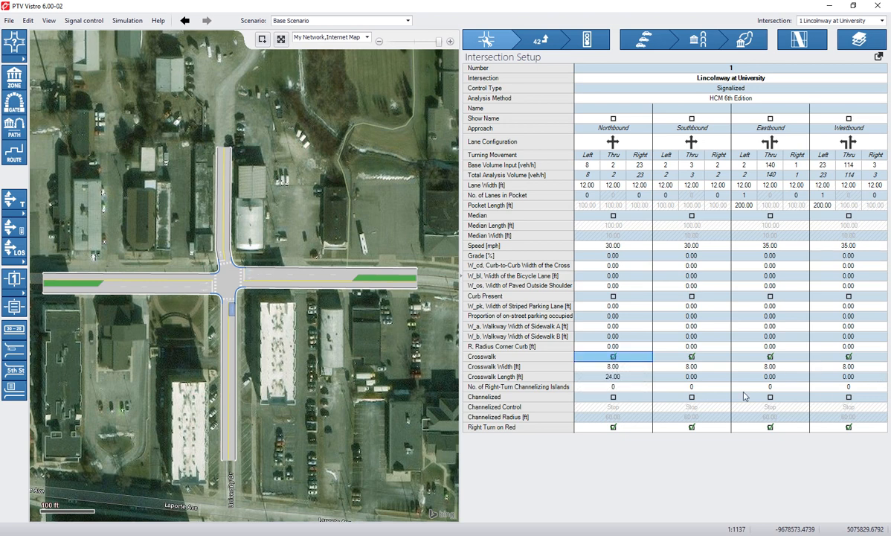
{"action": "mouse_move", "coordinate": [700, 384]}
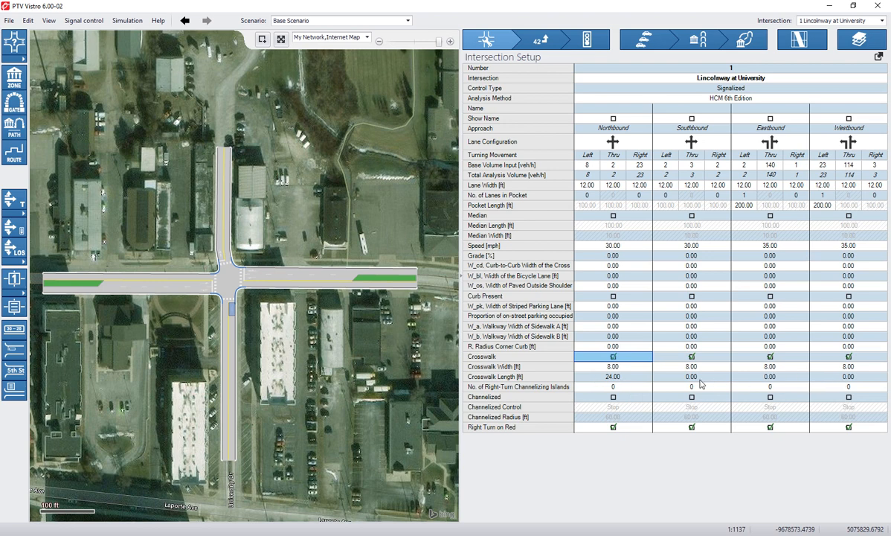
{"action": "mouse_move", "coordinate": [688, 325]}
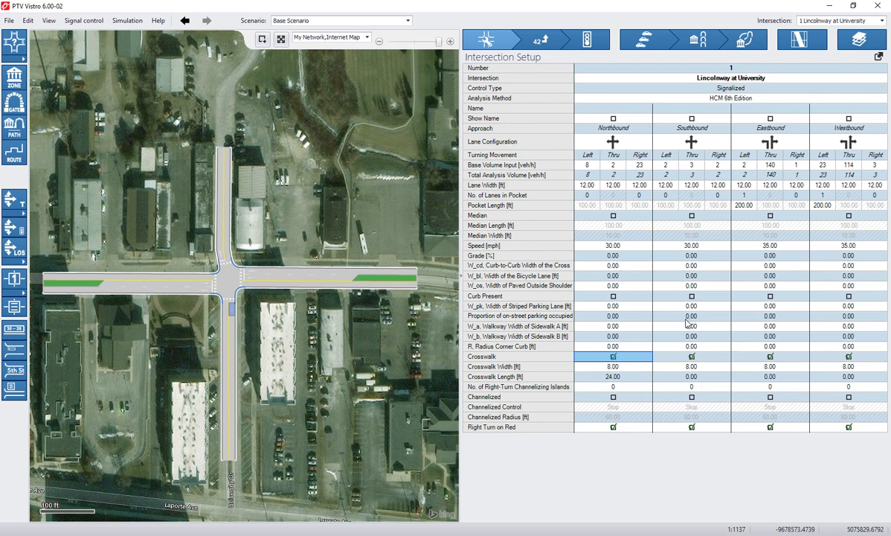
{"action": "mouse_move", "coordinate": [610, 393]}
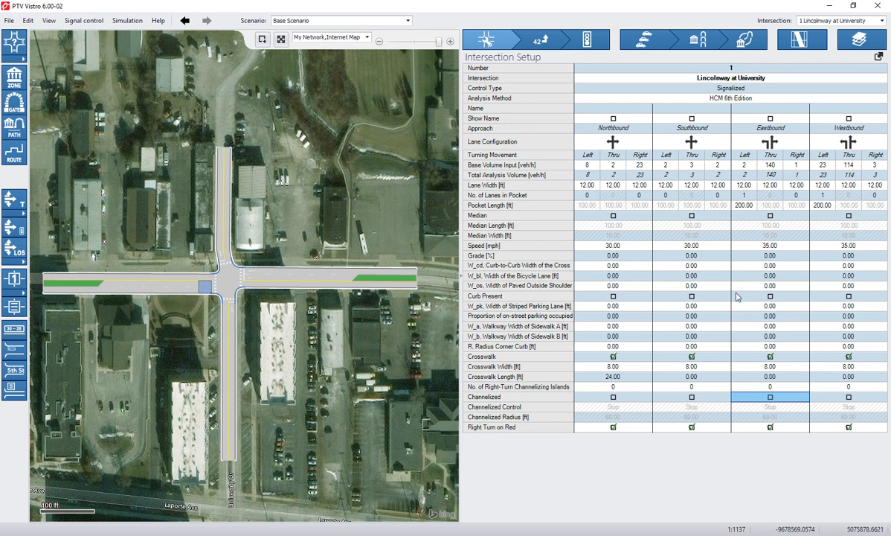
{"action": "mouse_move", "coordinate": [718, 297]}
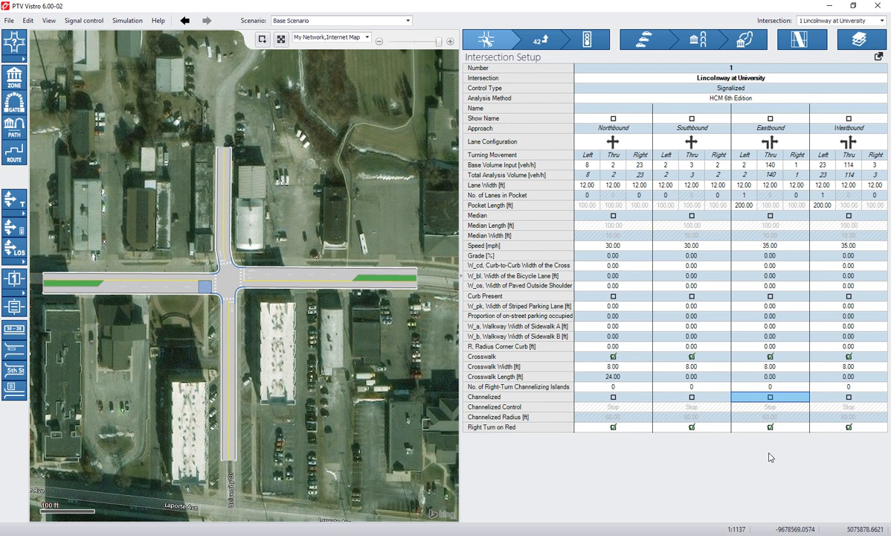
{"action": "mouse_move", "coordinate": [487, 39]}
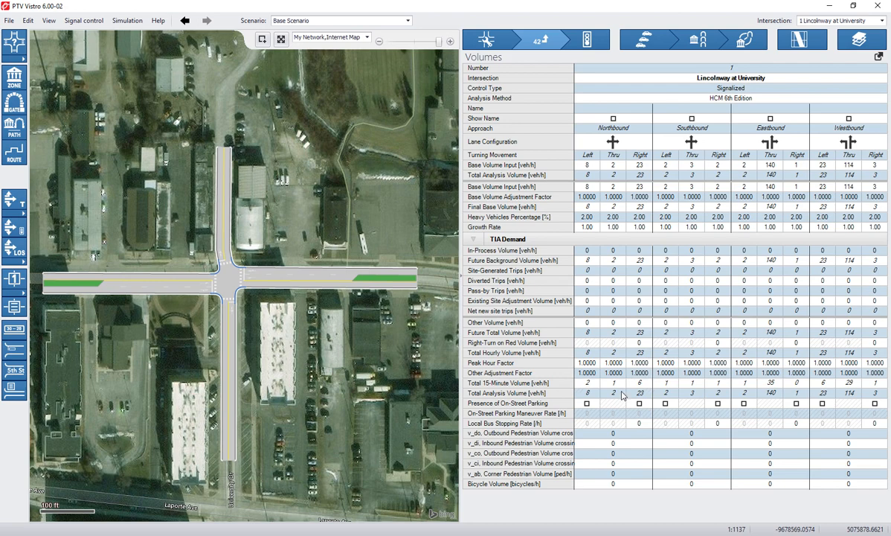
Enter a 0.92 peak hour factor for all twelve movements in the Volumes table.
{"action": "left_click", "coordinate": [587, 362]}
{"action": "type", "text": "0.9200"}
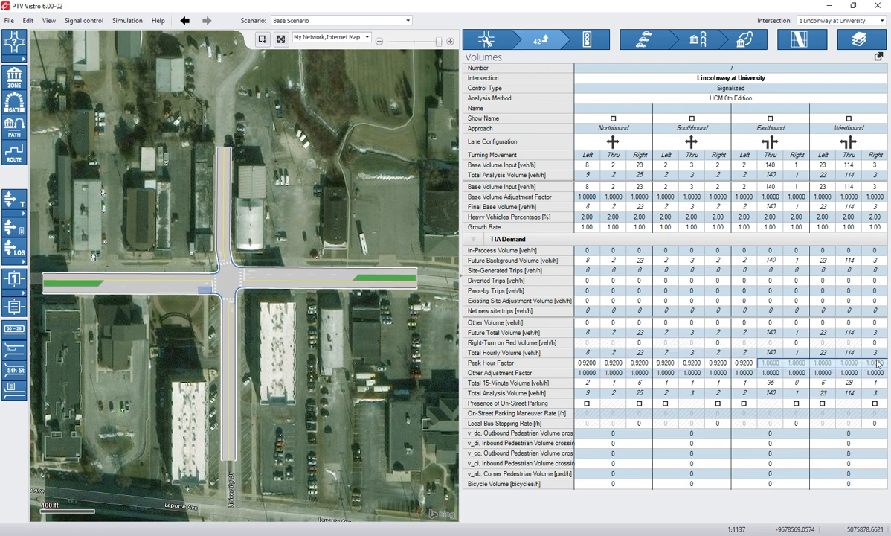
{"action": "left_click", "coordinate": [875, 363]}
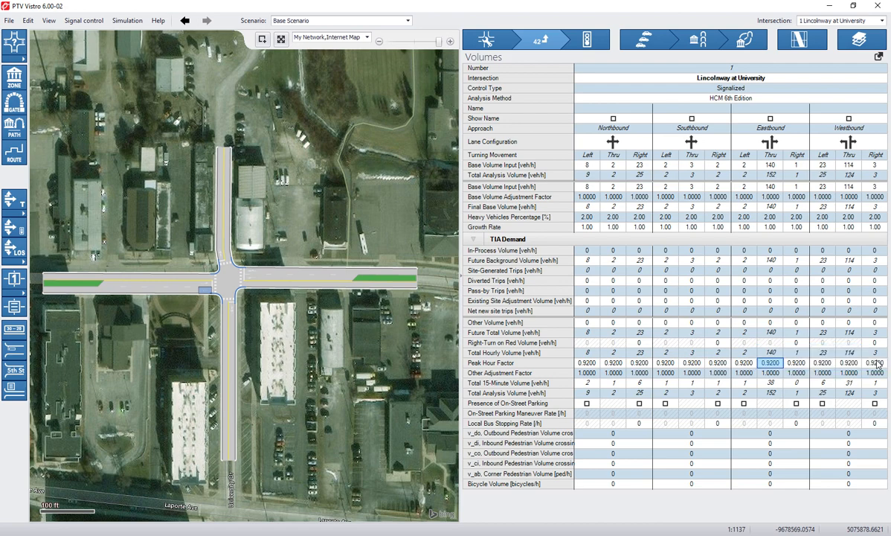
{"action": "mouse_move", "coordinate": [547, 371]}
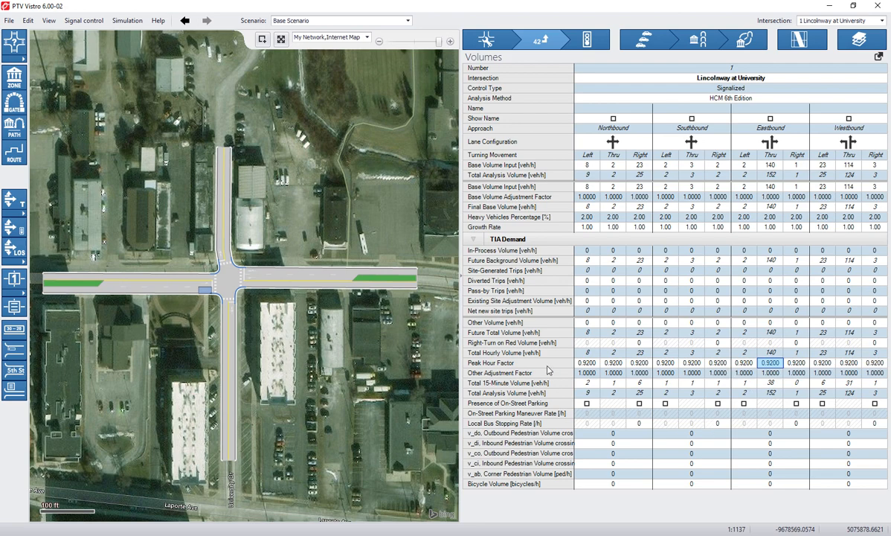
{"action": "left_click", "coordinate": [613, 373]}
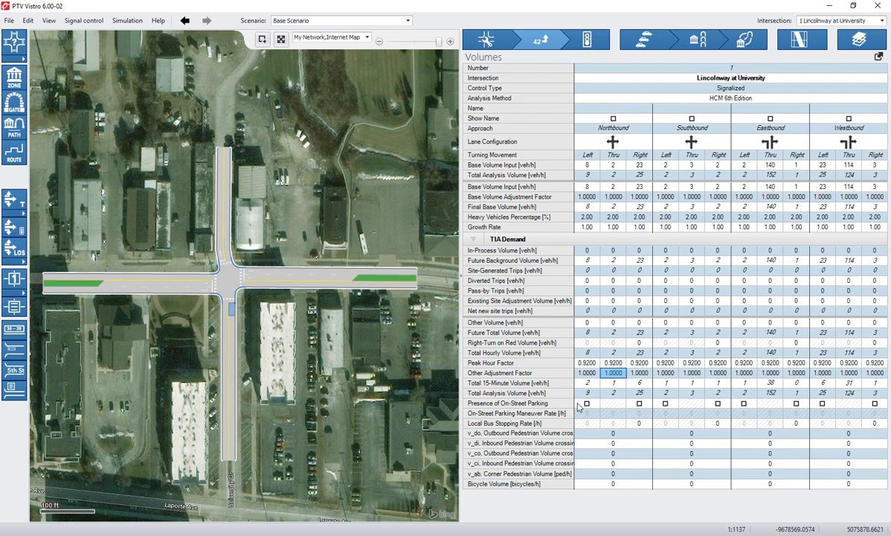
Enable on-street parking for NB and SB with a maneuver rate of 5 per hour.
{"action": "left_click", "coordinate": [586, 403]}
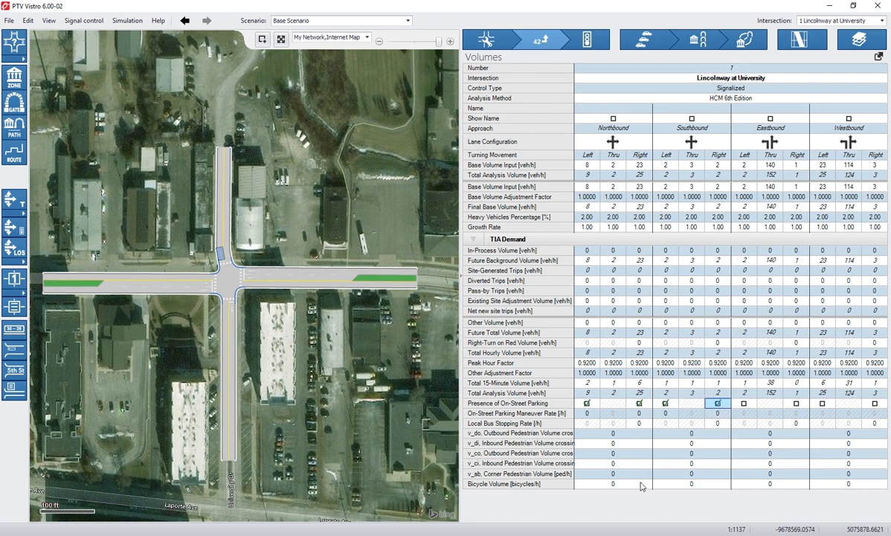
{"action": "mouse_move", "coordinate": [581, 423]}
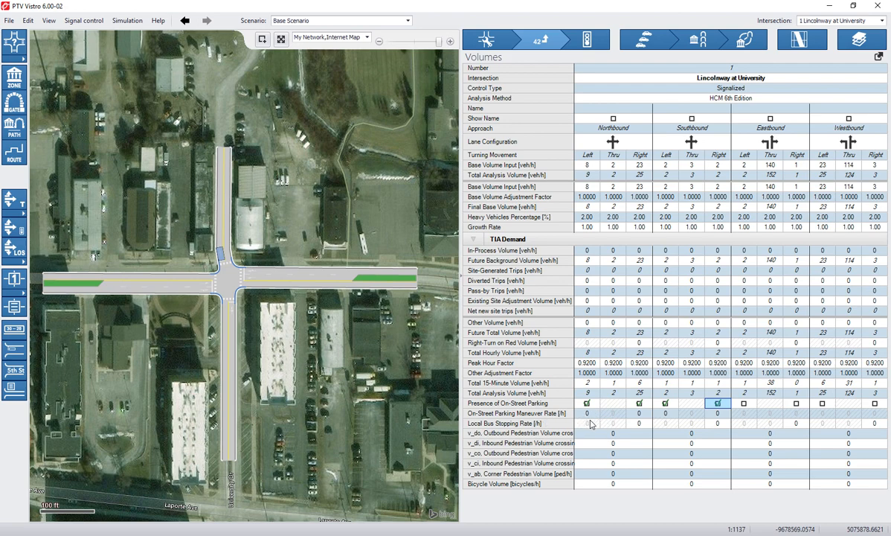
{"action": "left_click", "coordinate": [587, 413]}
{"action": "type", "text": "5"}
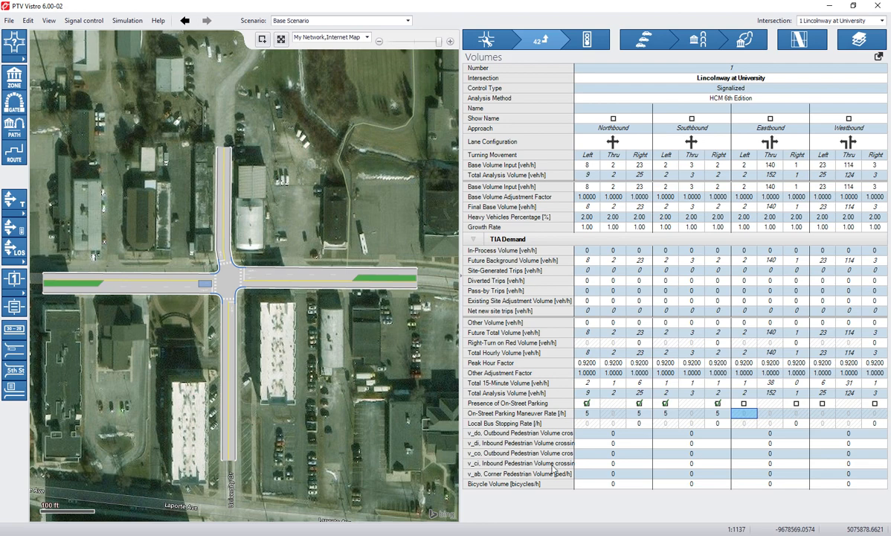
{"action": "mouse_move", "coordinate": [592, 333]}
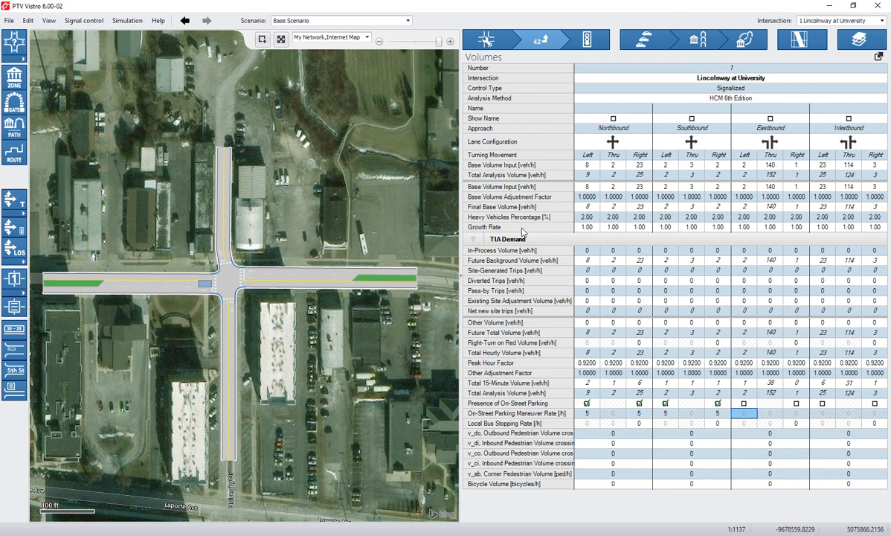
{"action": "left_click", "coordinate": [587, 227]}
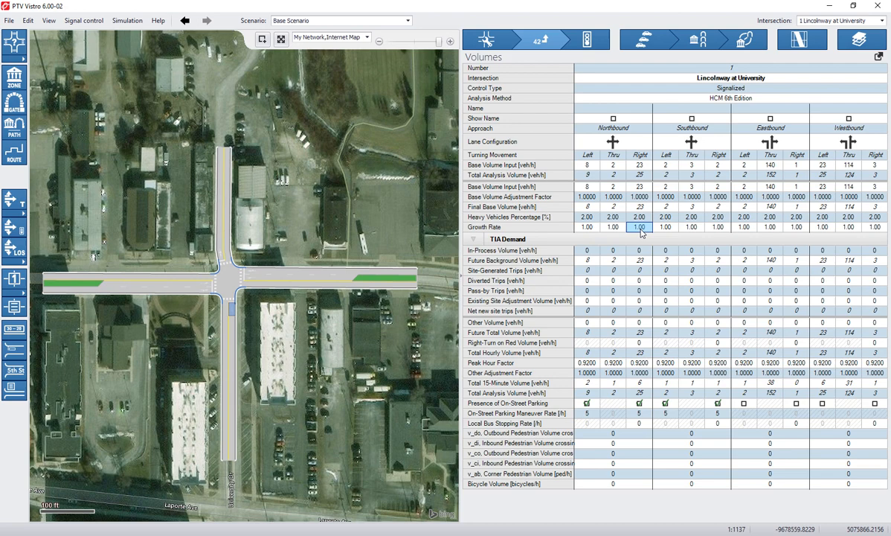
{"action": "left_click", "coordinate": [586, 227]}
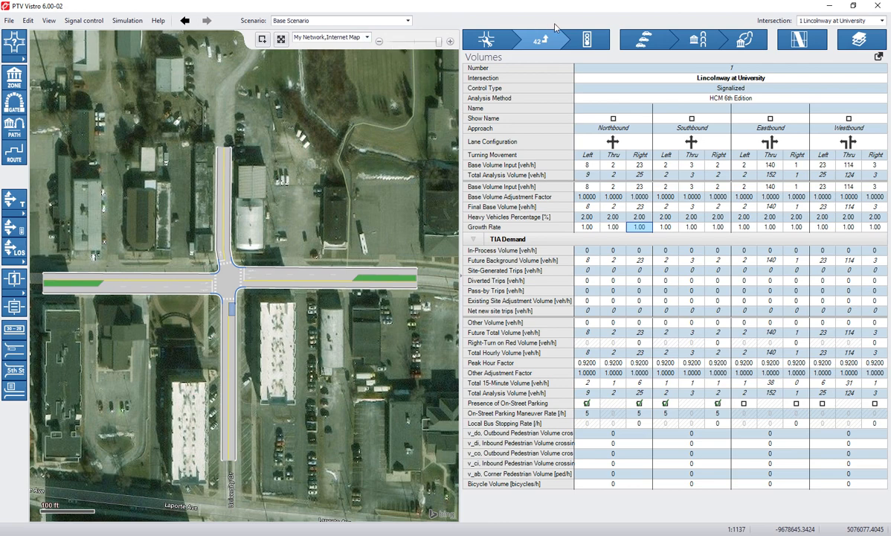
In Traffic Control, set EB/WB priority to Major, NB/SB to Minor, and actuation to Semi-actuated.
{"action": "left_click", "coordinate": [590, 39]}
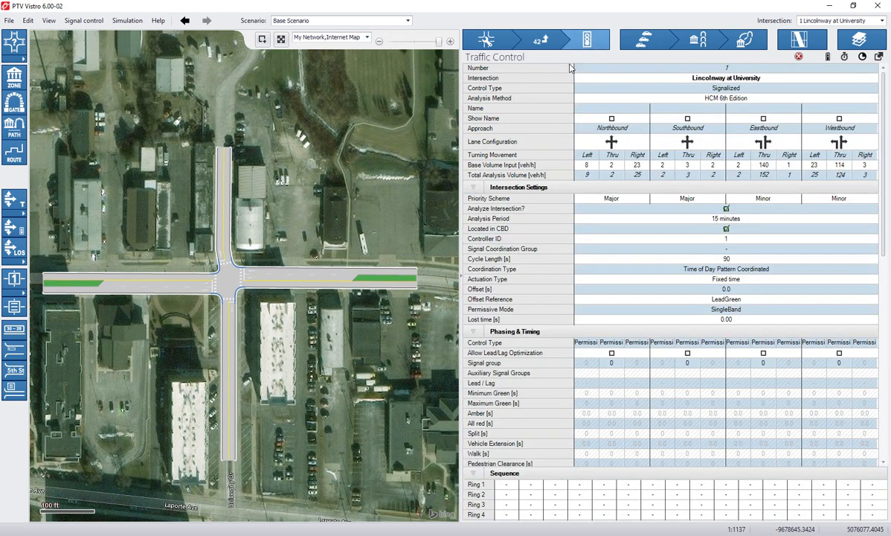
{"action": "mouse_move", "coordinate": [744, 291]}
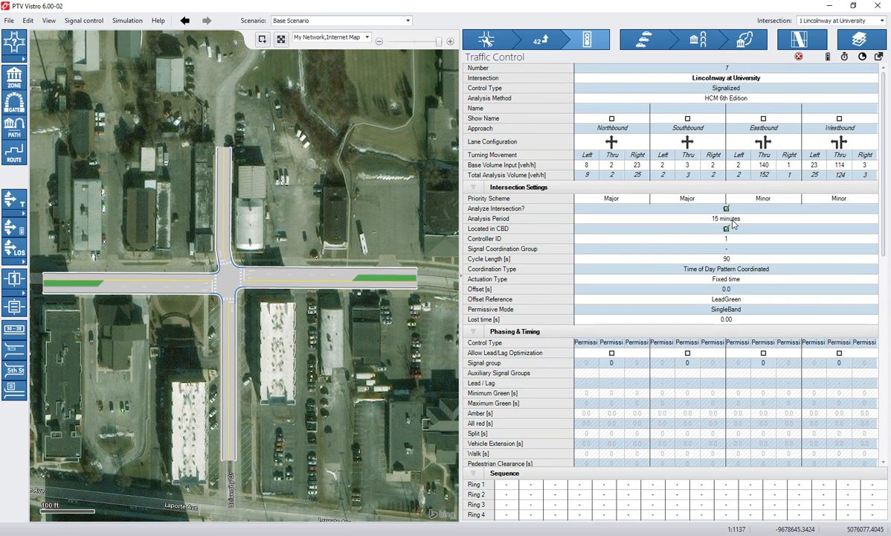
{"action": "mouse_move", "coordinate": [691, 183]}
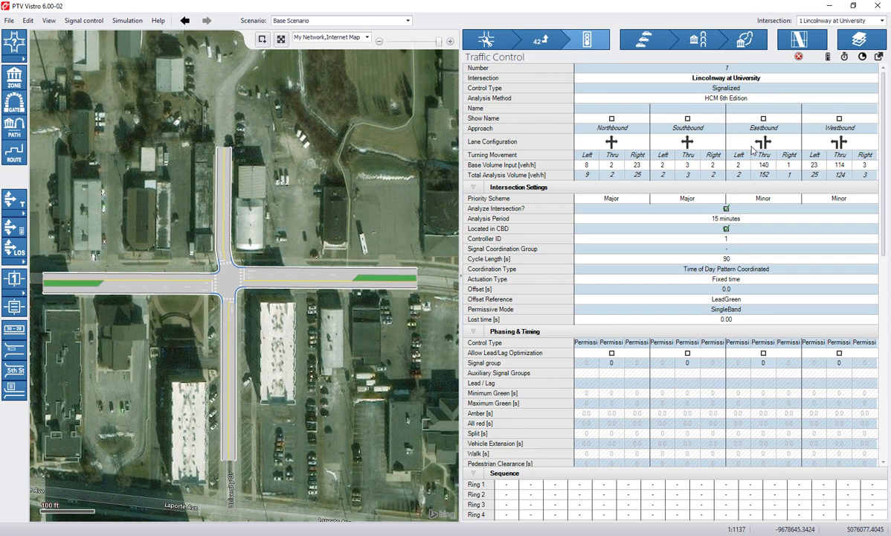
{"action": "mouse_move", "coordinate": [772, 201]}
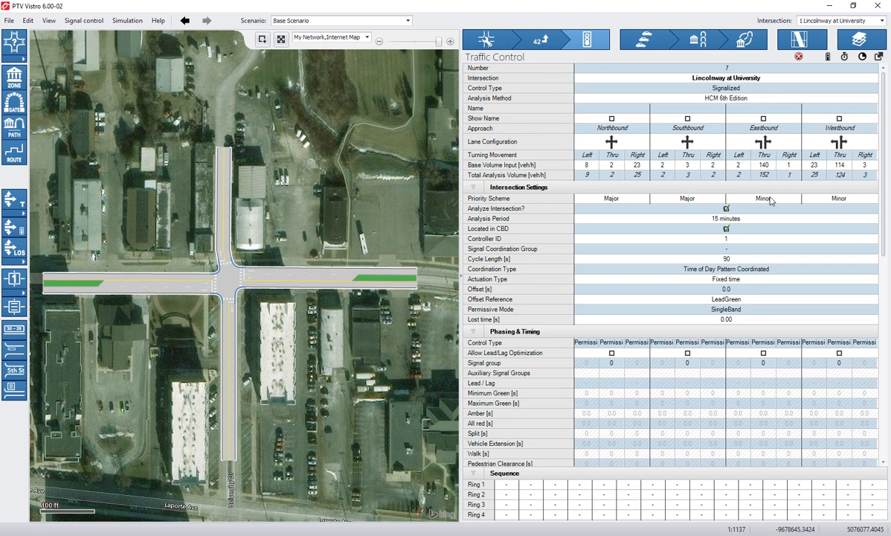
{"action": "left_click", "coordinate": [796, 198]}
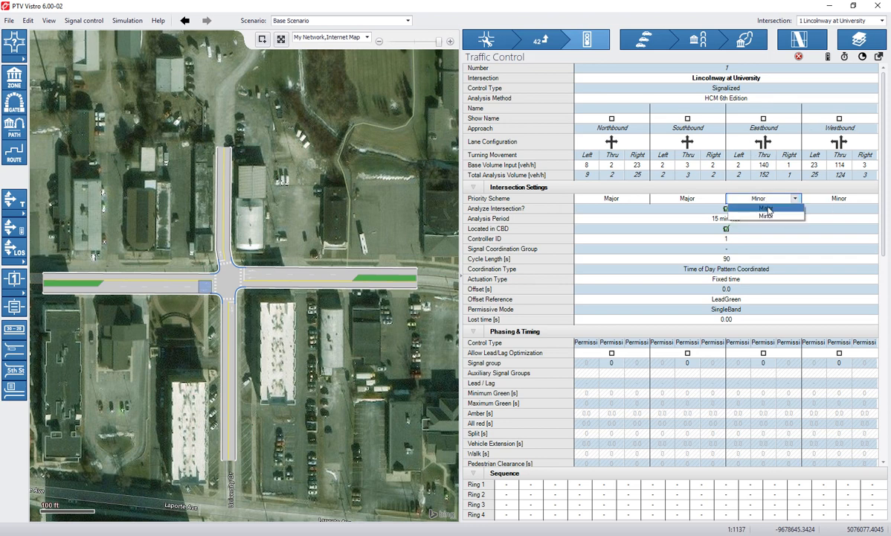
{"action": "left_click", "coordinate": [763, 207]}
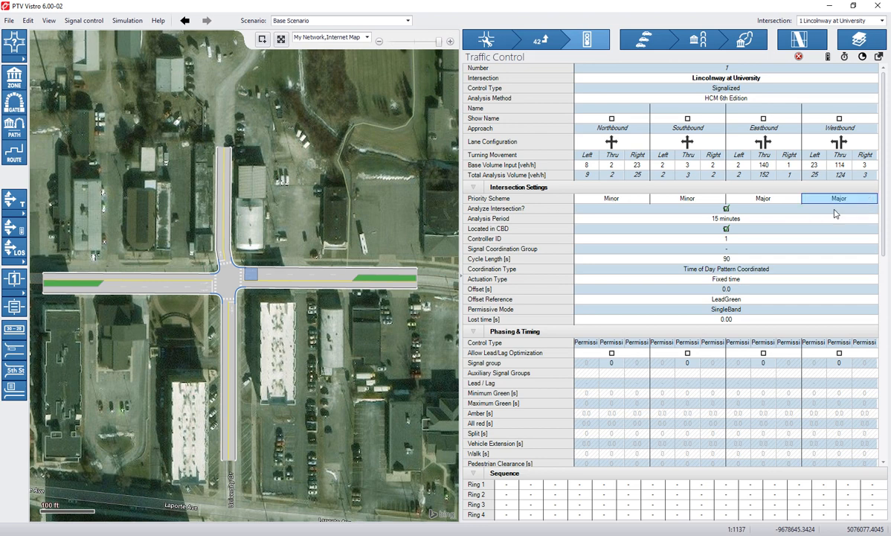
{"action": "mouse_move", "coordinate": [779, 224]}
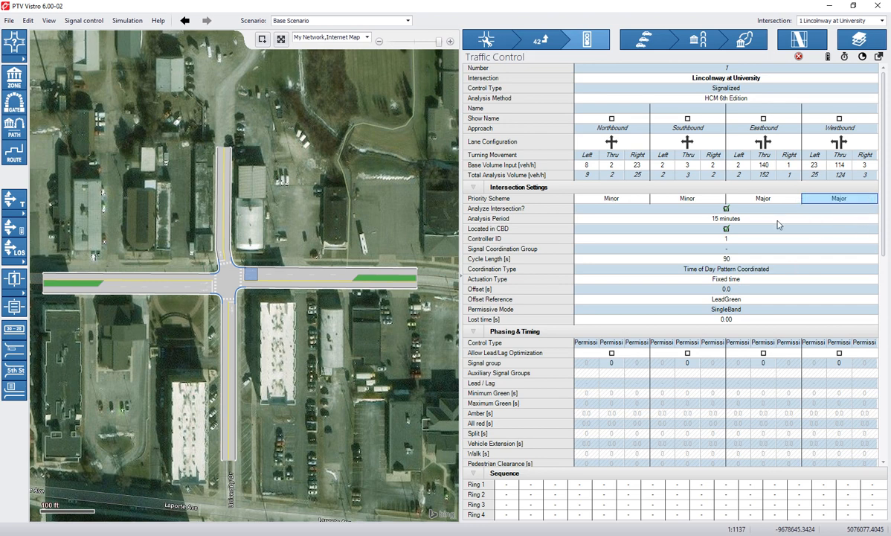
{"action": "mouse_move", "coordinate": [689, 217]}
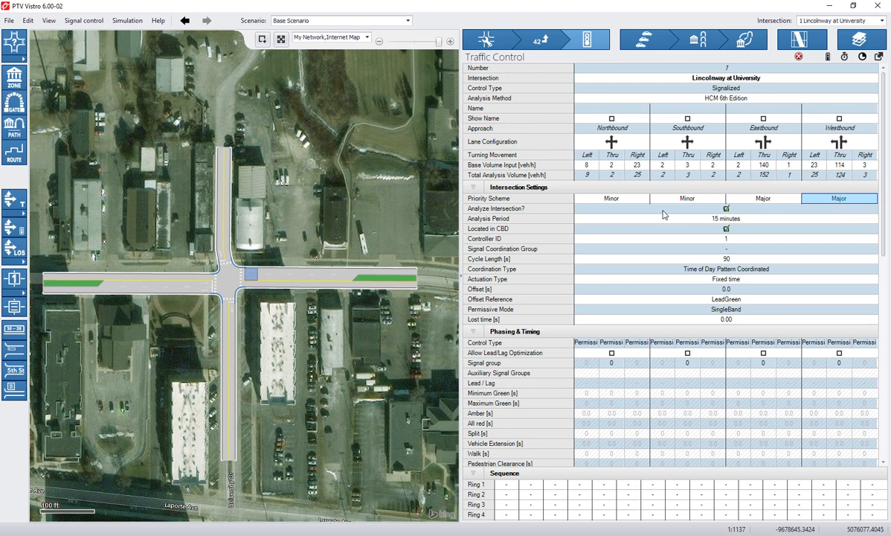
{"action": "mouse_move", "coordinate": [716, 232]}
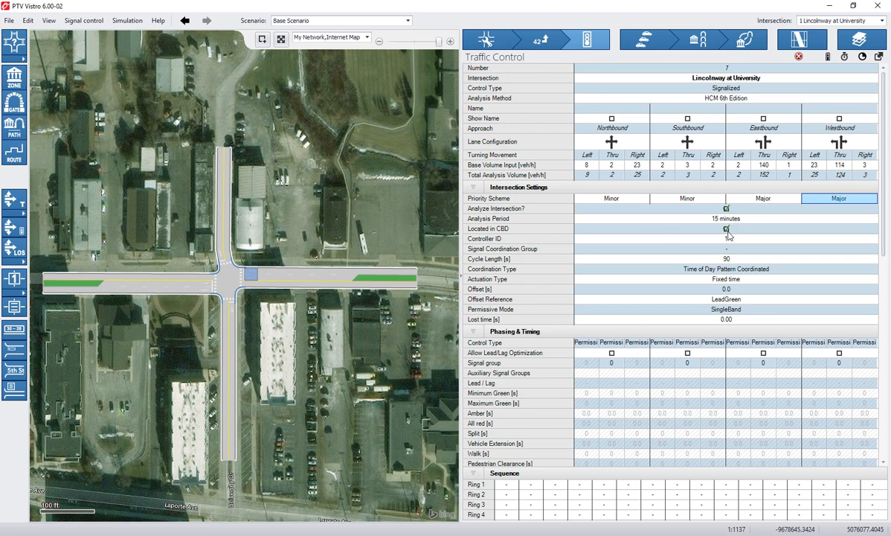
{"action": "mouse_move", "coordinate": [722, 271]}
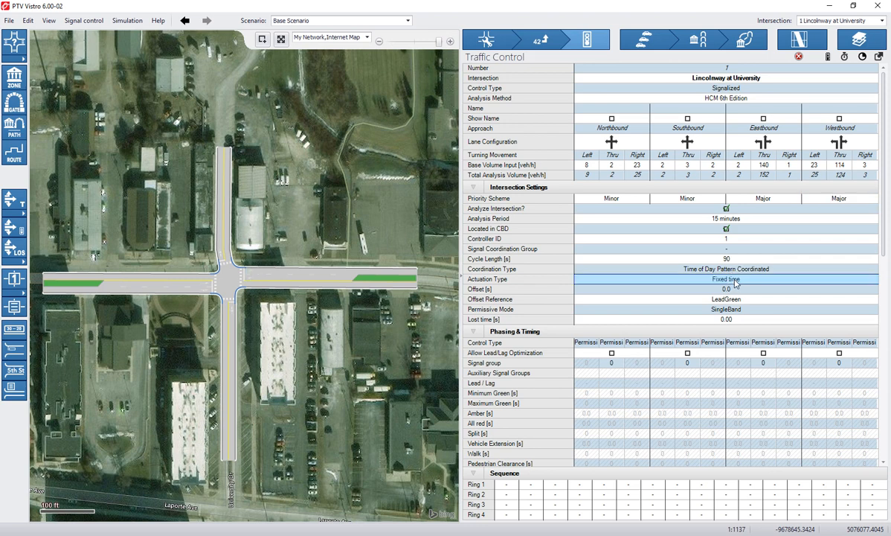
{"action": "left_click", "coordinate": [882, 279]}
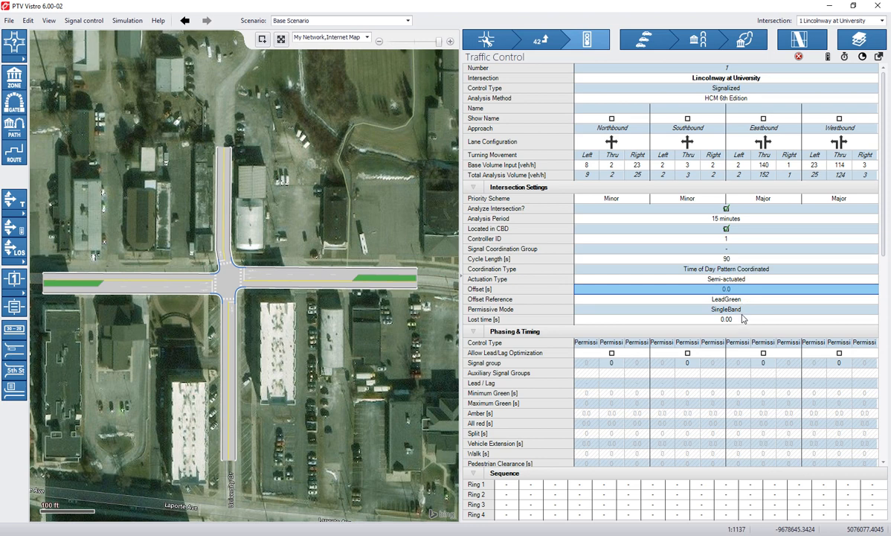
{"action": "mouse_move", "coordinate": [772, 265]}
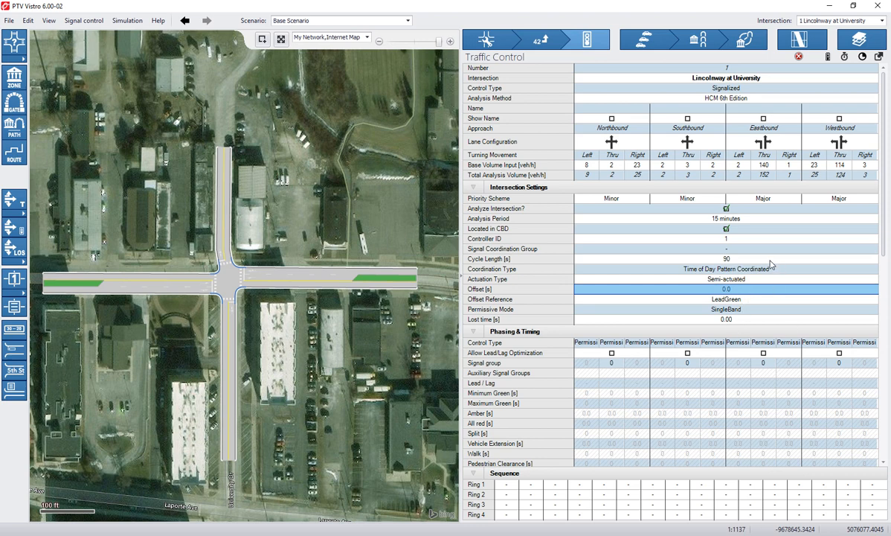
{"action": "mouse_move", "coordinate": [757, 248]}
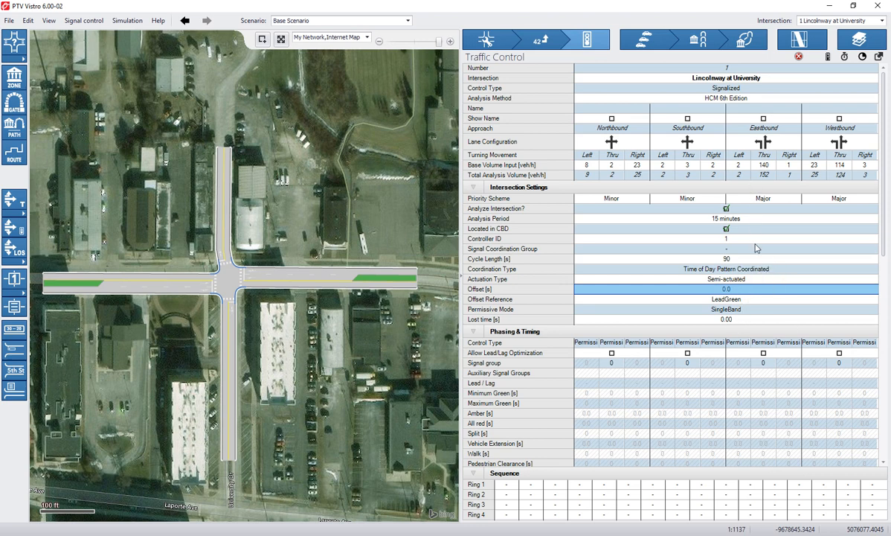
{"action": "mouse_move", "coordinate": [704, 251]}
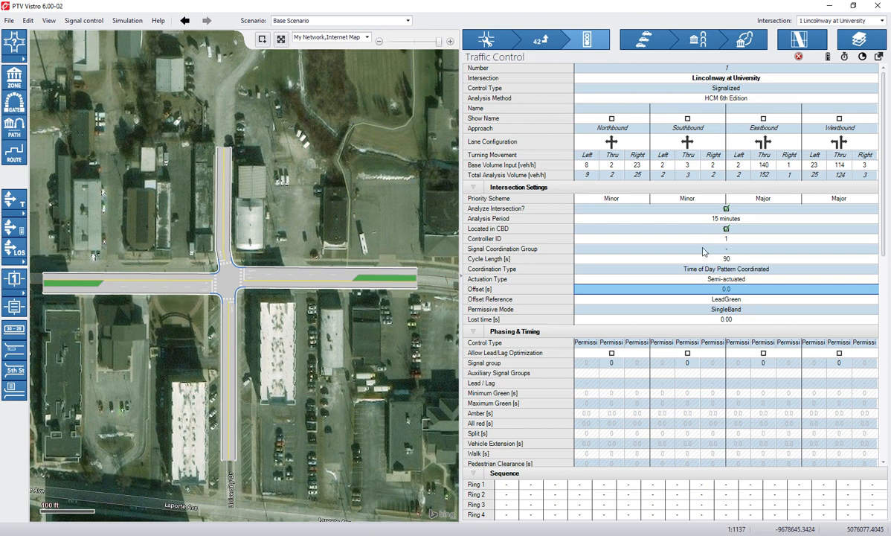
{"action": "scroll", "scroll_direction": "down", "scroll_amount": 3}
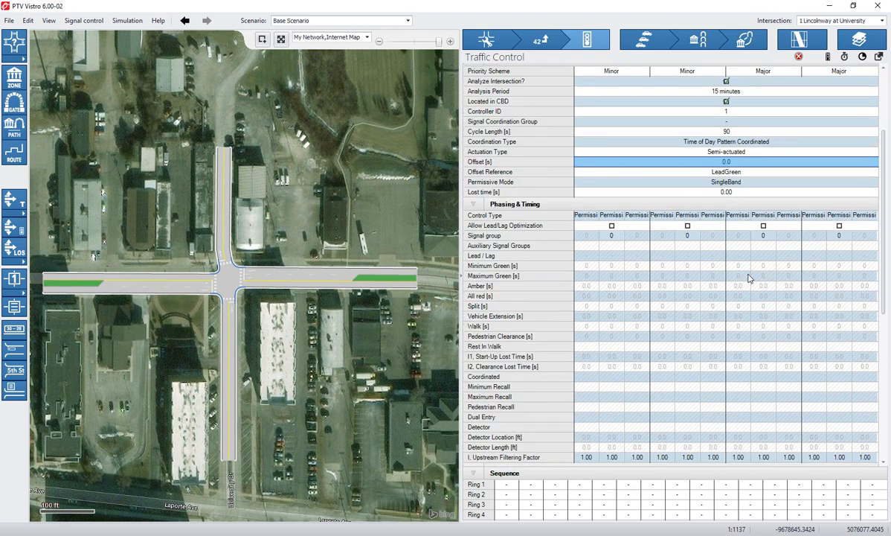
{"action": "mouse_move", "coordinate": [649, 297]}
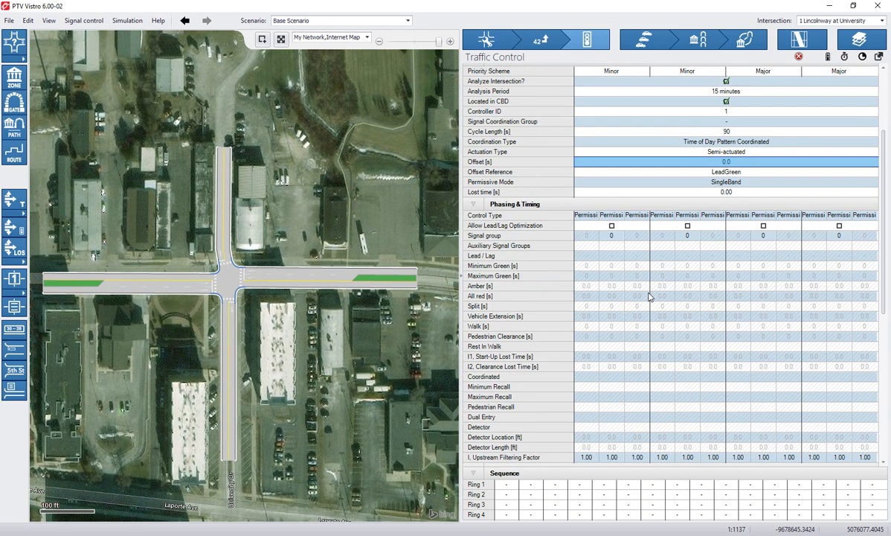
{"action": "scroll", "scroll_direction": "up", "scroll_amount": 3}
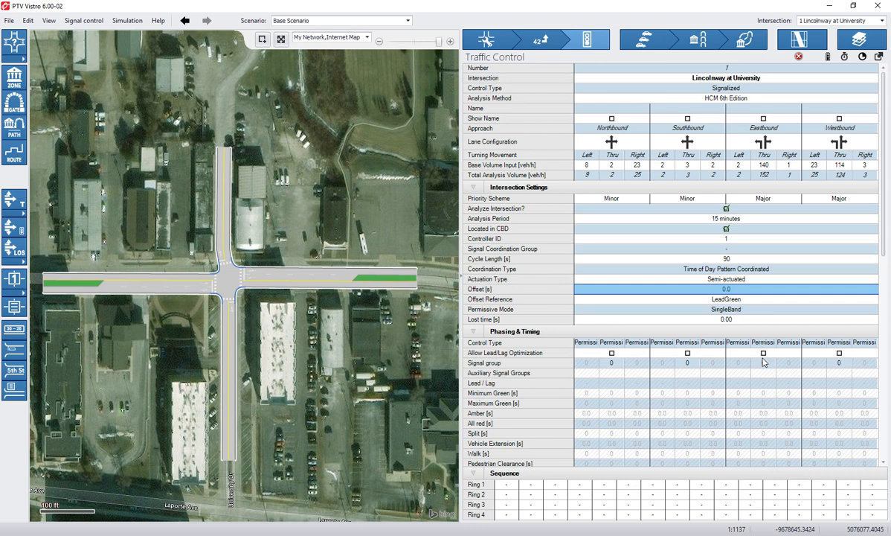
{"action": "mouse_move", "coordinate": [586, 346]}
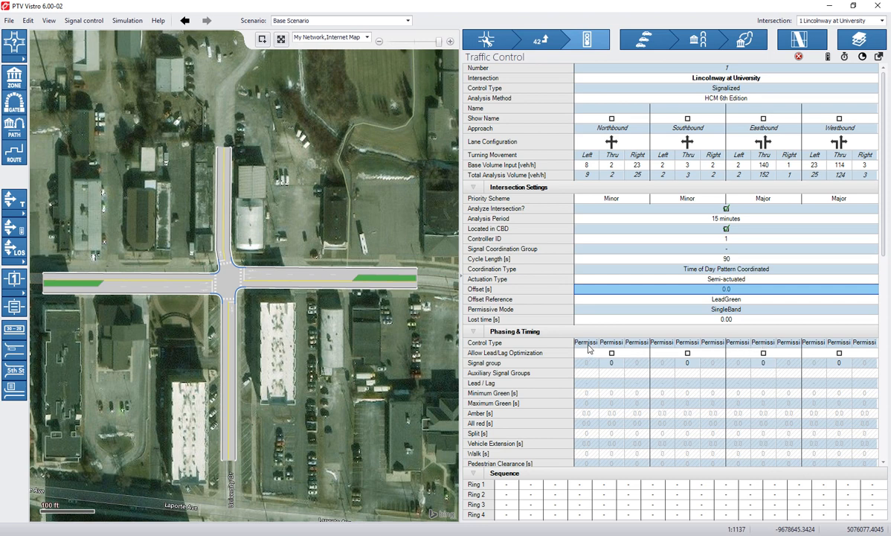
{"action": "mouse_move", "coordinate": [619, 113]}
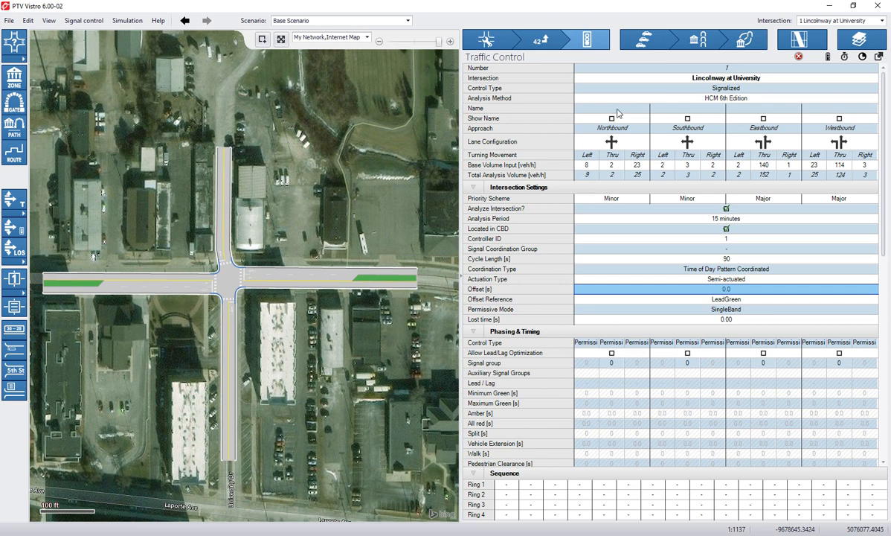
{"action": "mouse_move", "coordinate": [660, 373]}
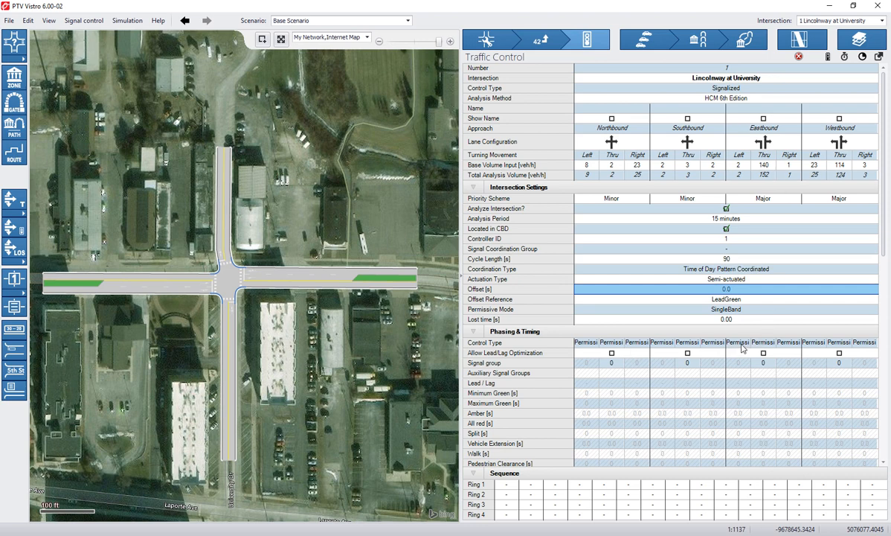
Open the eastbound left control type choices to pick ProtPer.
{"action": "left_click", "coordinate": [746, 342]}
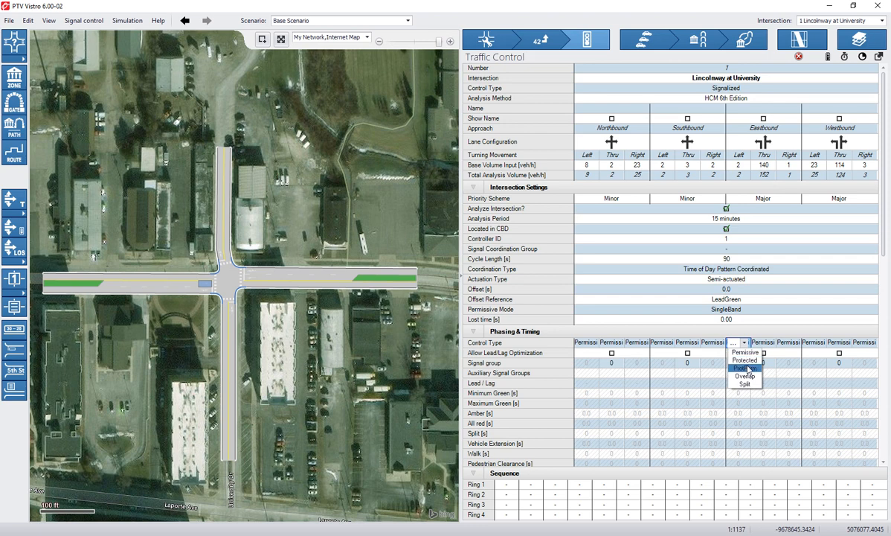
{"action": "mouse_move", "coordinate": [744, 367]}
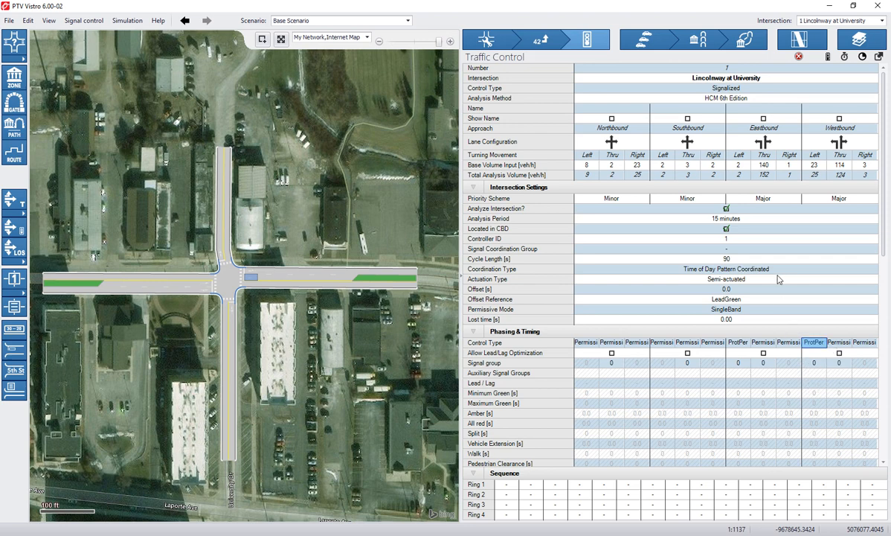
{"action": "mouse_move", "coordinate": [845, 334]}
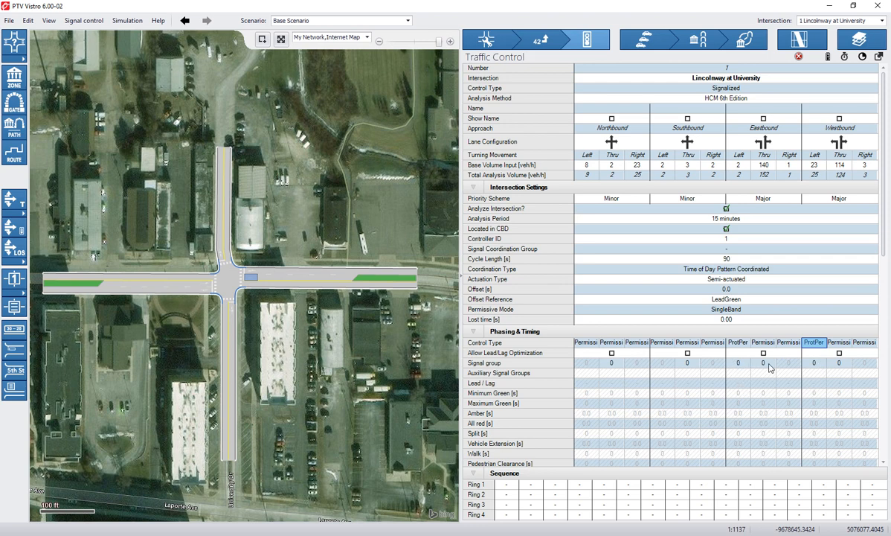
{"action": "mouse_move", "coordinate": [605, 368]}
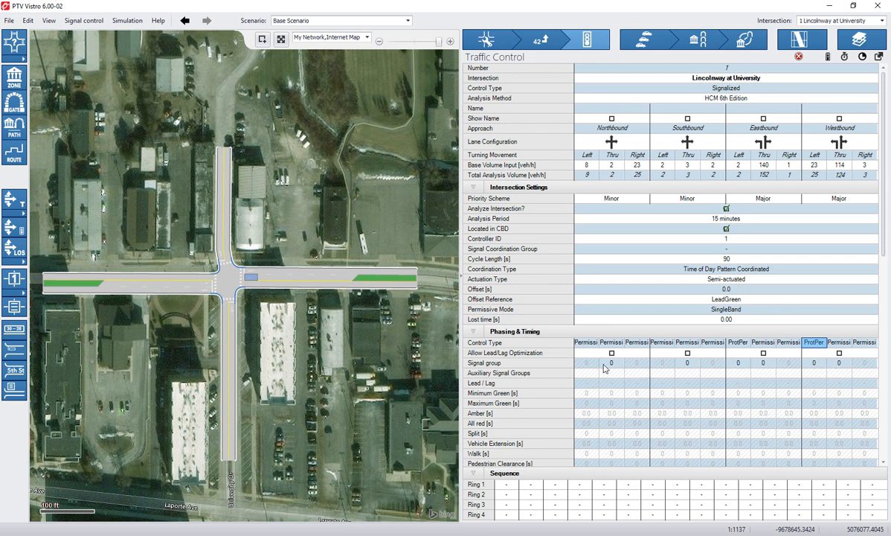
{"action": "mouse_move", "coordinate": [620, 366]}
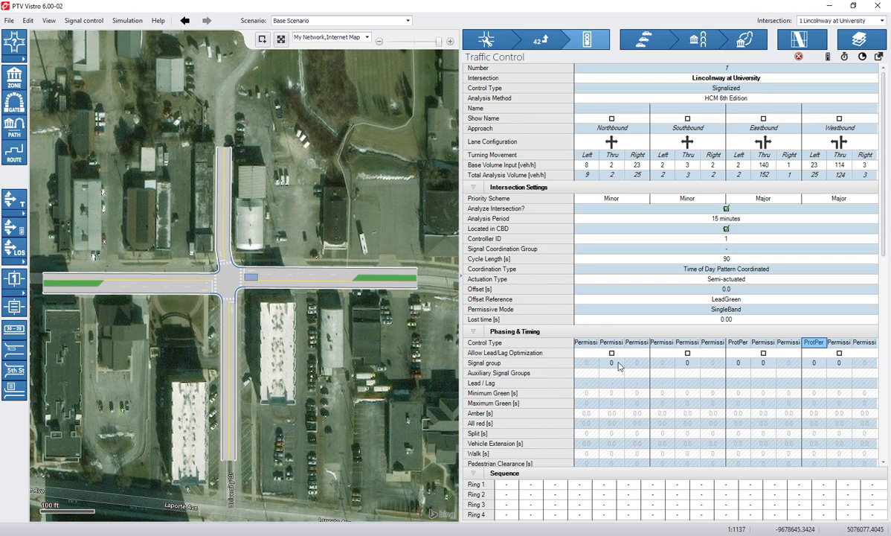
{"action": "mouse_move", "coordinate": [619, 365]}
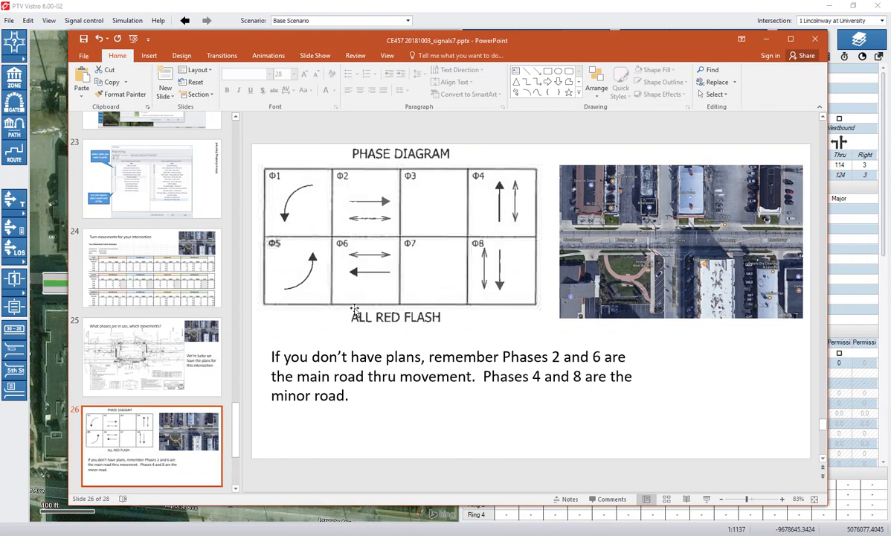
{"action": "mouse_move", "coordinate": [443, 275]}
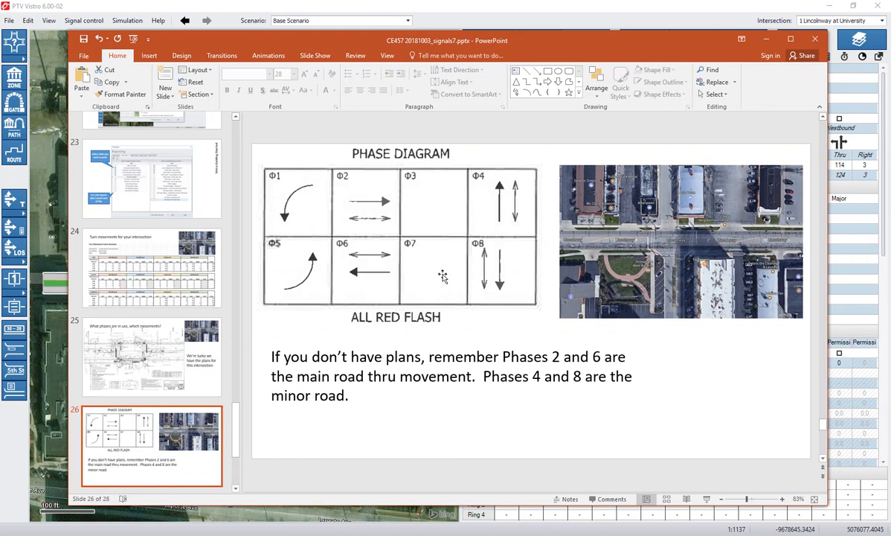
{"action": "mouse_move", "coordinate": [373, 266]}
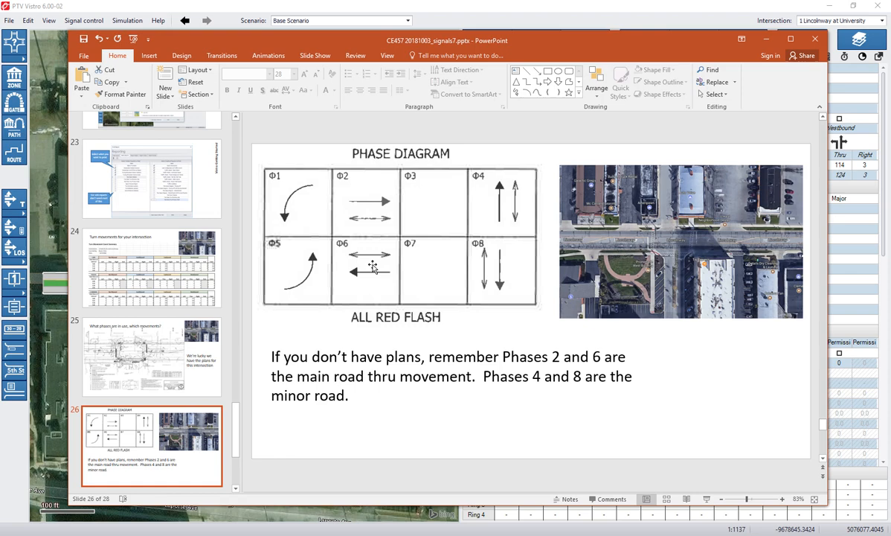
{"action": "mouse_move", "coordinate": [508, 255]}
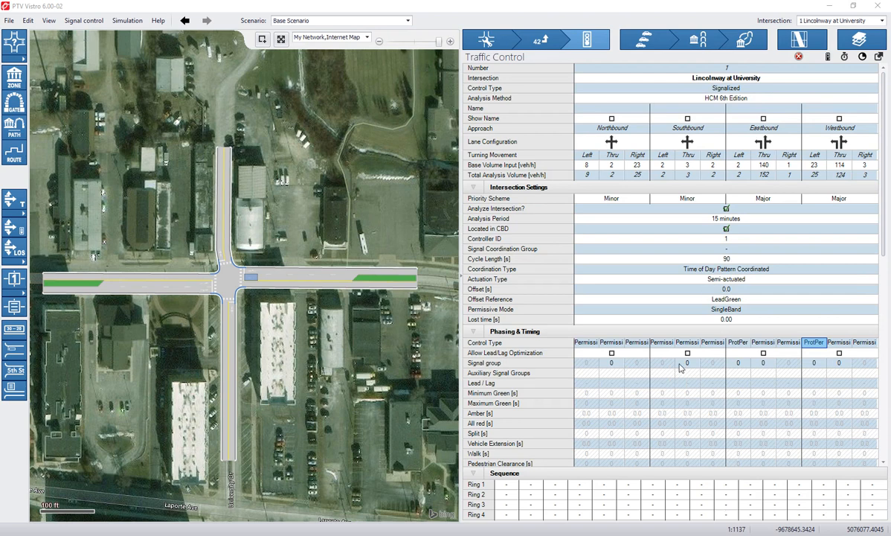
{"action": "mouse_move", "coordinate": [809, 358]}
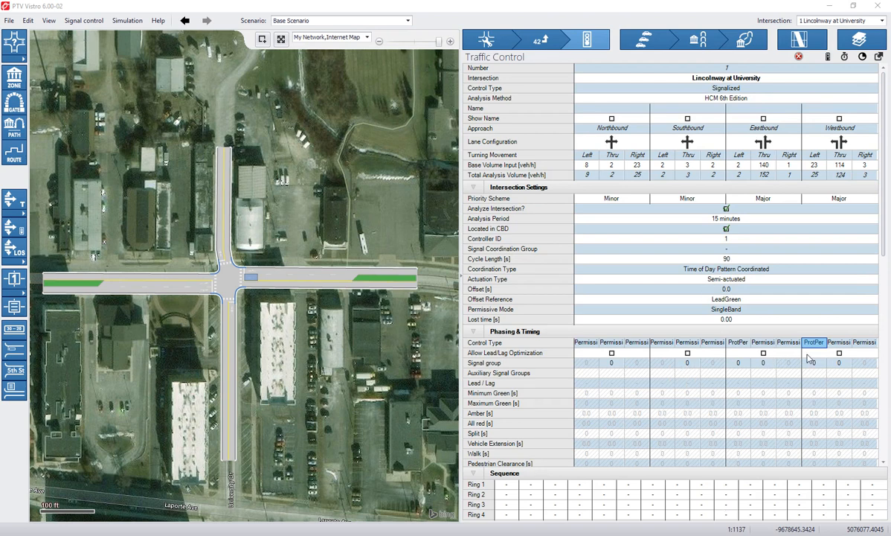
{"action": "mouse_move", "coordinate": [754, 278]}
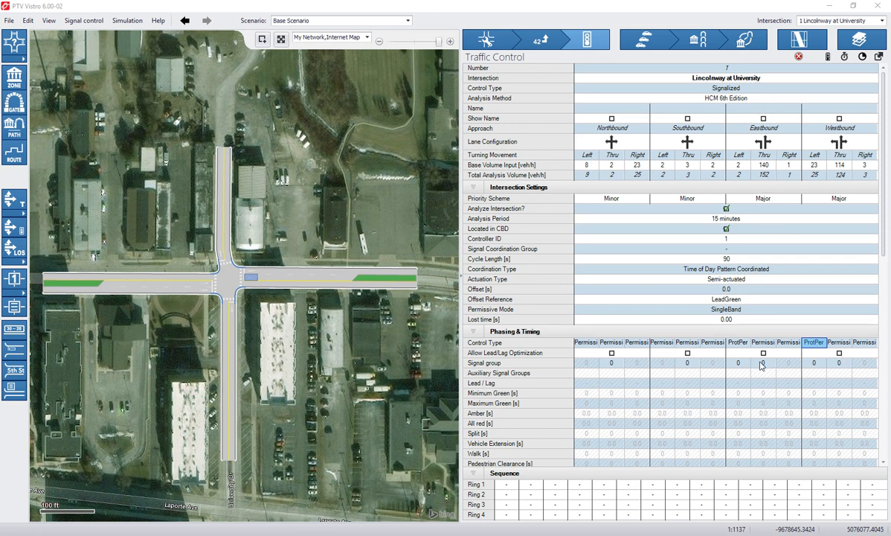
Assign signal groups 5/2 eastbound, 1/6 westbound, and 8 southbound.
{"action": "left_click", "coordinate": [763, 362]}
{"action": "type", "text": "2"}
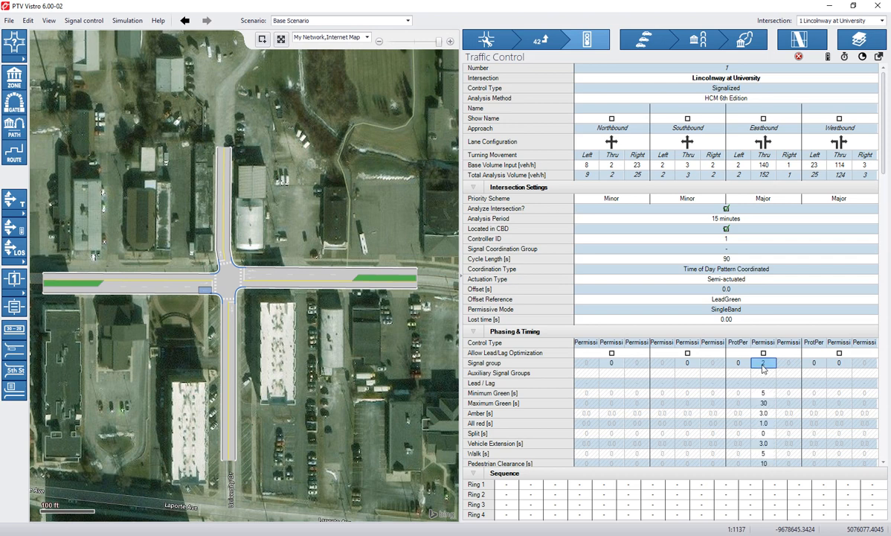
{"action": "left_click", "coordinate": [737, 363]}
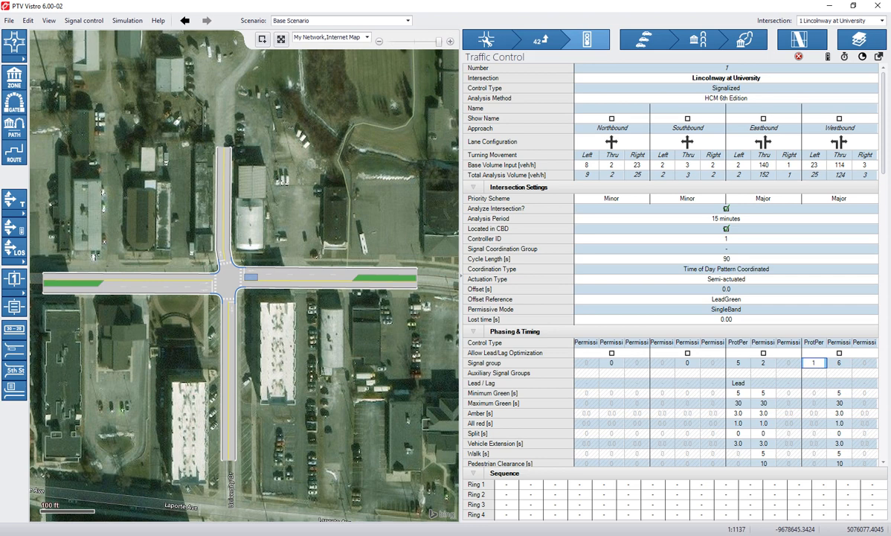
{"action": "left_click", "coordinate": [872, 299]}
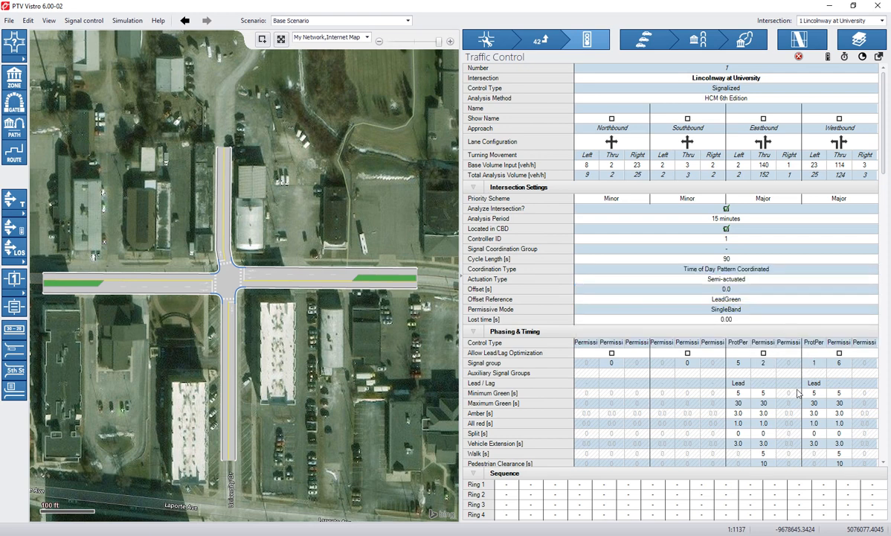
{"action": "mouse_move", "coordinate": [684, 373]}
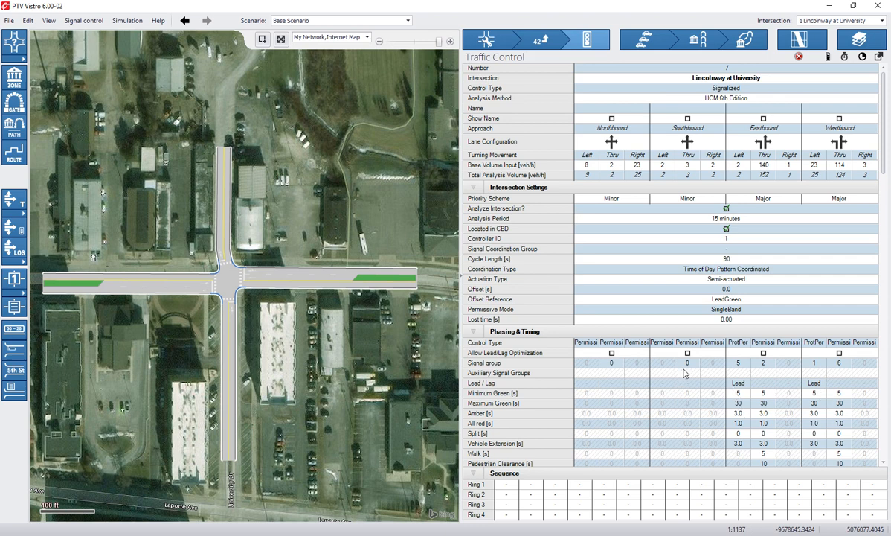
{"action": "left_click", "coordinate": [686, 362]}
{"action": "type", "text": "8"}
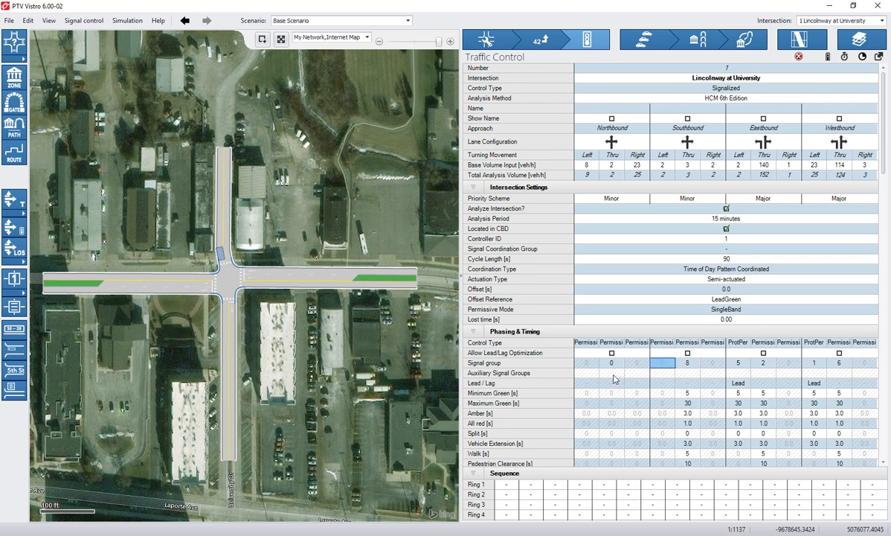
{"action": "left_click", "coordinate": [611, 363]}
{"action": "type", "text": "4"}
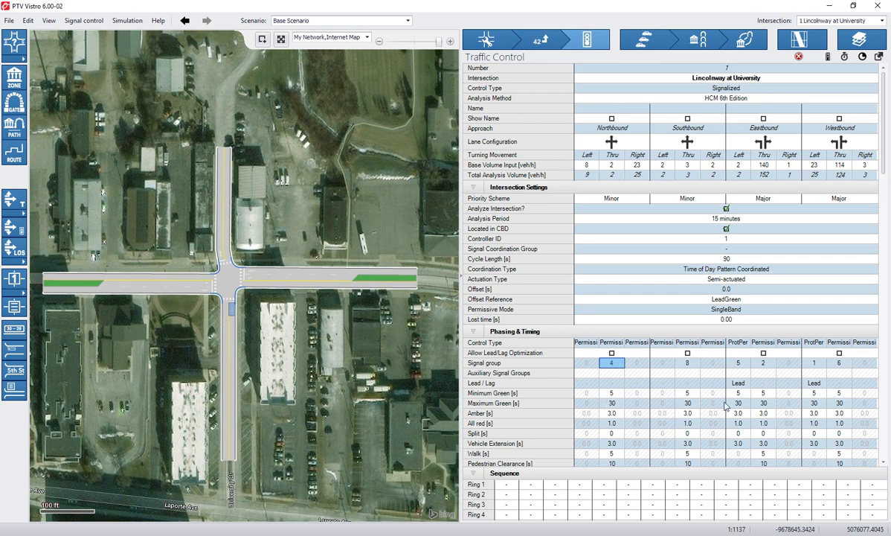
{"action": "mouse_move", "coordinate": [699, 423]}
{"action": "type", "text": "15"}
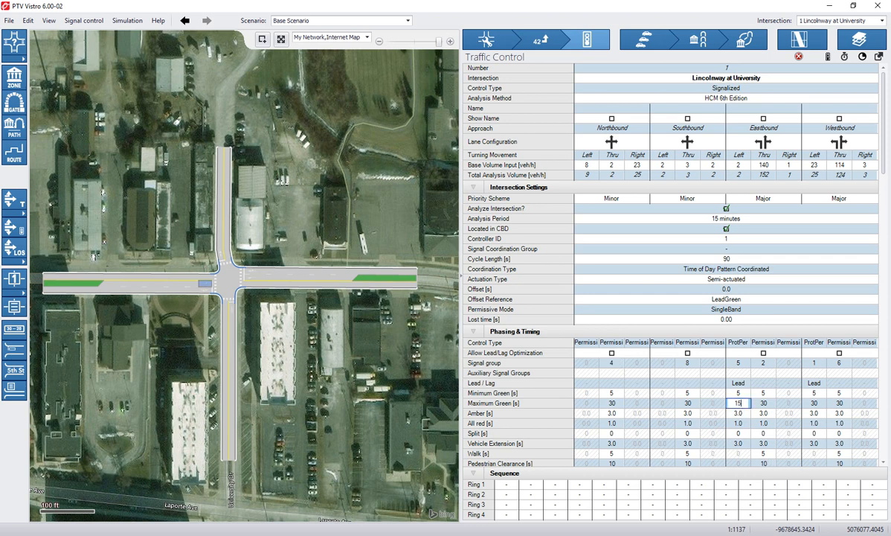
Enter northbound group 4, max greens 15 left/45 through, and 7 s walk times.
{"action": "left_click", "coordinate": [813, 402]}
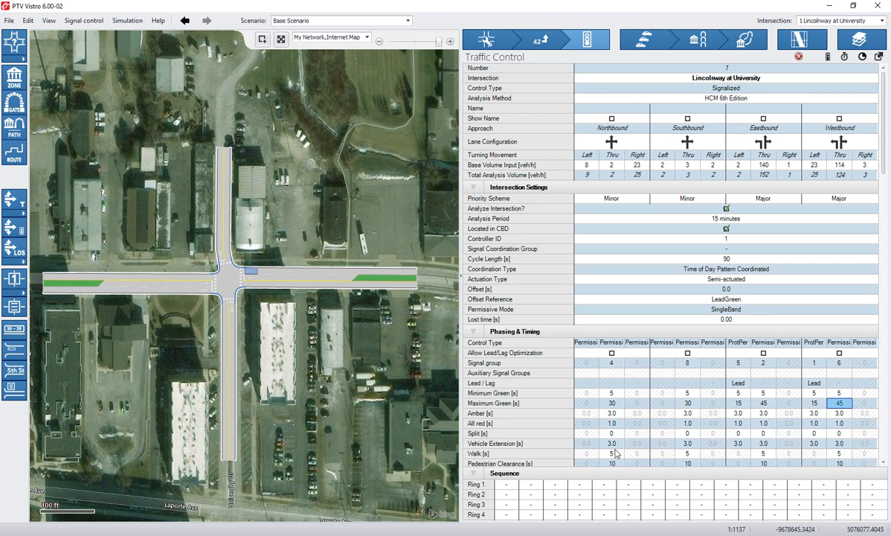
{"action": "mouse_move", "coordinate": [802, 461]}
{"action": "type", "text": "7"}
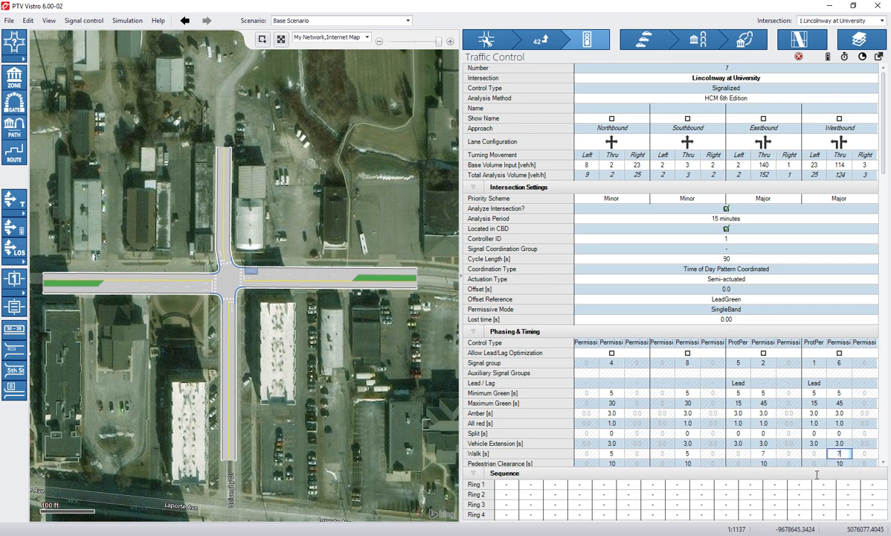
{"action": "left_click", "coordinate": [612, 452]}
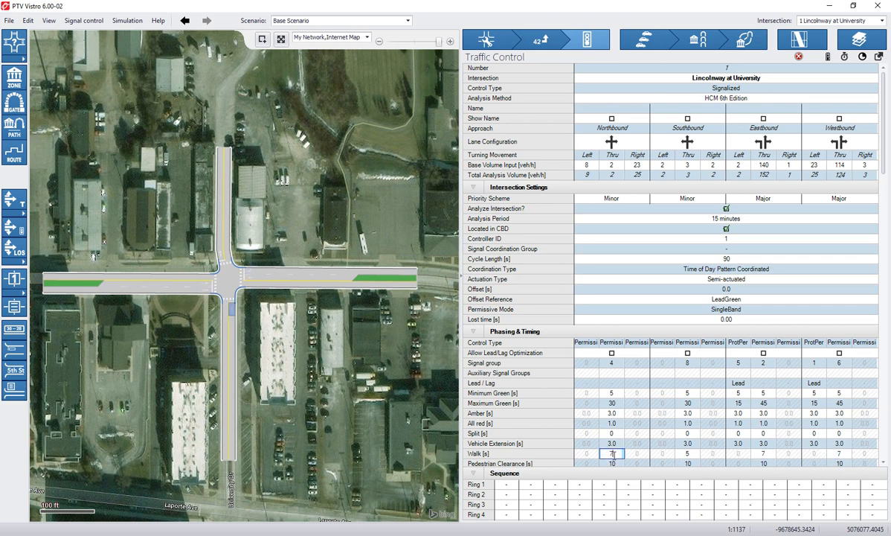
{"action": "left_click", "coordinate": [686, 453]}
{"action": "type", "text": "7"}
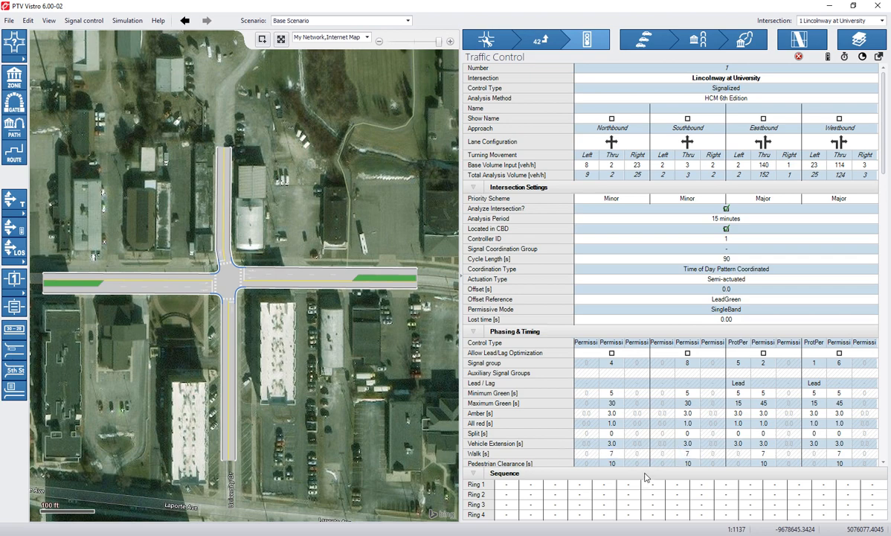
Scroll the Traffic Control table down to the left-turn detector settings.
{"action": "scroll", "scroll_direction": "down", "scroll_amount": 3}
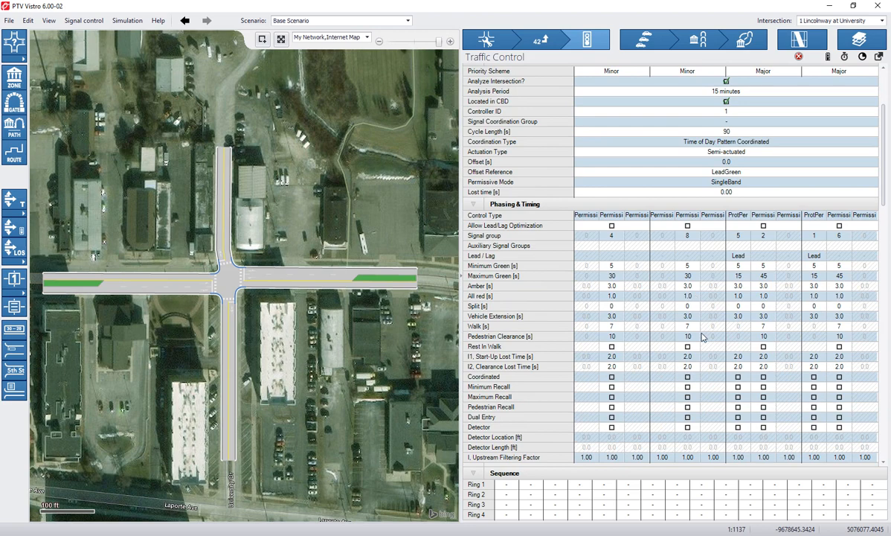
{"action": "mouse_move", "coordinate": [650, 361]}
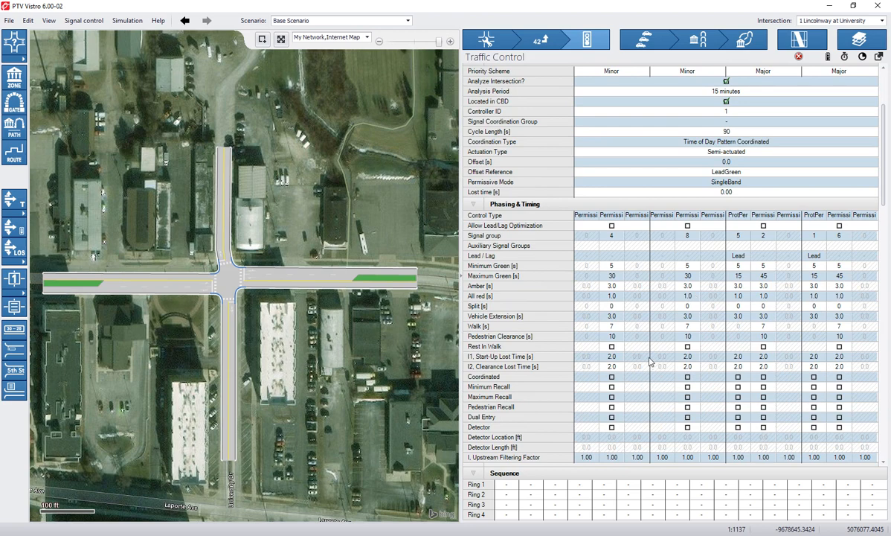
{"action": "scroll", "scroll_direction": "down", "scroll_amount": 3}
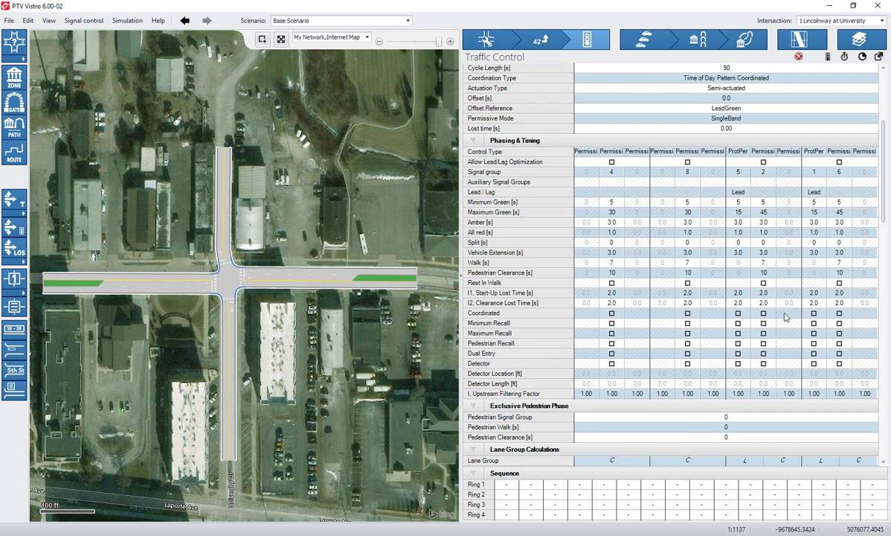
{"action": "mouse_move", "coordinate": [777, 284]}
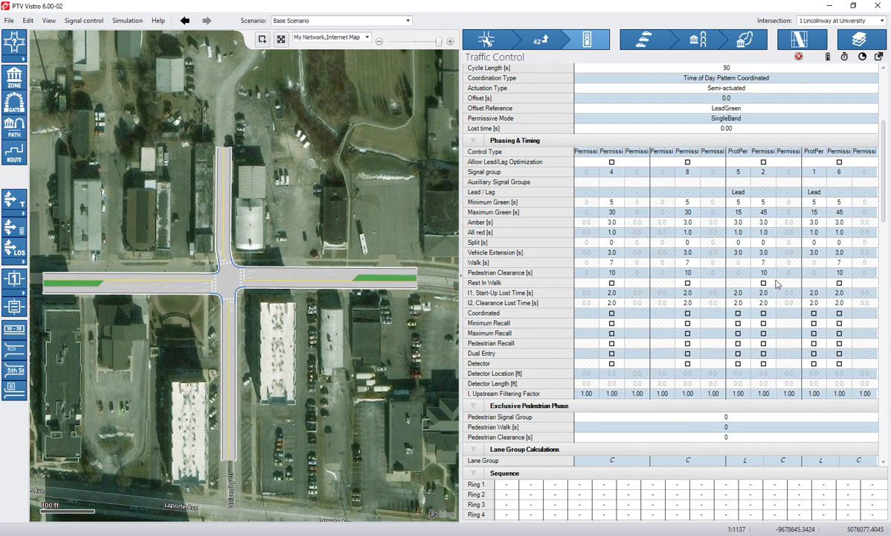
{"action": "mouse_move", "coordinate": [520, 298]}
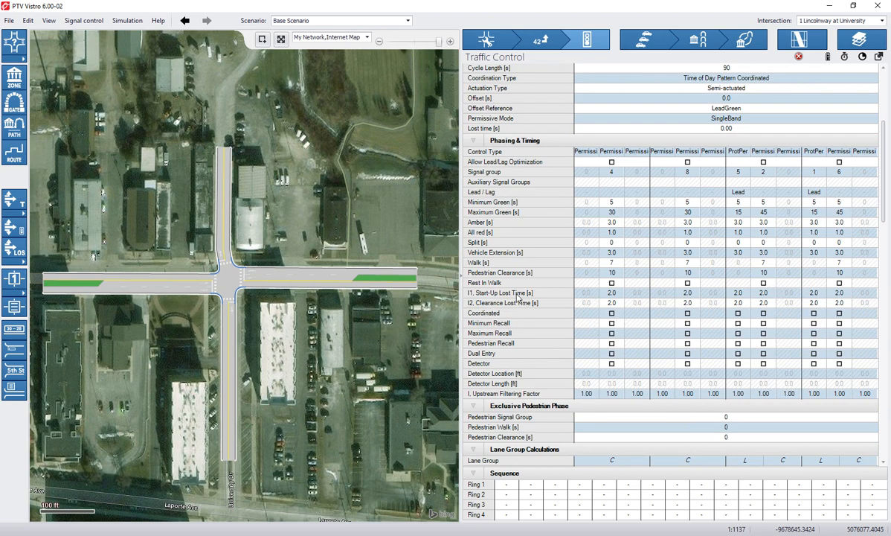
{"action": "mouse_move", "coordinate": [657, 303]}
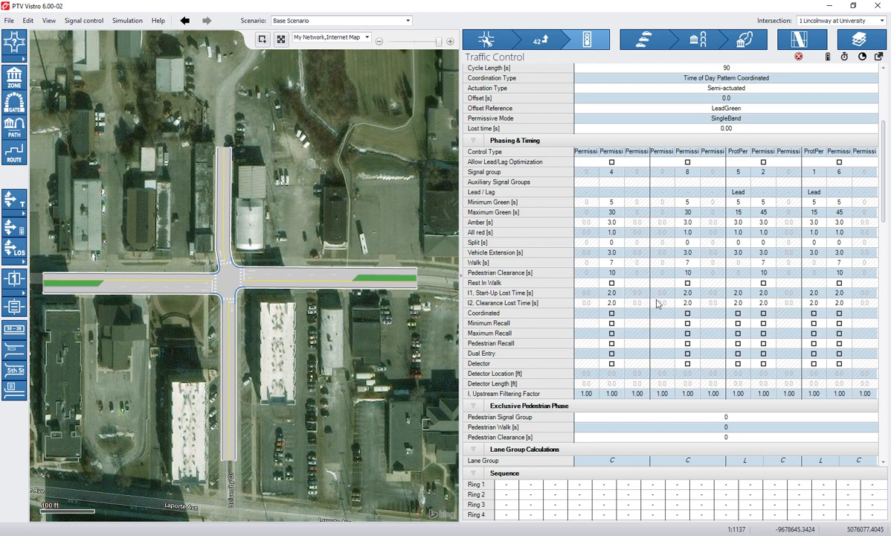
{"action": "mouse_move", "coordinate": [579, 302]}
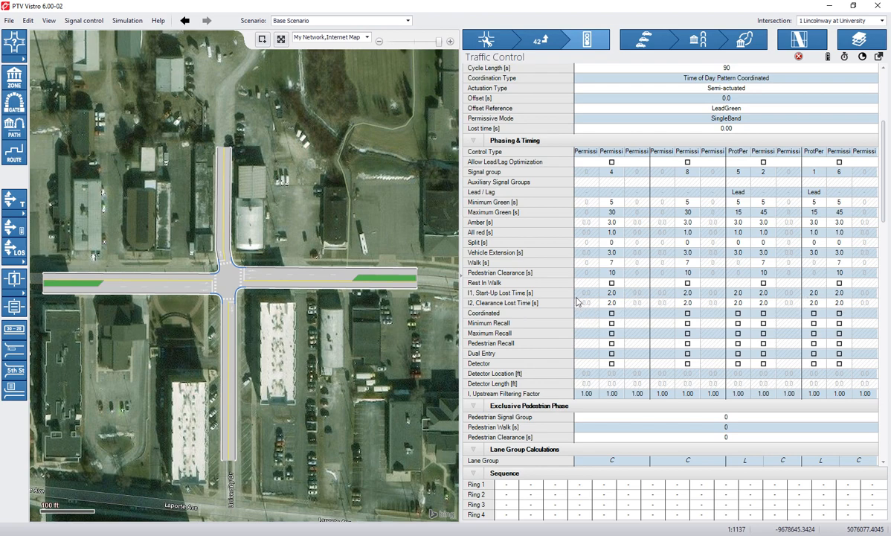
{"action": "mouse_move", "coordinate": [597, 382]}
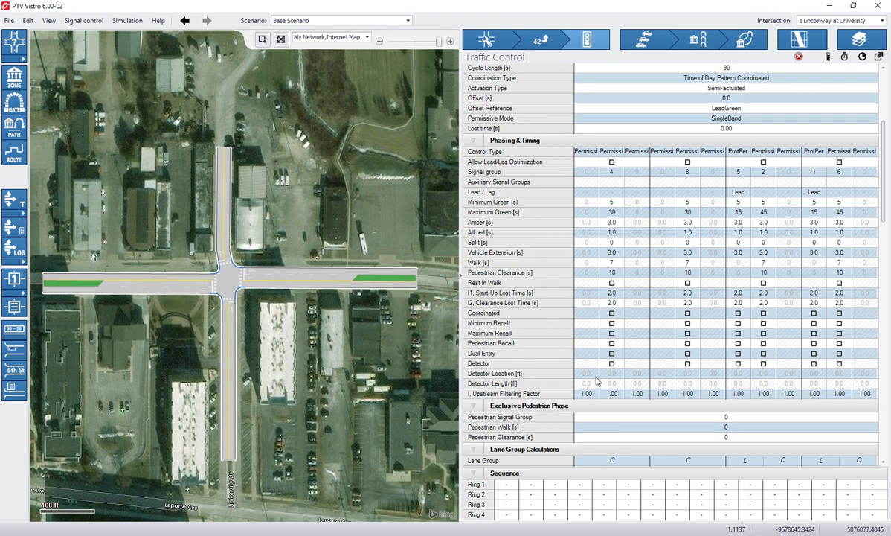
{"action": "mouse_move", "coordinate": [518, 370]}
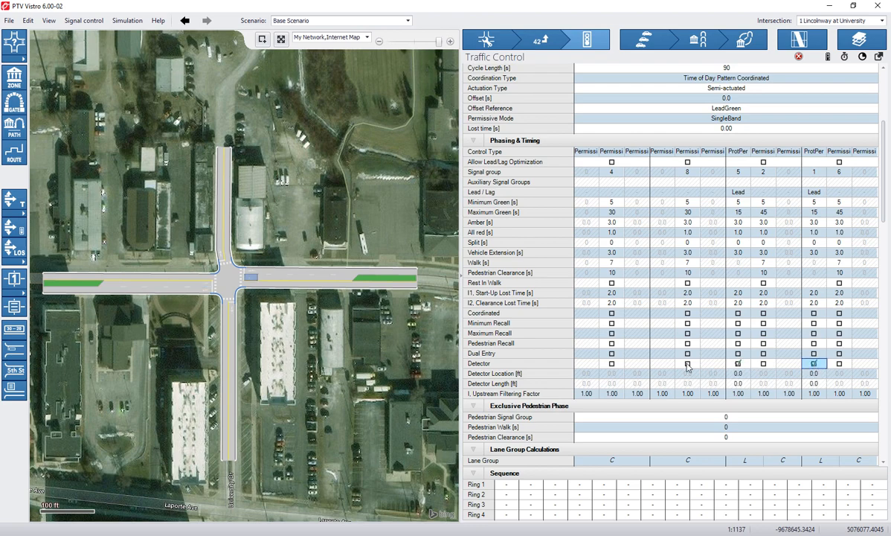
Enable detectors and set 56 ft detector length for the EB and WB left turns.
{"action": "left_click", "coordinate": [612, 363]}
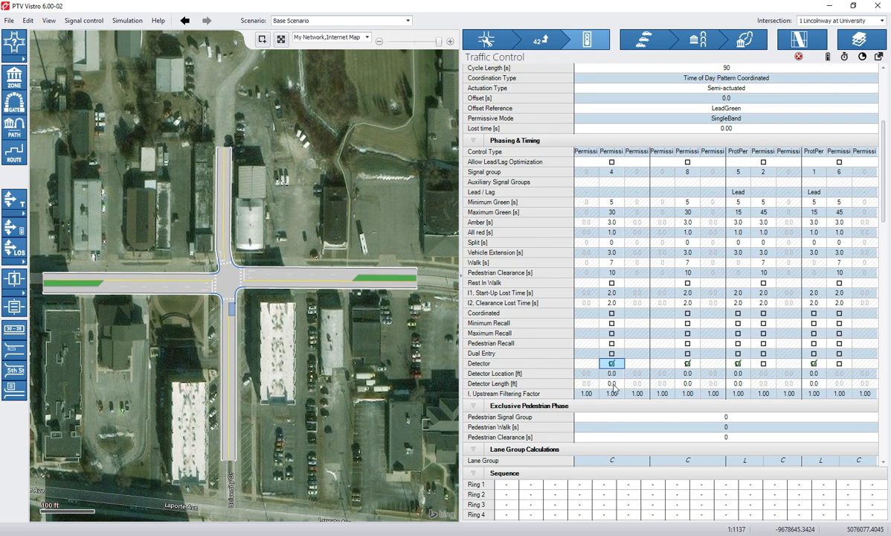
{"action": "left_click", "coordinate": [612, 383]}
{"action": "type", "text": "56"}
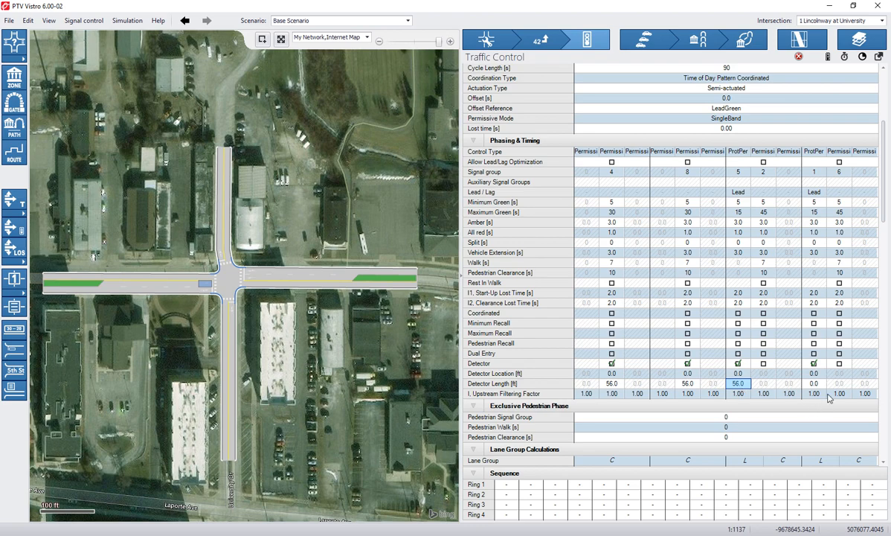
{"action": "left_click", "coordinate": [813, 383]}
{"action": "type", "text": "56"}
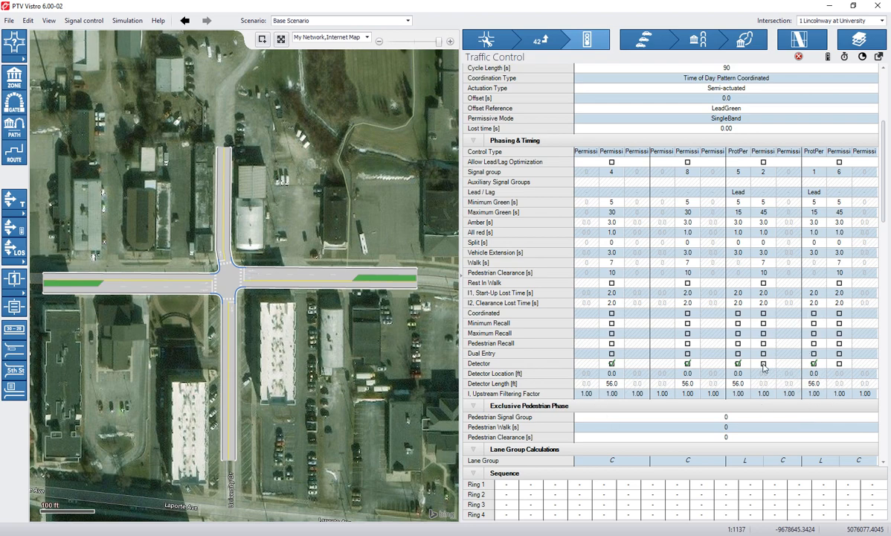
{"action": "scroll", "scroll_direction": "down", "scroll_amount": 3}
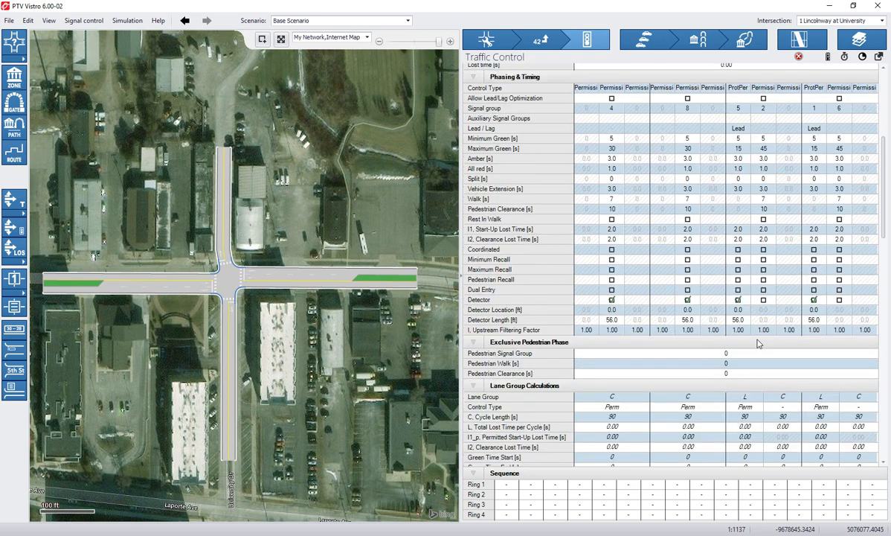
{"action": "mouse_move", "coordinate": [837, 360]}
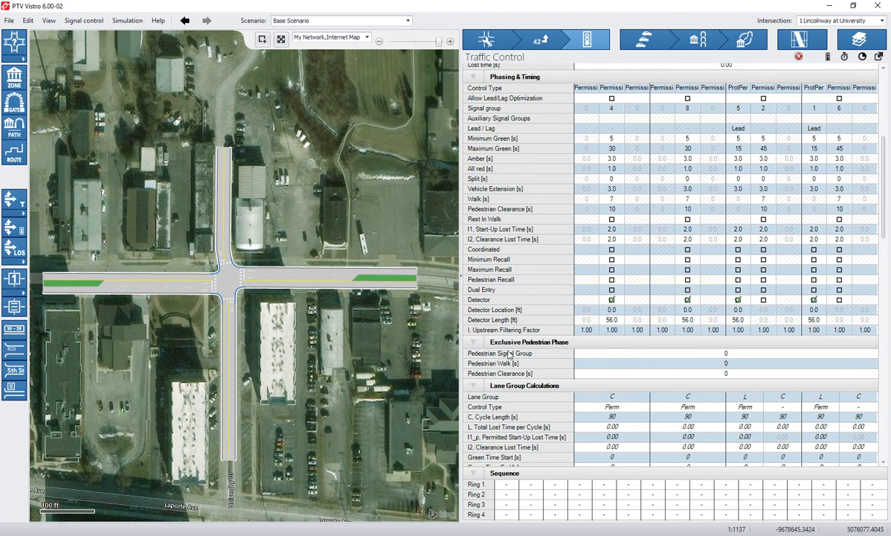
{"action": "scroll", "scroll_direction": "down", "scroll_amount": 3}
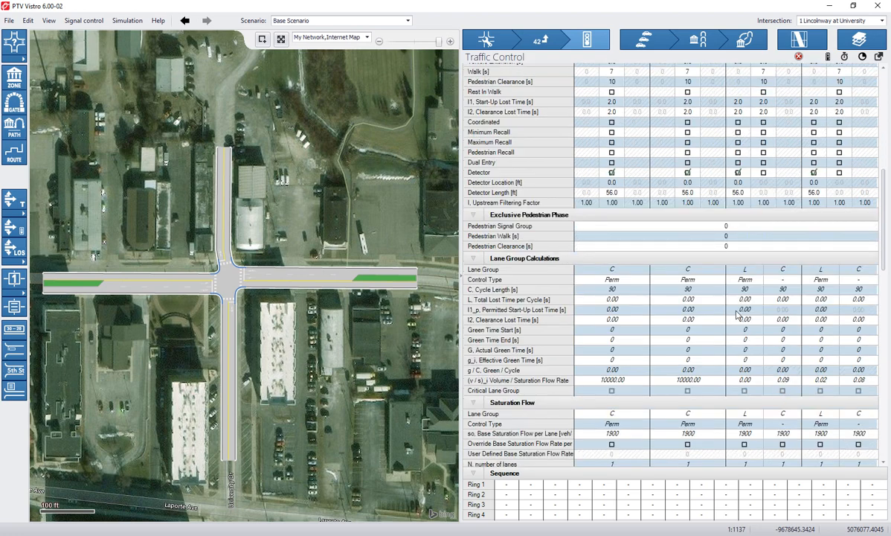
{"action": "mouse_move", "coordinate": [816, 355]}
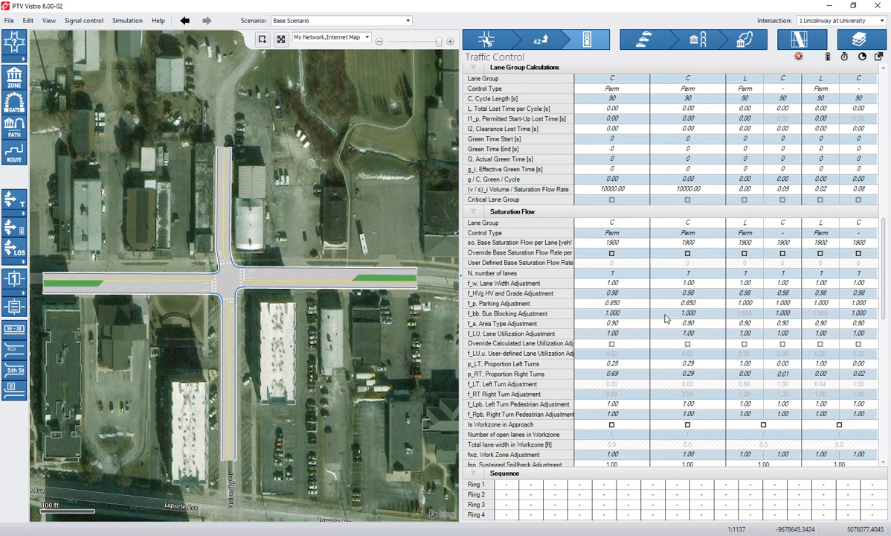
{"action": "scroll", "scroll_direction": "down", "scroll_amount": 3}
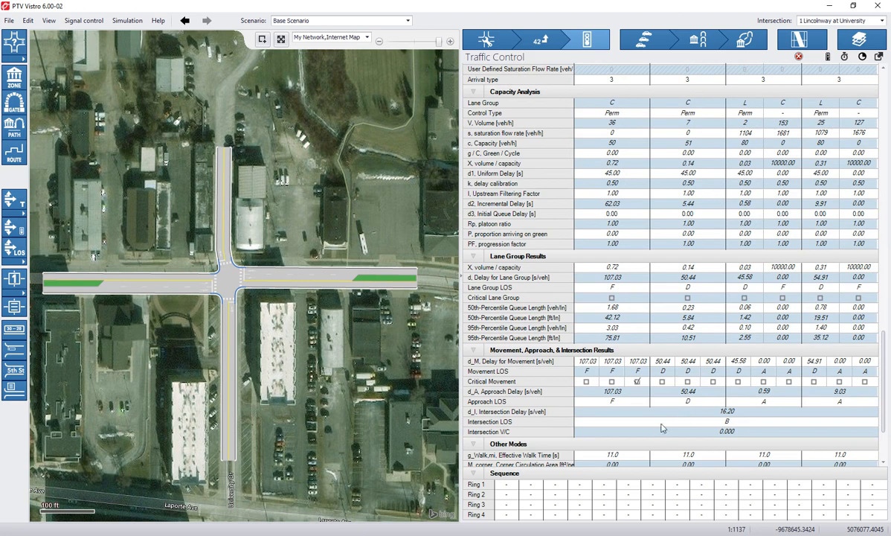
{"action": "scroll", "scroll_direction": "down", "scroll_amount": 3}
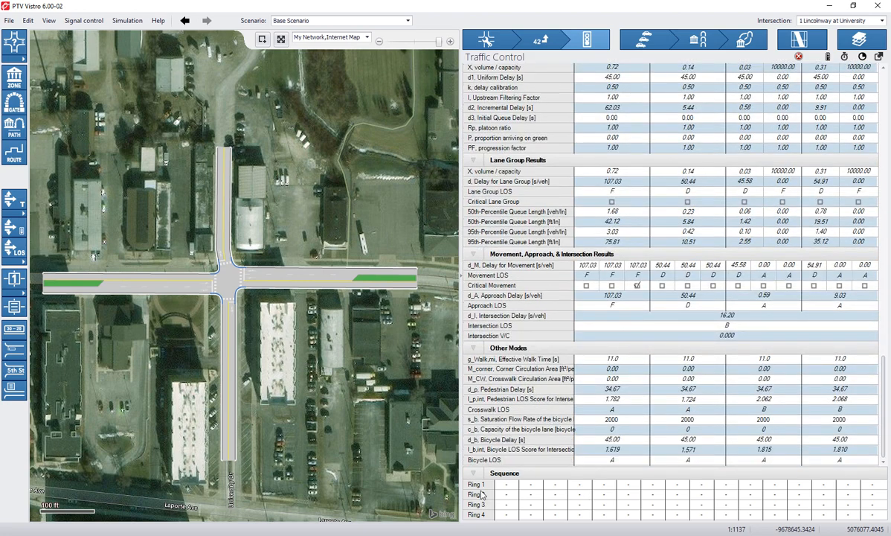
Fill the Sequence grid with groups 1, 2, 4 in Ring 1 and 5, 6, 8 in Ring 2.
{"action": "left_click", "coordinate": [510, 484]}
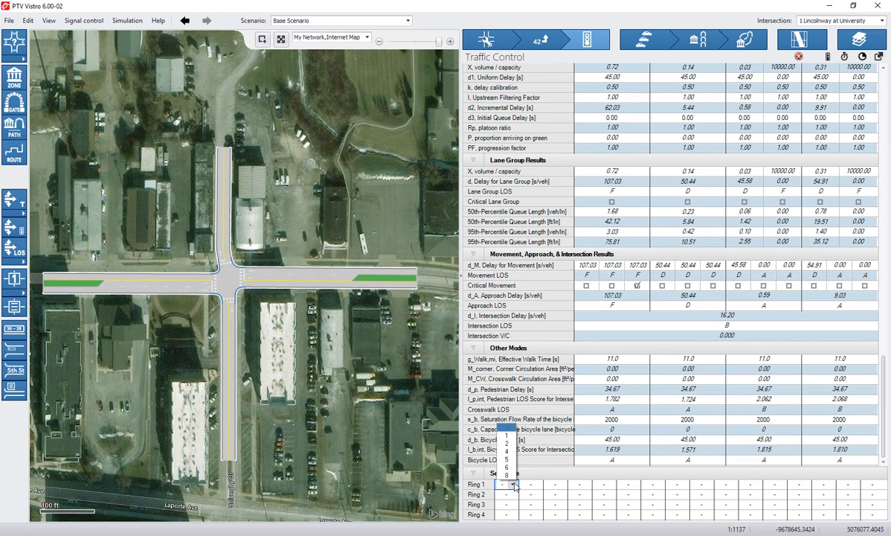
{"action": "left_click", "coordinate": [506, 452]}
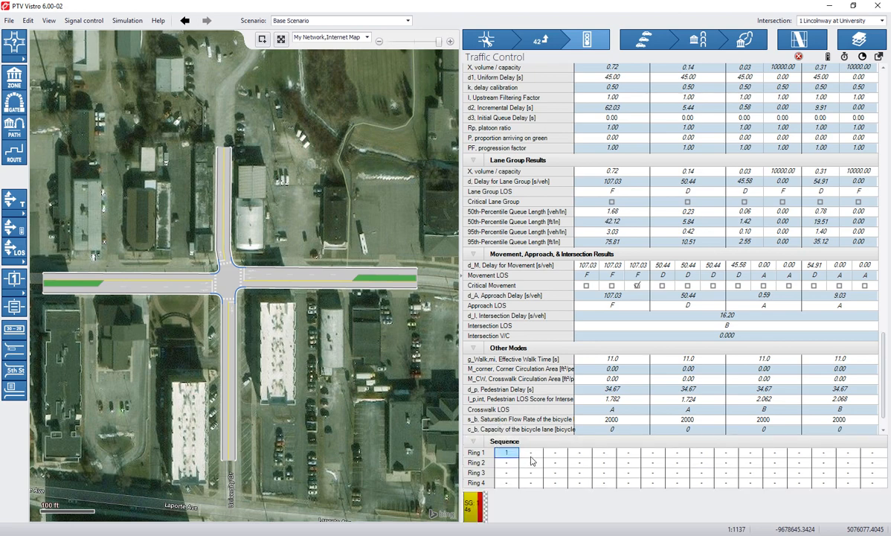
{"action": "left_click", "coordinate": [554, 452]}
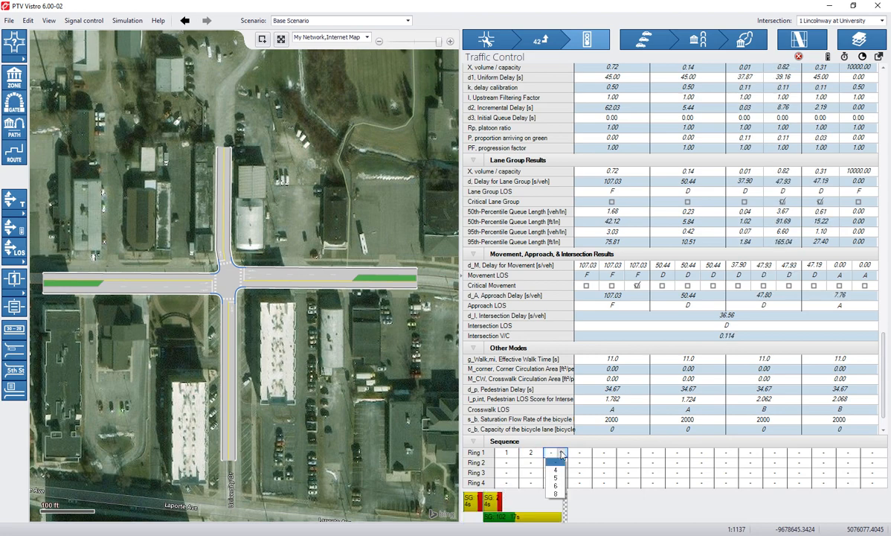
{"action": "left_click", "coordinate": [579, 452]}
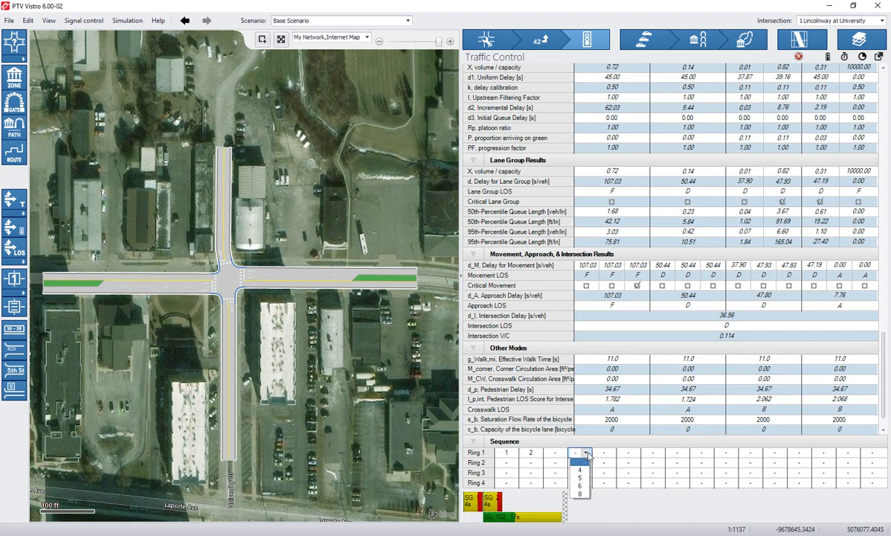
{"action": "left_click", "coordinate": [579, 466]}
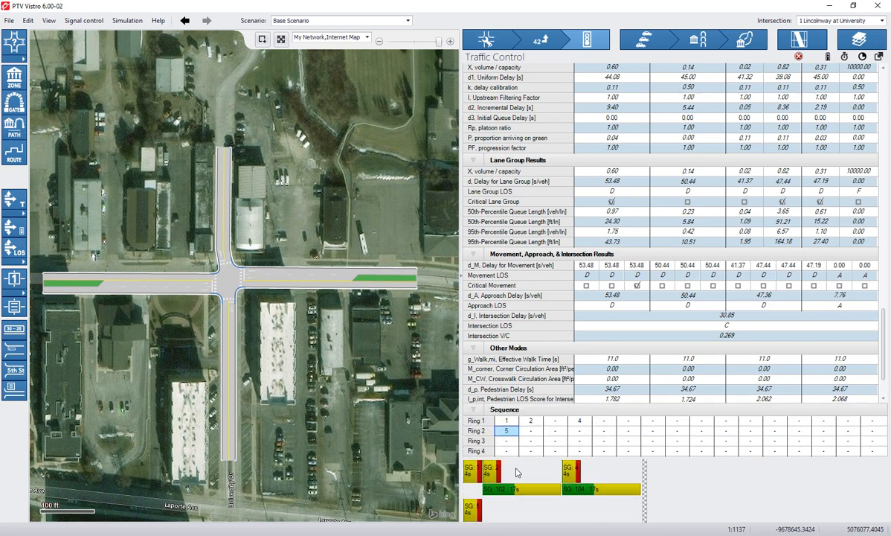
{"action": "left_click", "coordinate": [530, 430]}
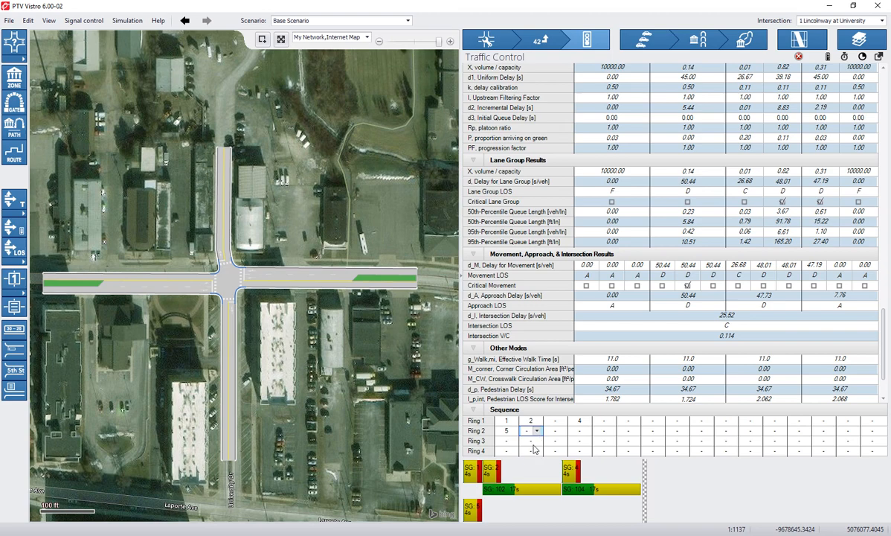
{"action": "left_click", "coordinate": [581, 430]}
{"action": "type", "text": "8"}
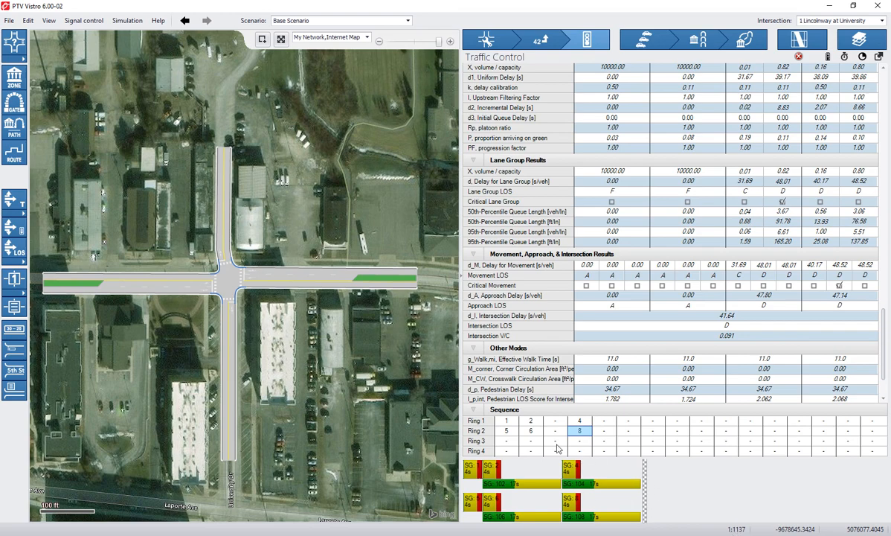
{"action": "mouse_move", "coordinate": [545, 426]}
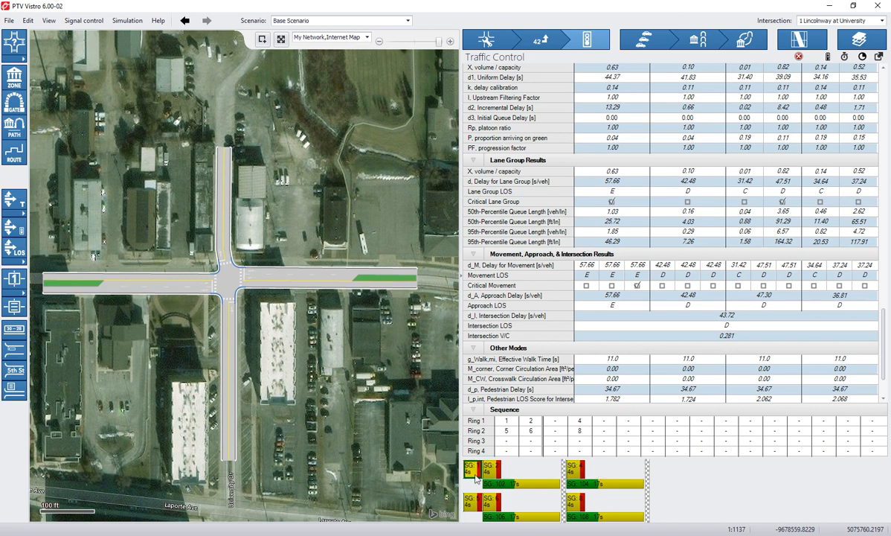
{"action": "mouse_move", "coordinate": [475, 502]}
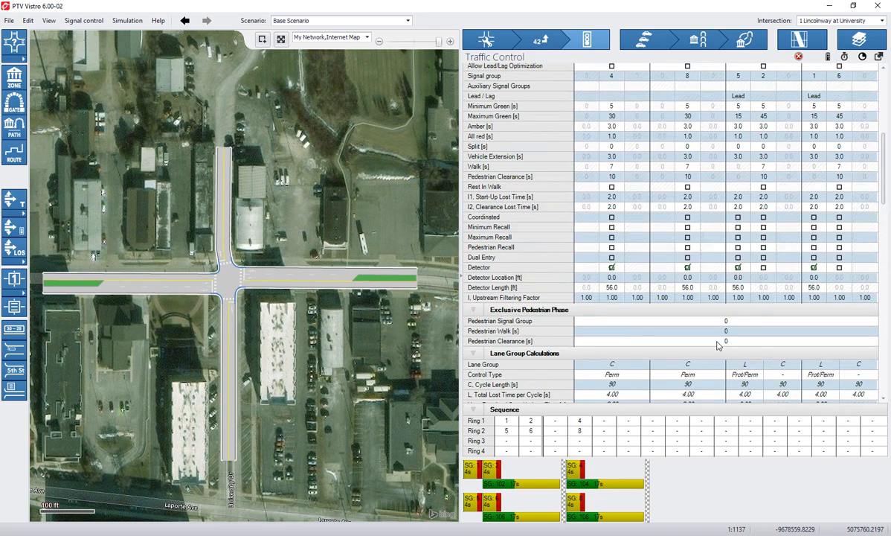
{"action": "scroll", "scroll_direction": "up", "scroll_amount": 3}
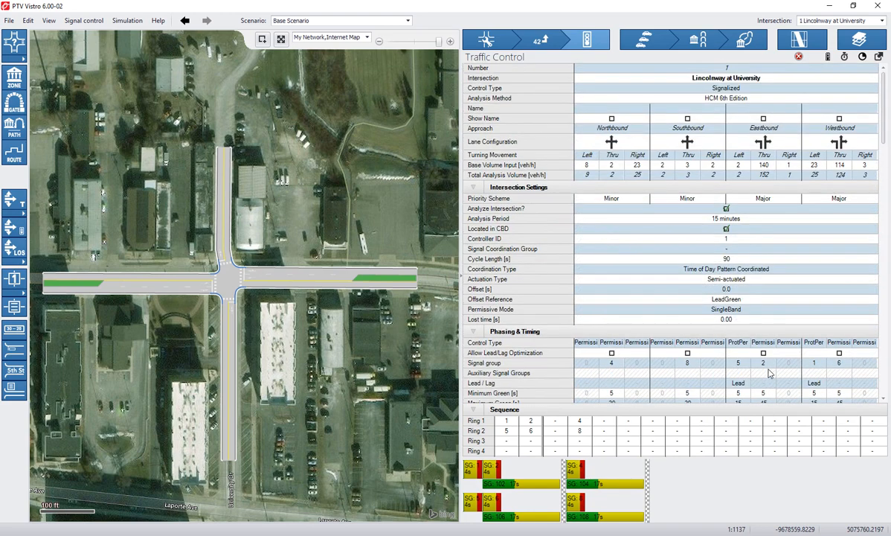
{"action": "mouse_move", "coordinate": [802, 56]}
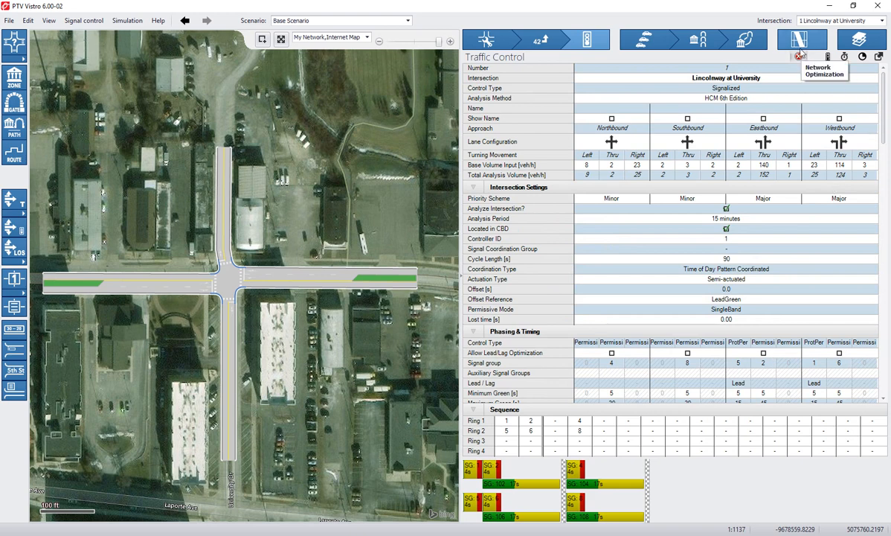
{"action": "mouse_move", "coordinate": [800, 56]}
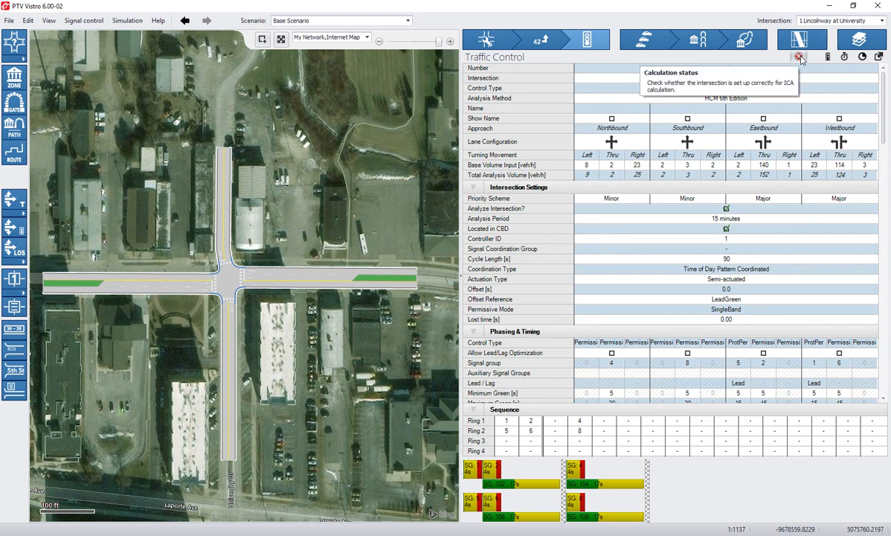
{"action": "mouse_move", "coordinate": [827, 56]}
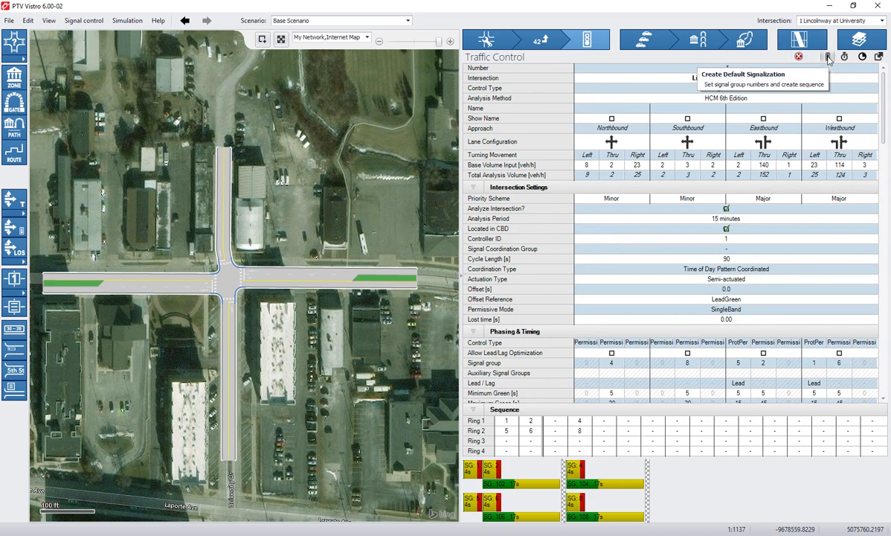
{"action": "mouse_move", "coordinate": [843, 56]}
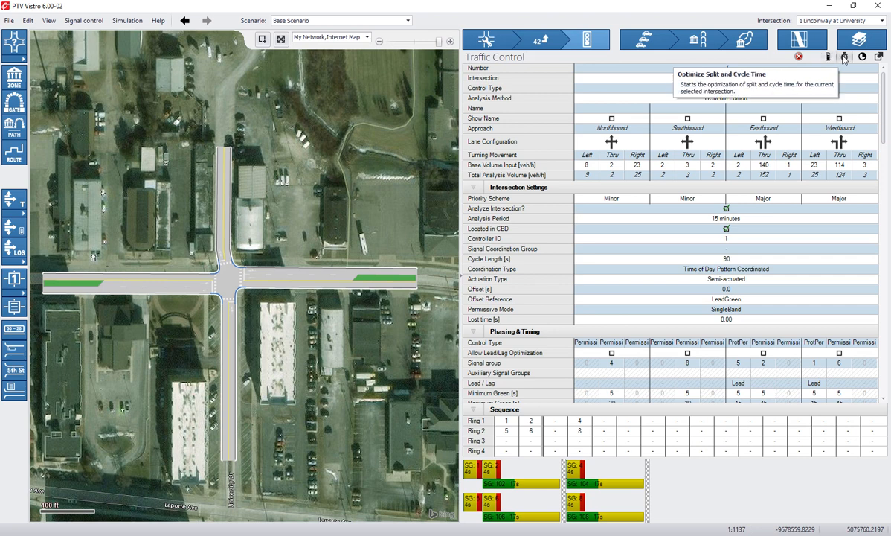
Run V/C balancing split and cycle optimization with step 5 and upper bound 150 s.
{"action": "left_click", "coordinate": [844, 56]}
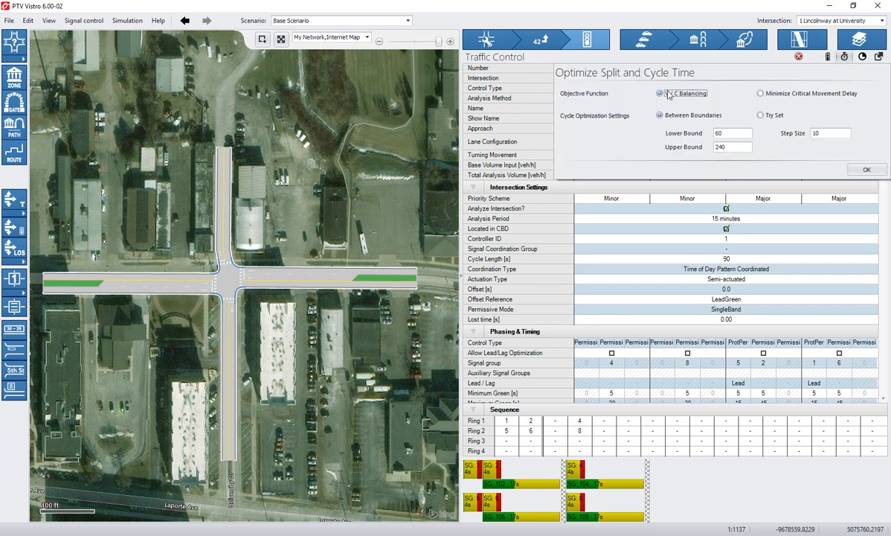
{"action": "left_click", "coordinate": [661, 93]}
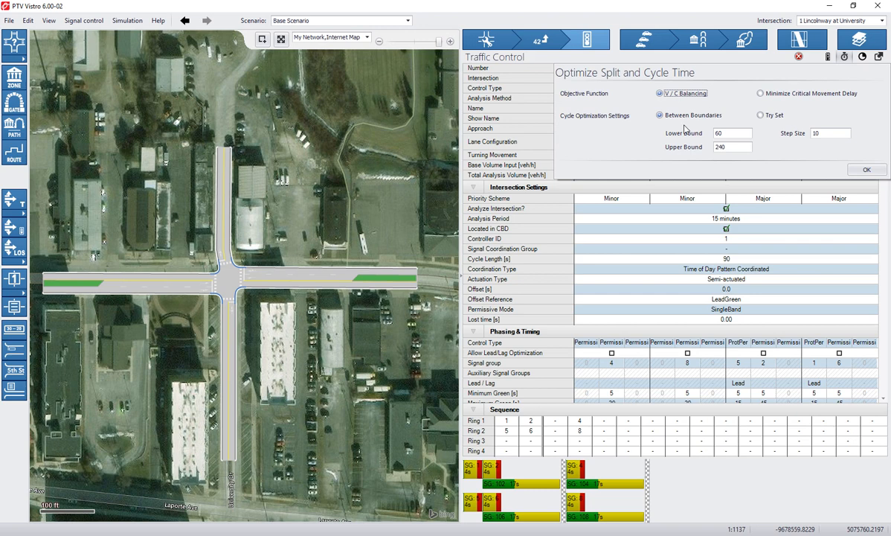
{"action": "mouse_move", "coordinate": [834, 135]}
{"action": "type", "text": "5"}
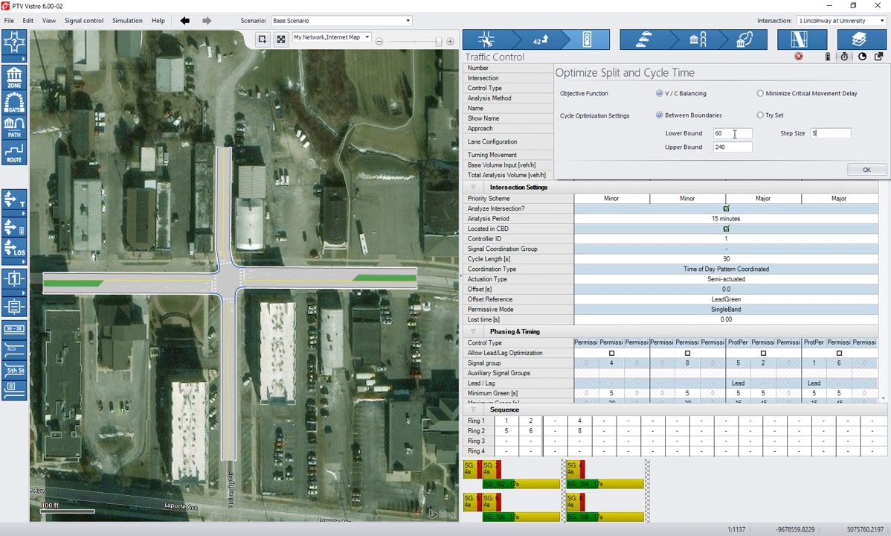
{"action": "triple_click", "coordinate": [733, 147]}
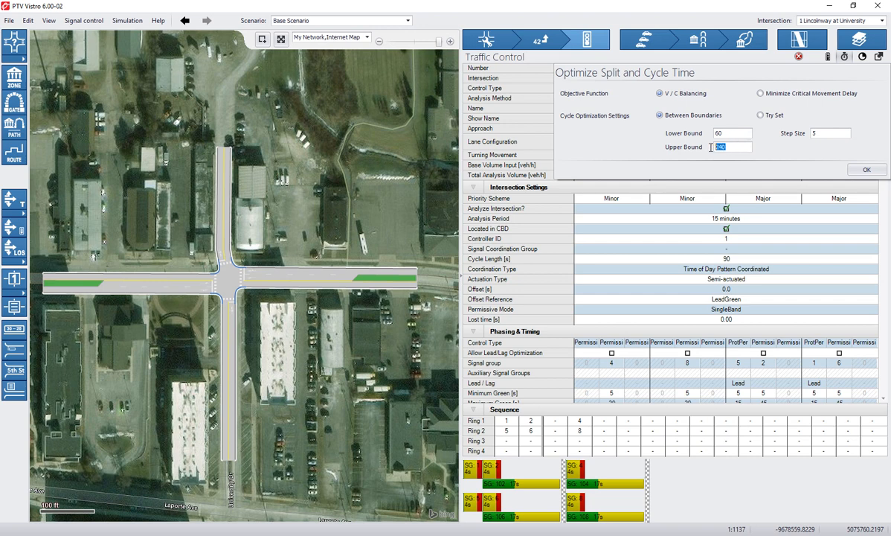
{"action": "type", "text": "150"}
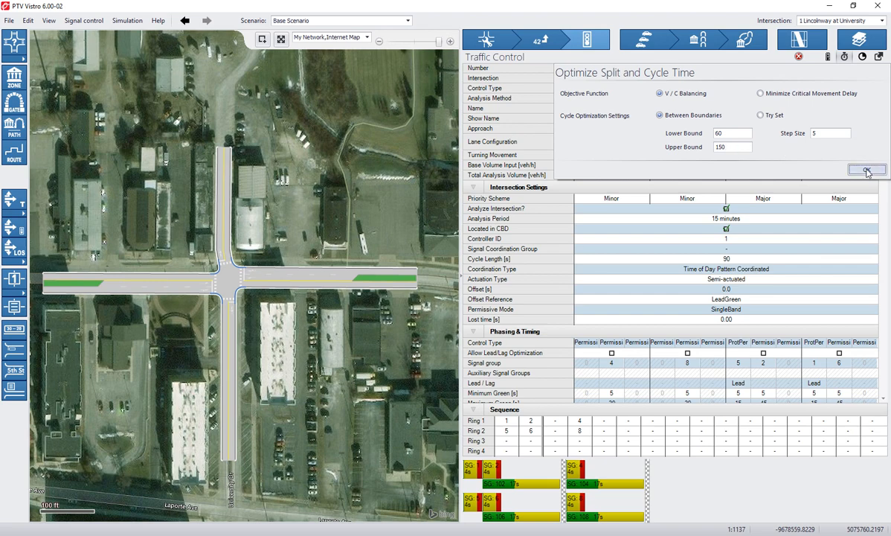
{"action": "left_click", "coordinate": [866, 170]}
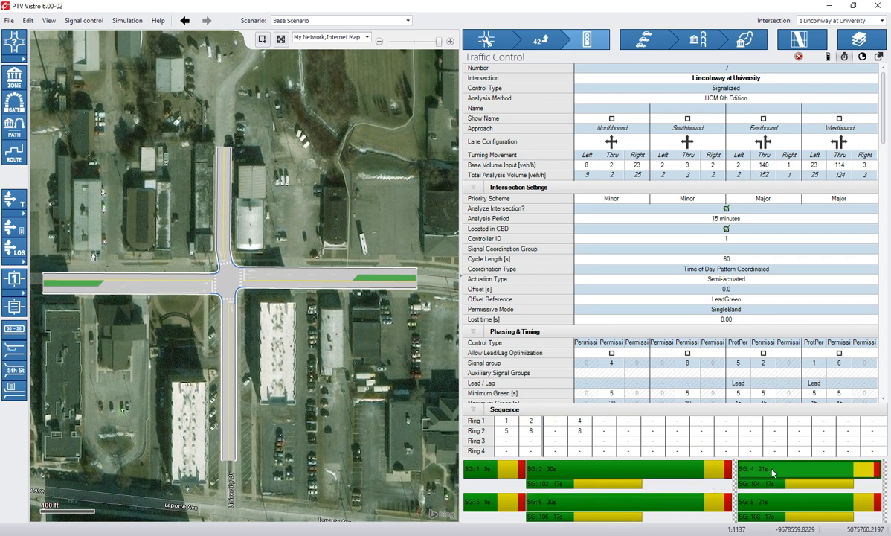
{"action": "mouse_move", "coordinate": [785, 488]}
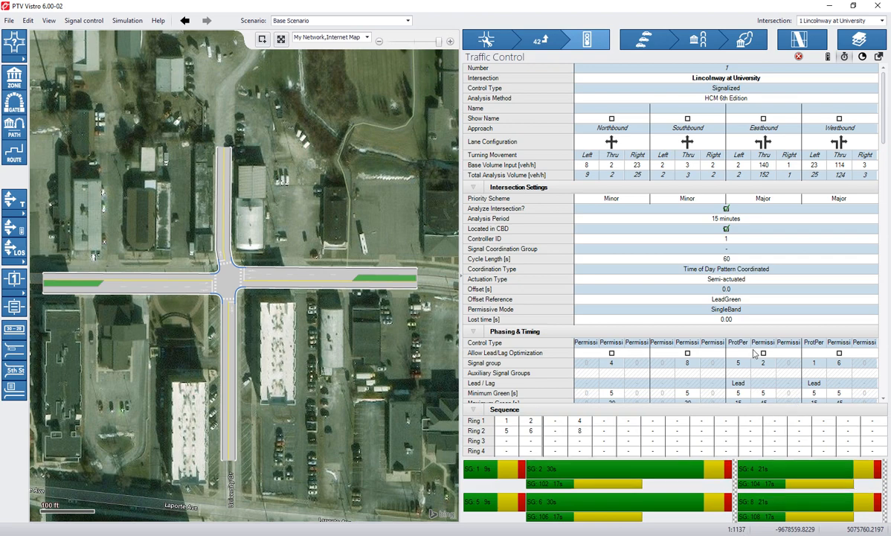
{"action": "scroll", "scroll_direction": "down", "scroll_amount": 3}
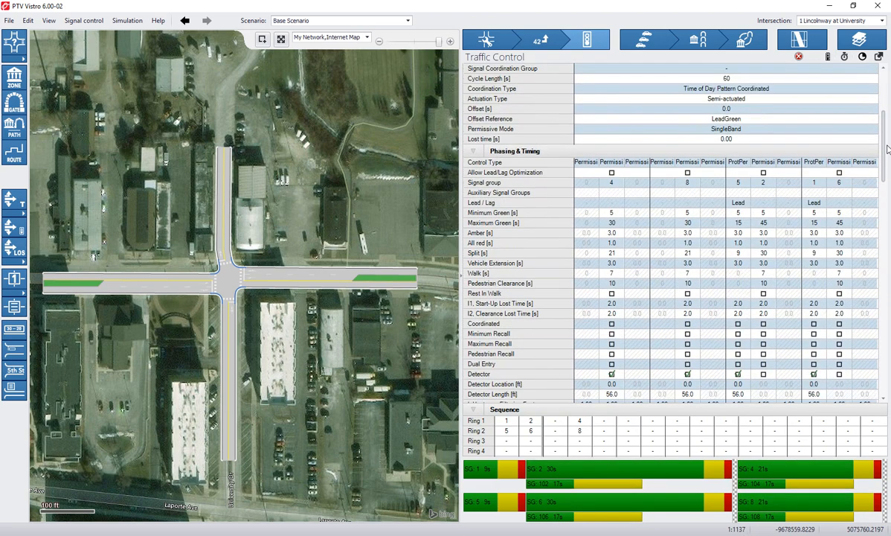
{"action": "scroll", "scroll_direction": "down", "scroll_amount": 3}
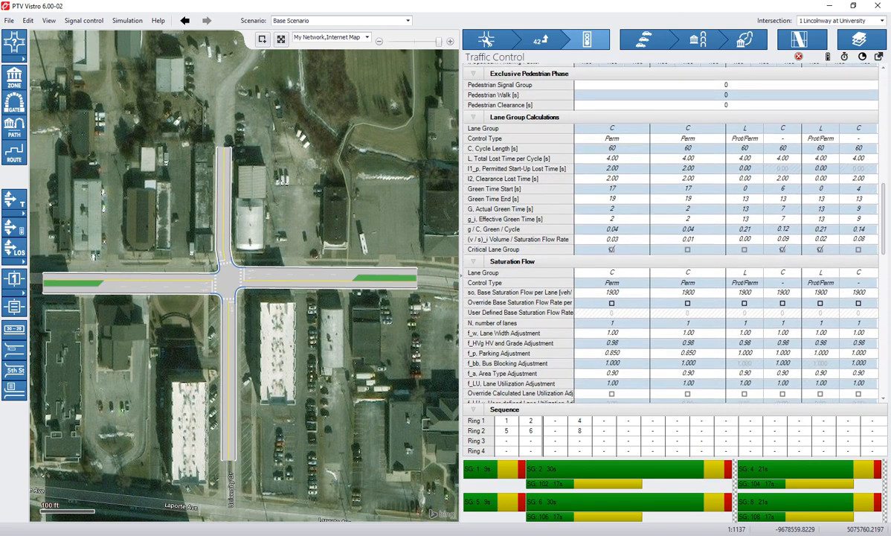
{"action": "scroll", "scroll_direction": "down", "scroll_amount": 3}
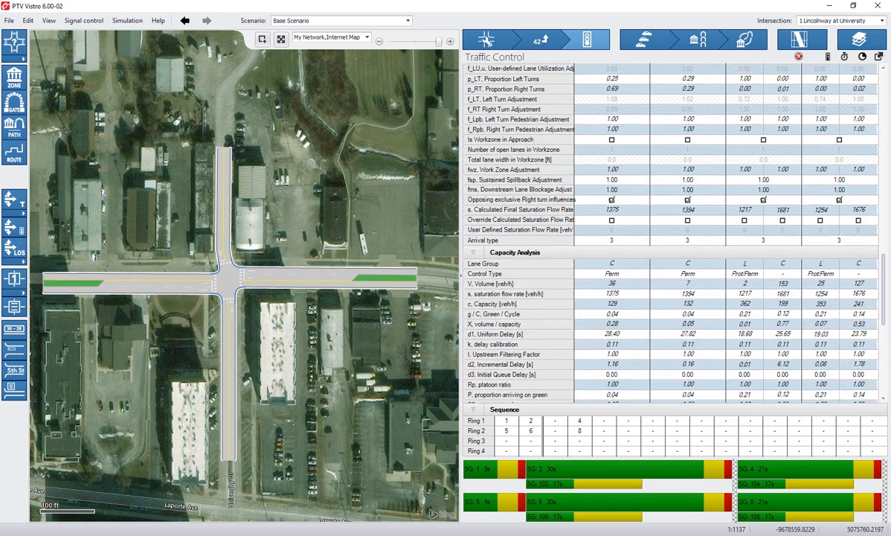
{"action": "scroll", "scroll_direction": "down", "scroll_amount": 3}
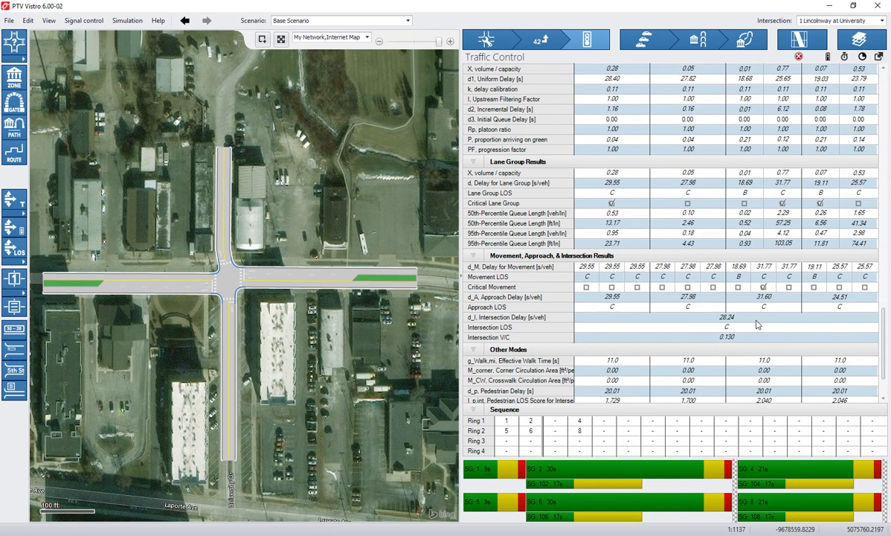
{"action": "mouse_move", "coordinate": [642, 350]}
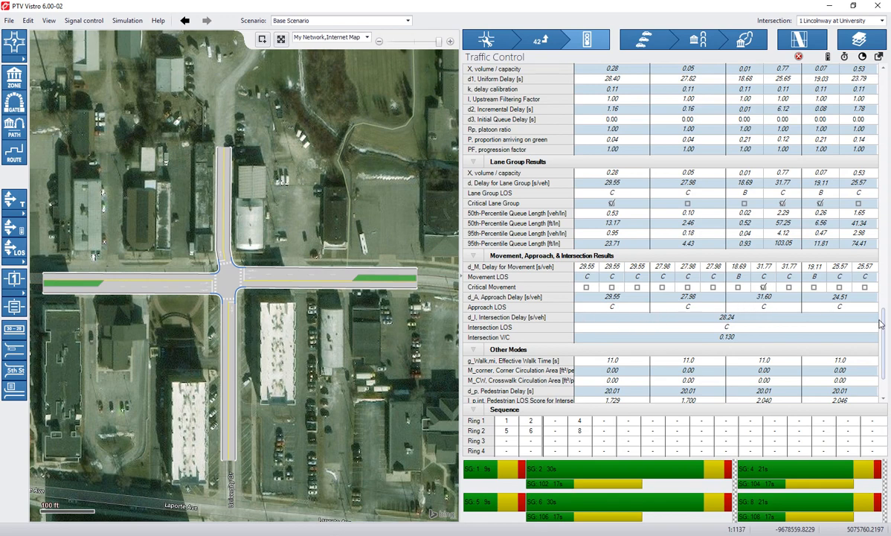
{"action": "scroll", "scroll_direction": "down", "scroll_amount": 3}
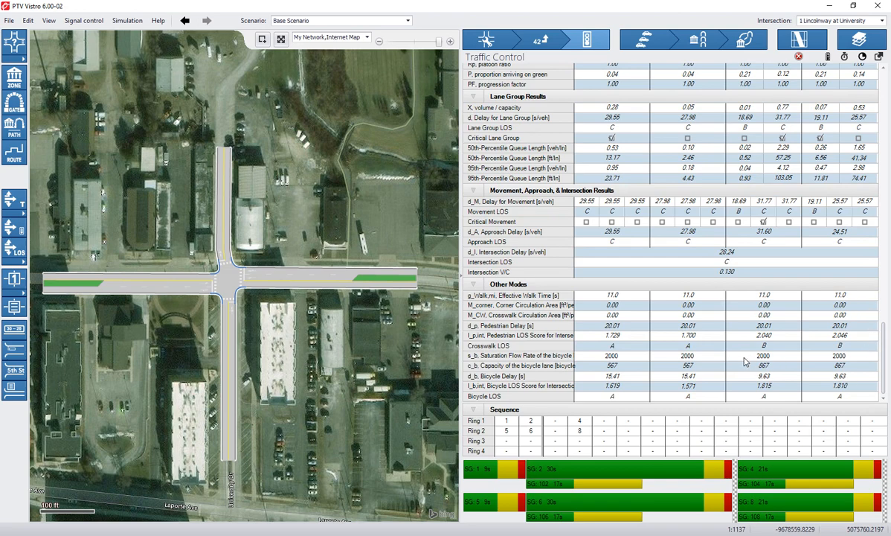
{"action": "mouse_move", "coordinate": [709, 252]}
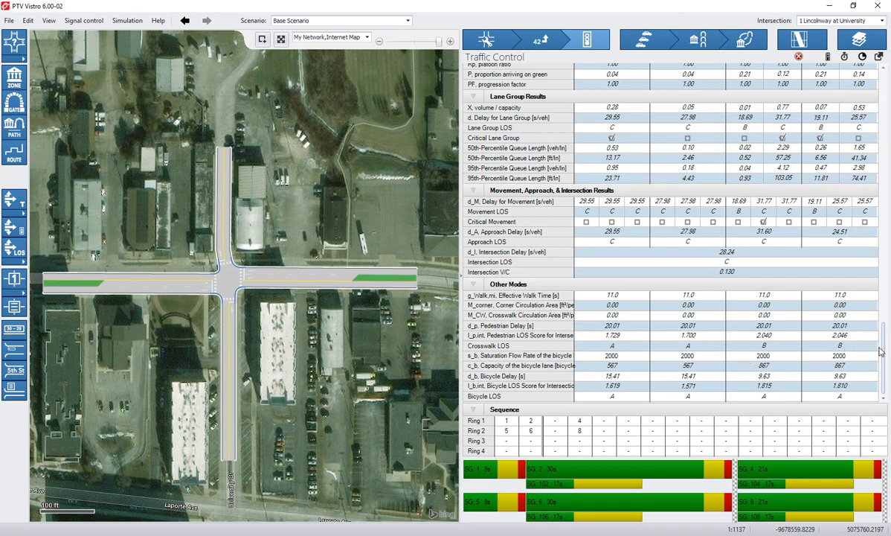
{"action": "mouse_move", "coordinate": [566, 326]}
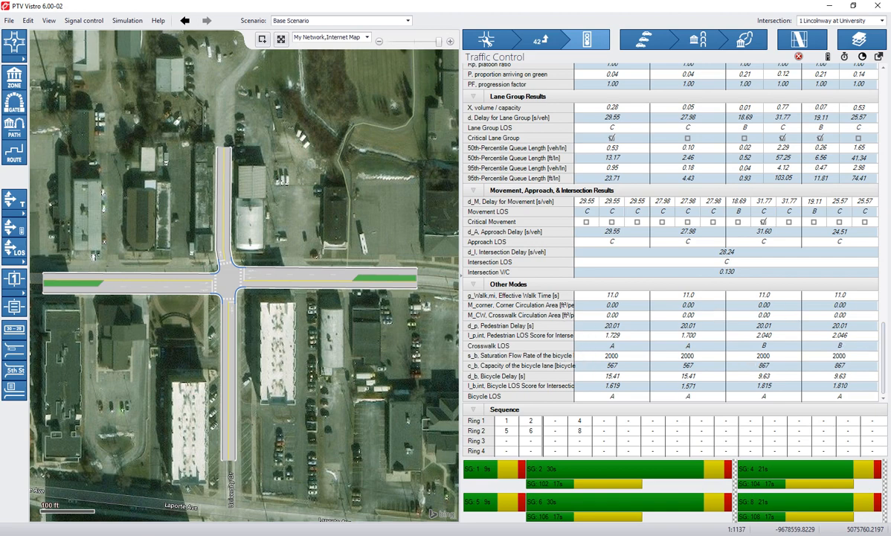
{"action": "scroll", "scroll_direction": "up", "scroll_amount": 3}
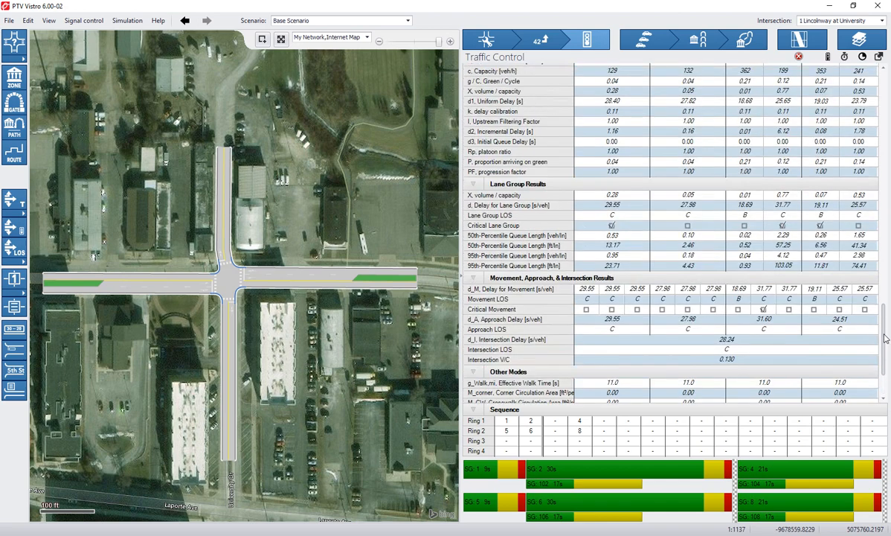
{"action": "scroll", "scroll_direction": "up", "scroll_amount": 3}
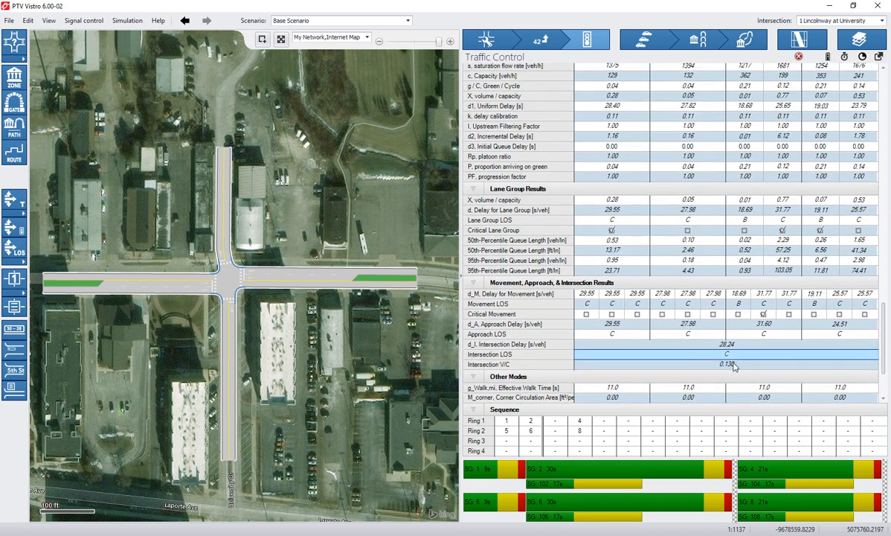
{"action": "left_click", "coordinate": [727, 364]}
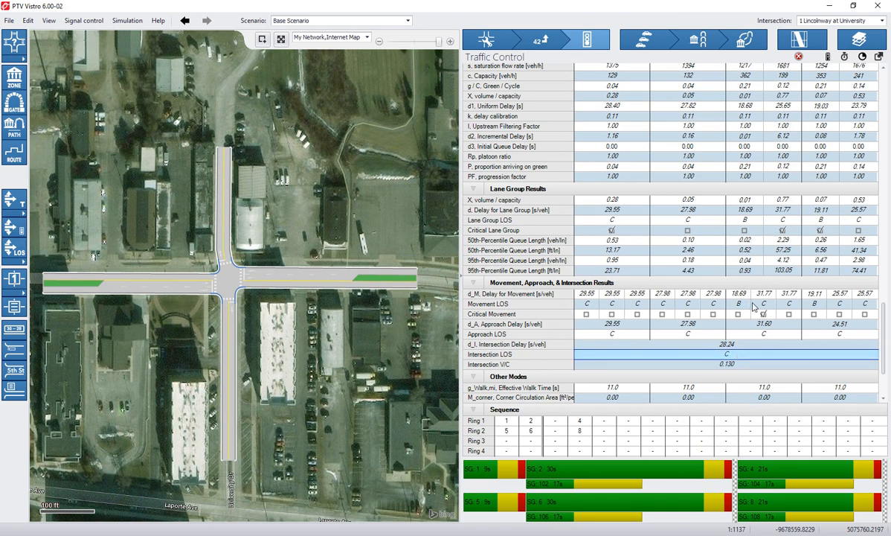
{"action": "mouse_move", "coordinate": [563, 314]}
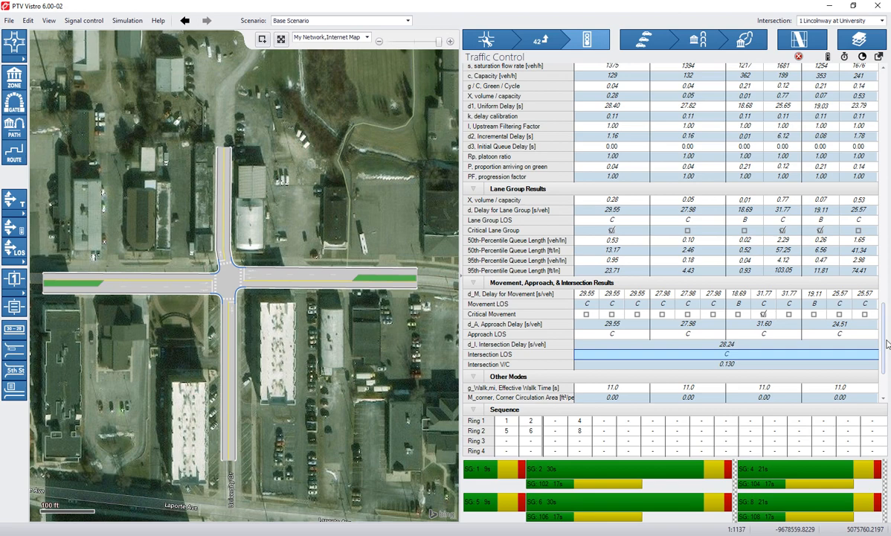
{"action": "scroll", "scroll_direction": "up", "scroll_amount": 3}
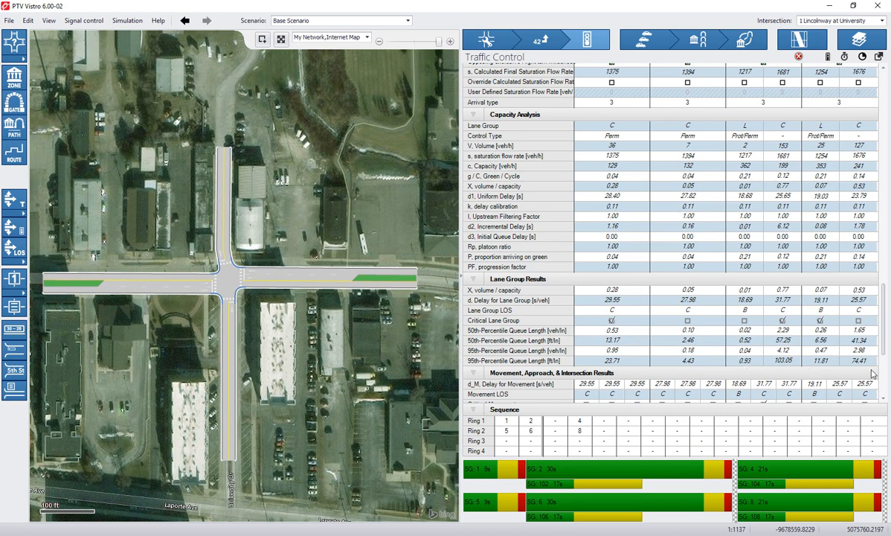
{"action": "left_click", "coordinate": [781, 361]}
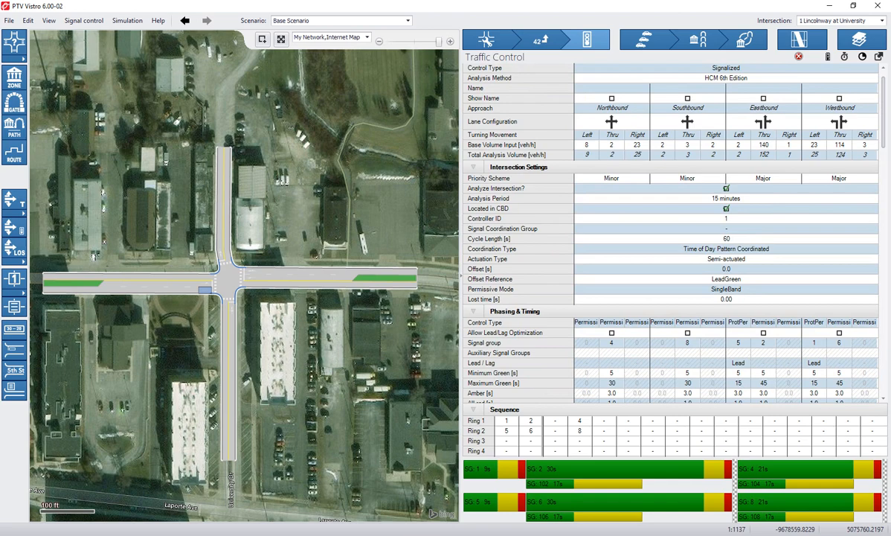
{"action": "scroll", "scroll_direction": "up", "scroll_amount": 3}
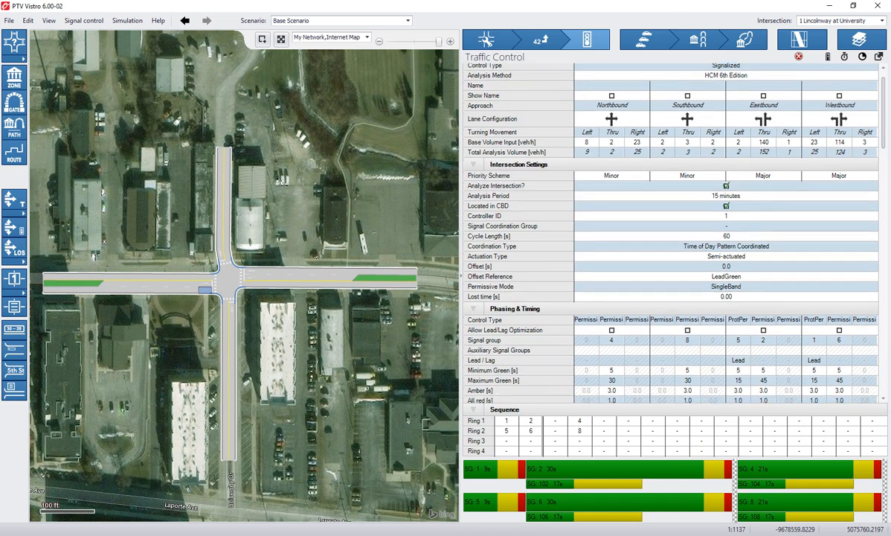
{"action": "scroll", "scroll_direction": "down", "scroll_amount": 3}
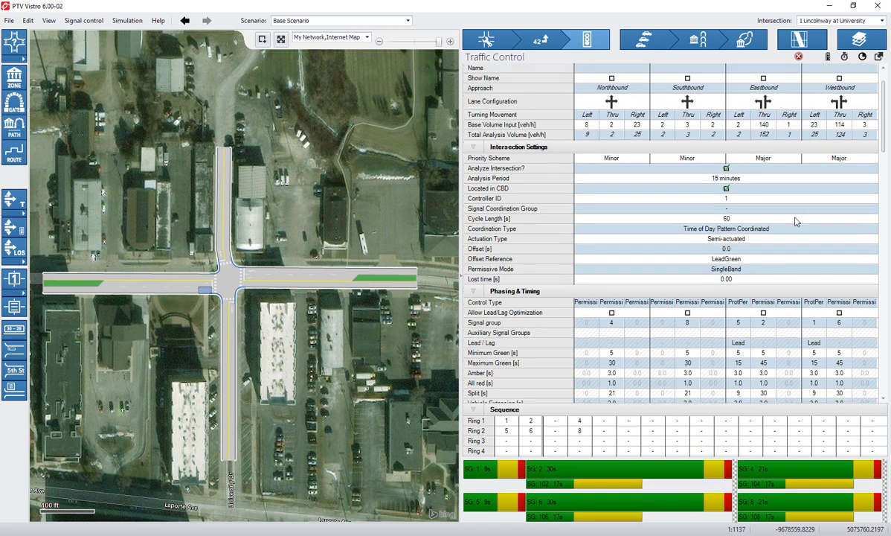
Set a 90 s cycle, re-optimize splits, and review the 42.03 s delay at LOS D.
{"action": "left_click", "coordinate": [725, 218]}
{"action": "type", "text": "90"}
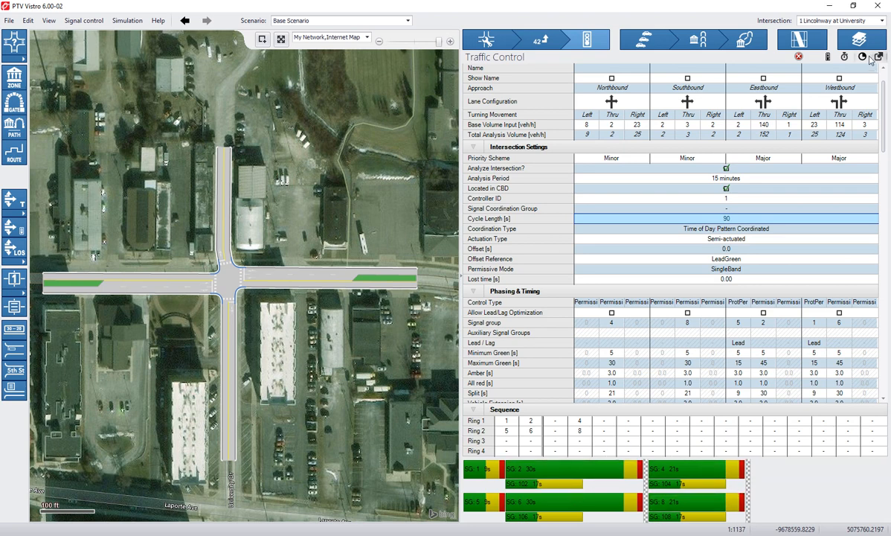
{"action": "left_click", "coordinate": [862, 56]}
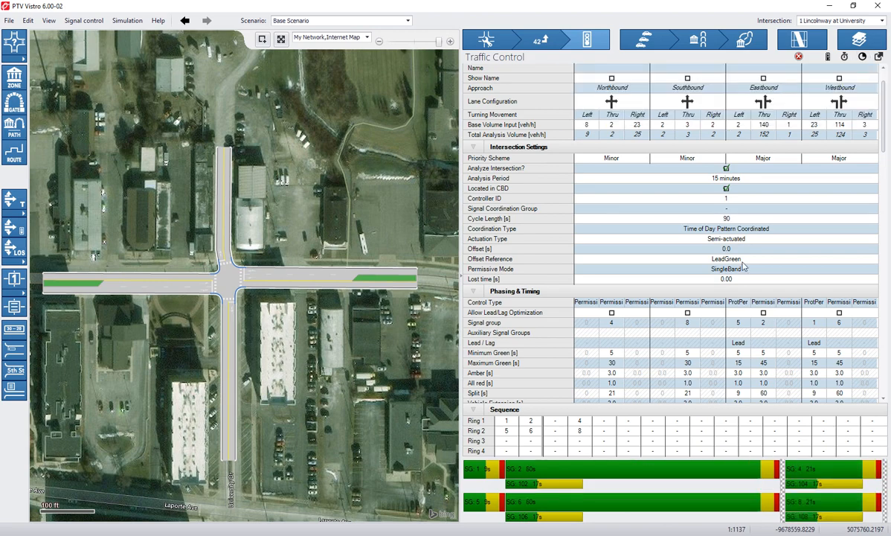
{"action": "mouse_move", "coordinate": [884, 140]}
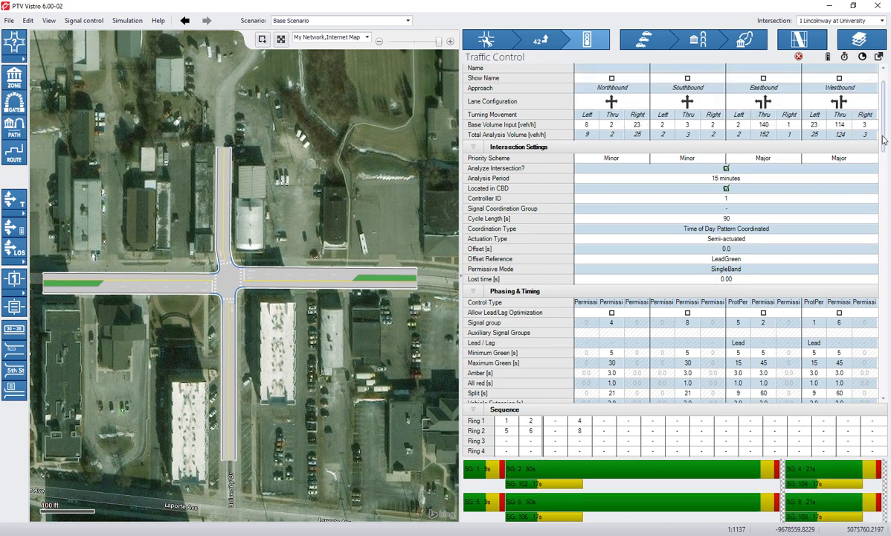
{"action": "scroll", "scroll_direction": "down", "scroll_amount": 3}
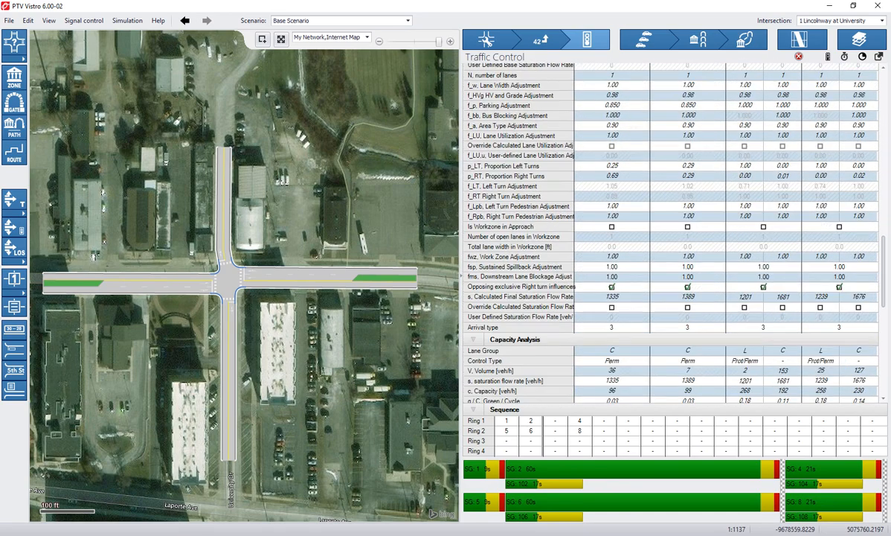
{"action": "scroll", "scroll_direction": "down", "scroll_amount": 3}
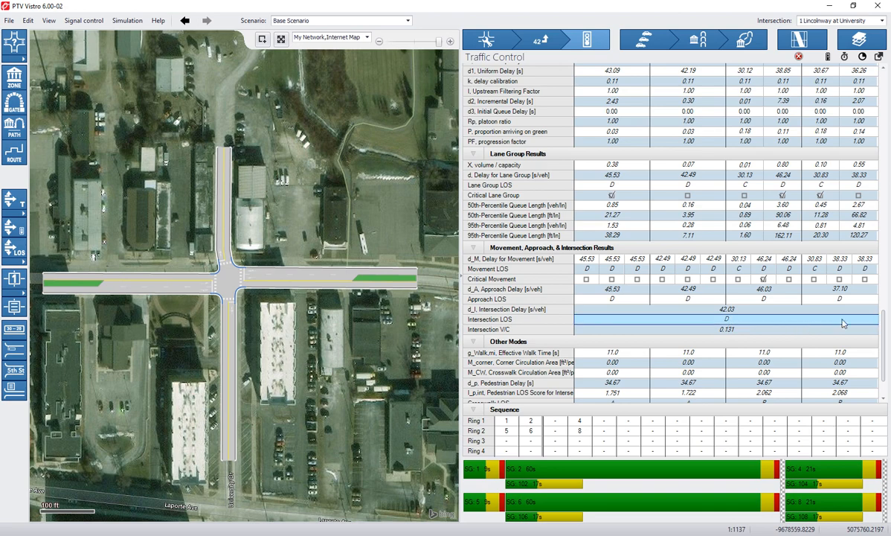
{"action": "scroll", "scroll_direction": "down", "scroll_amount": 3}
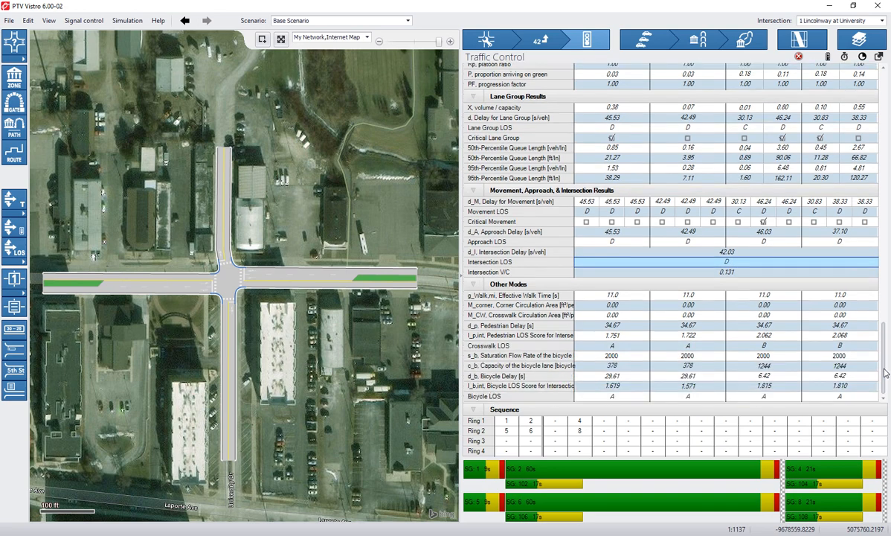
{"action": "scroll", "scroll_direction": "up", "scroll_amount": 3}
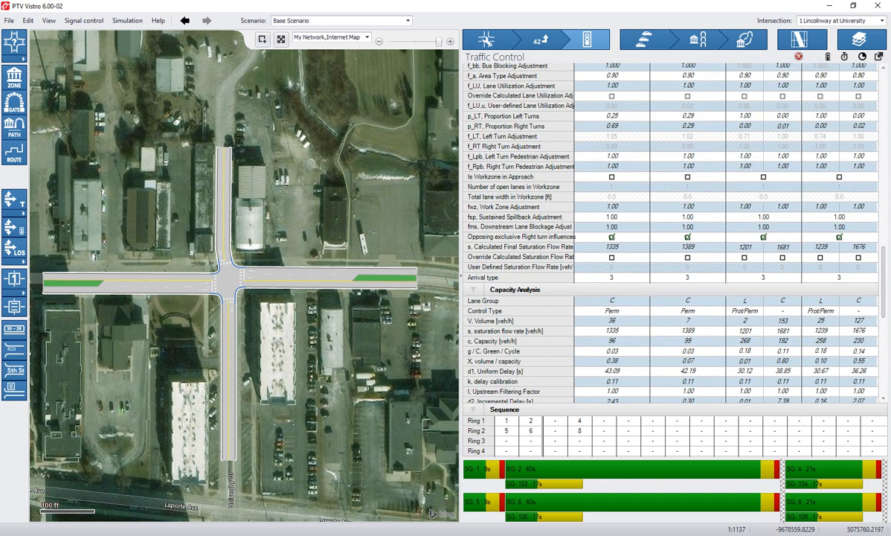
{"action": "scroll", "scroll_direction": "up", "scroll_amount": 3}
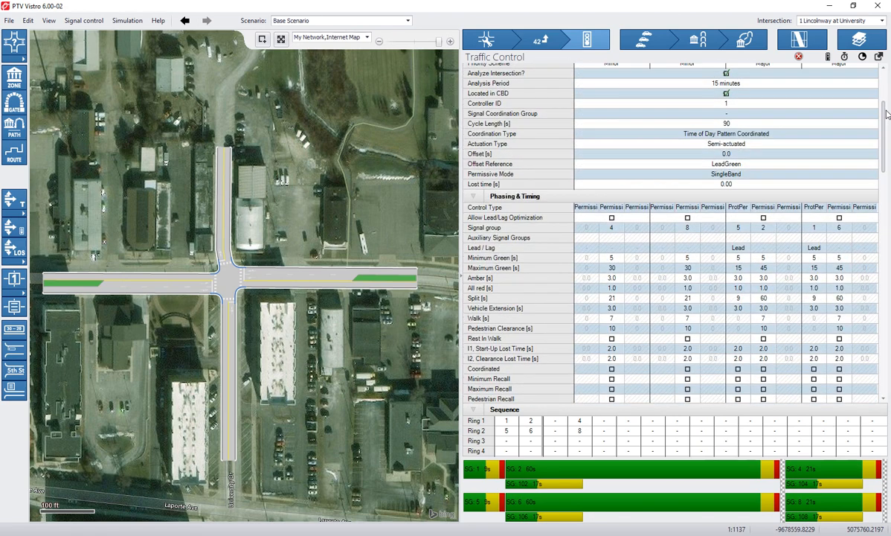
{"action": "scroll", "scroll_direction": "up", "scroll_amount": 3}
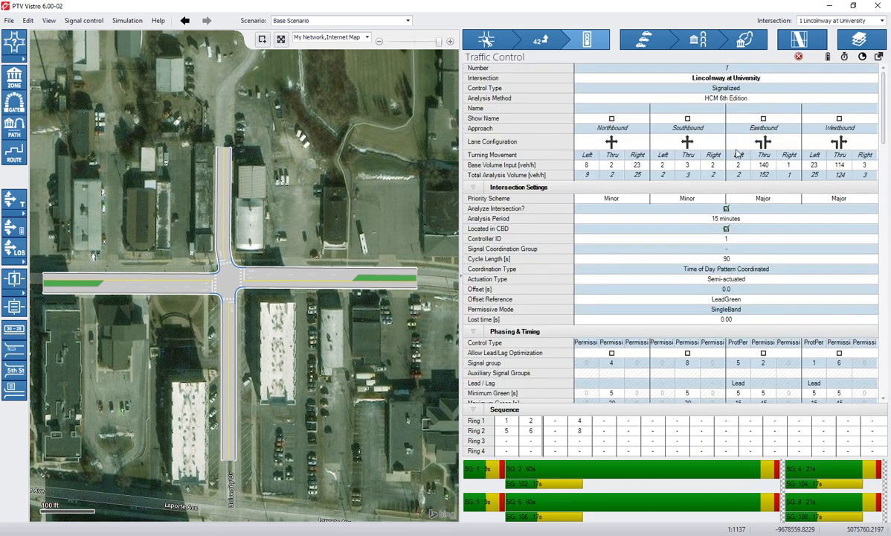
{"action": "mouse_move", "coordinate": [416, 13]}
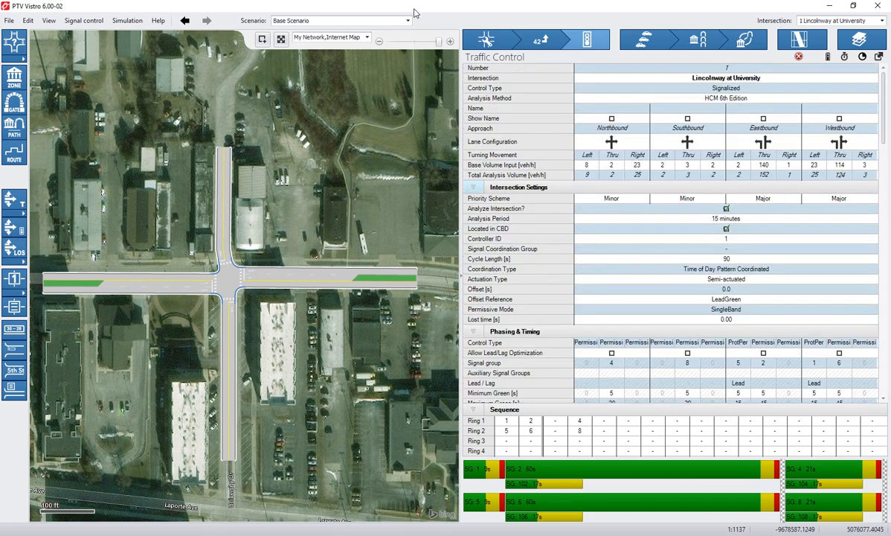
Add a new scenario and rename it with the 'Alt' AM peak name.
{"action": "left_click", "coordinate": [407, 20]}
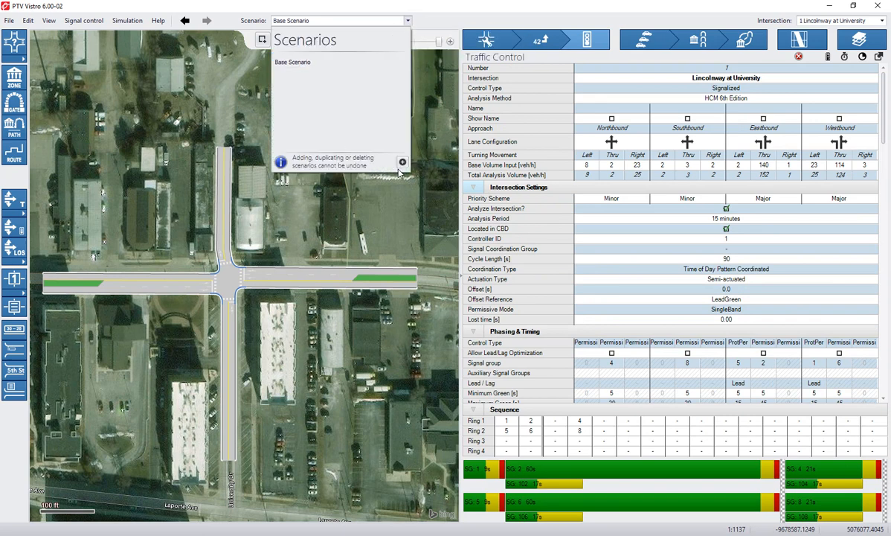
{"action": "mouse_move", "coordinate": [344, 88]}
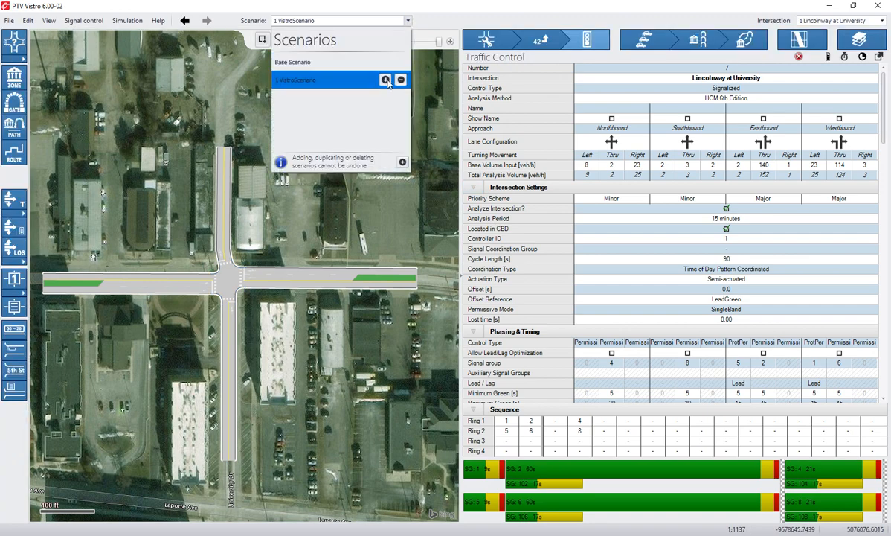
{"action": "right_click", "coordinate": [296, 79]}
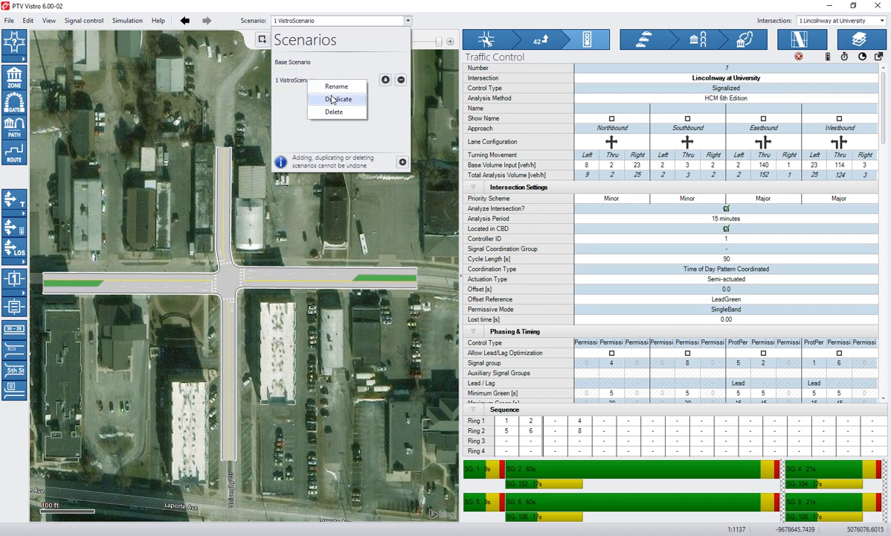
{"action": "left_click", "coordinate": [336, 86]}
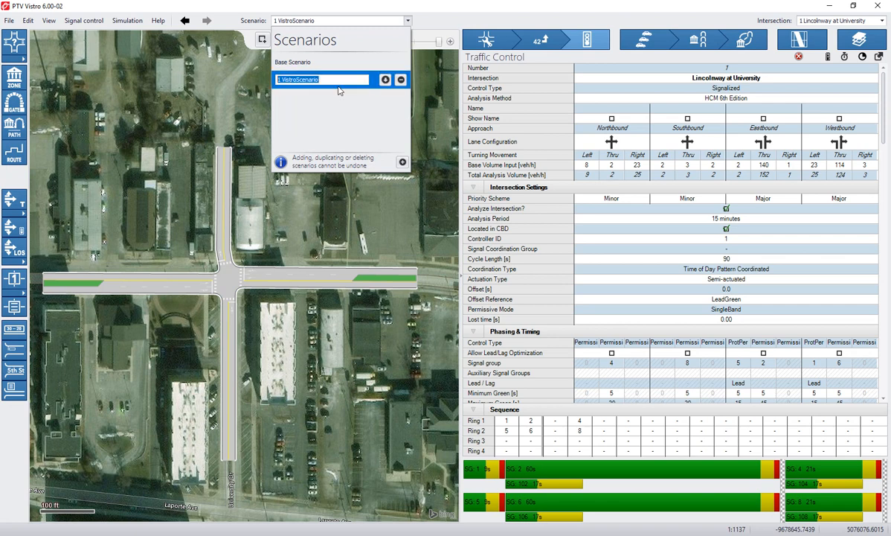
{"action": "type", "text": "Alt"}
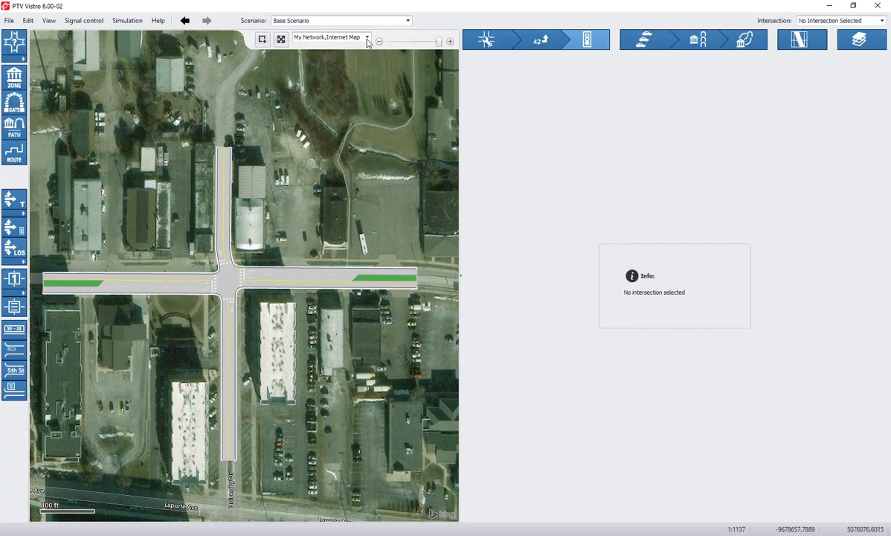
Switch to Alt1 AM PEak and open Lincolnway at University's Intersection Setup.
{"action": "left_click", "coordinate": [407, 20]}
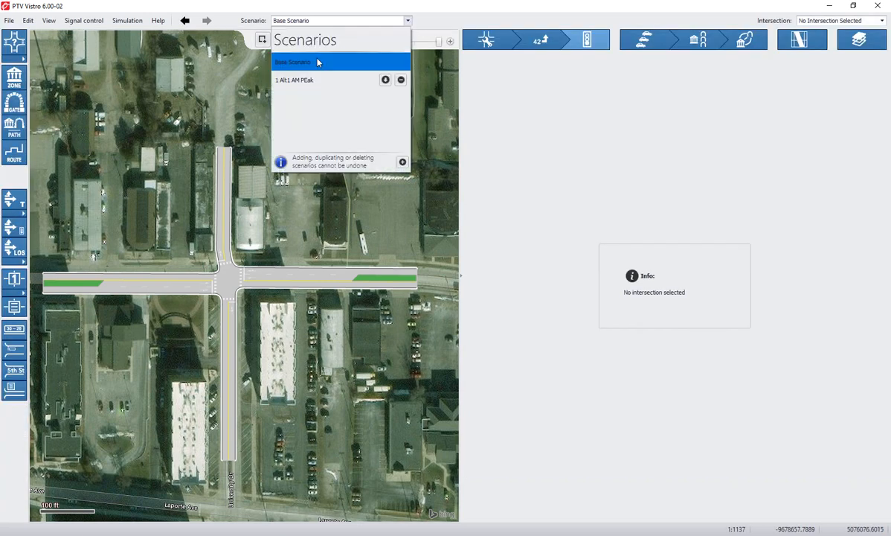
{"action": "left_click", "coordinate": [294, 80]}
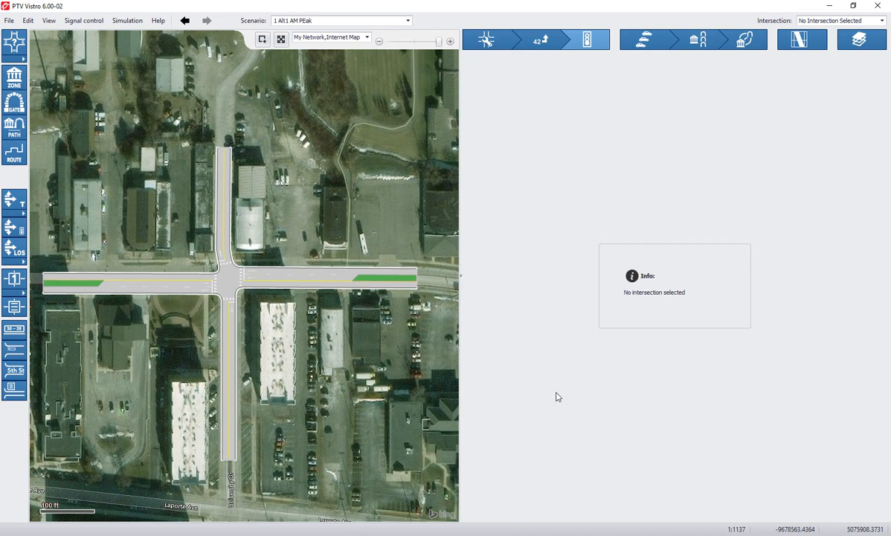
{"action": "left_click", "coordinate": [228, 280]}
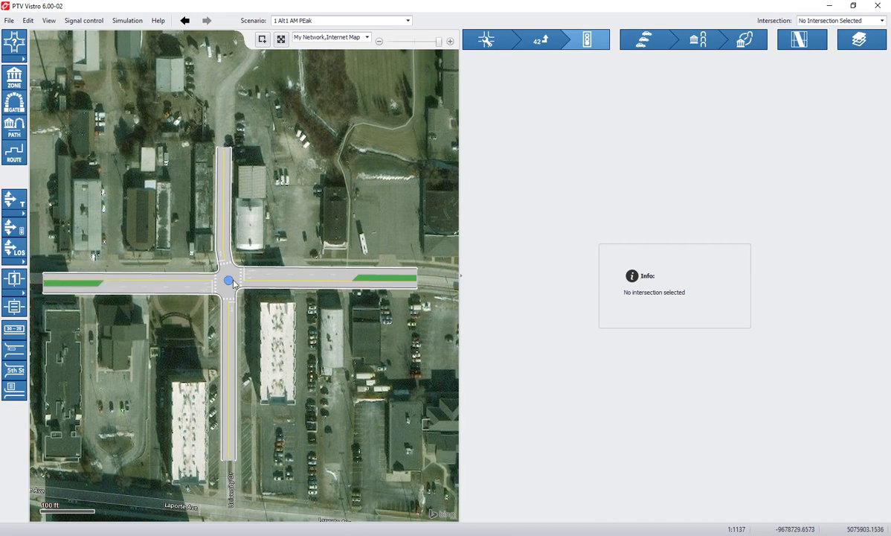
{"action": "left_click", "coordinate": [228, 281]}
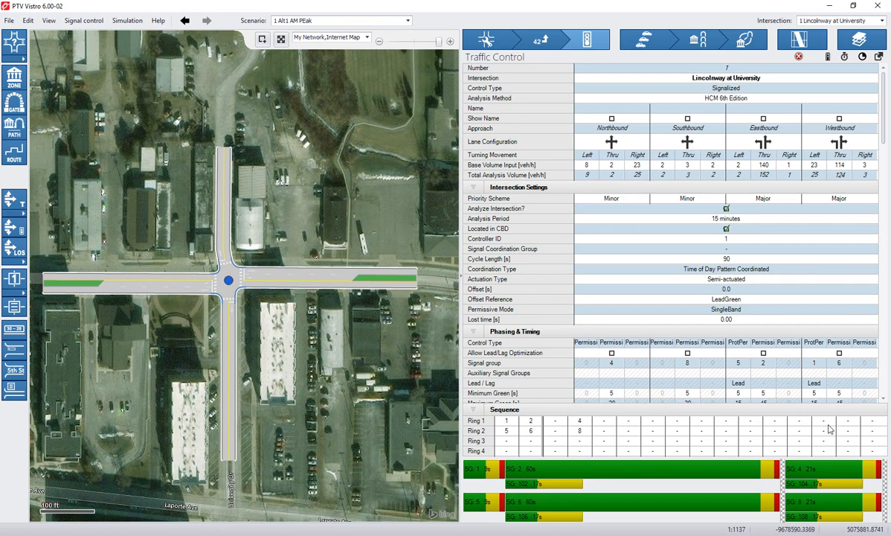
{"action": "mouse_move", "coordinate": [649, 360]}
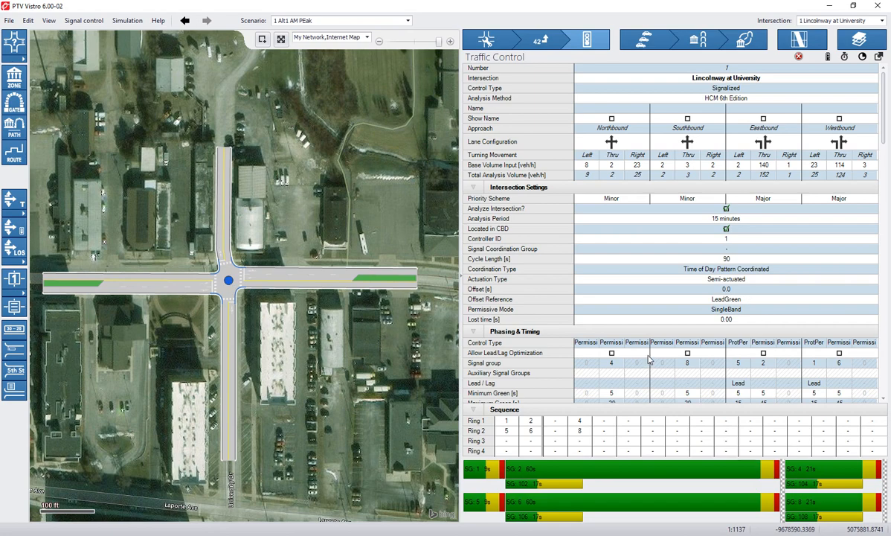
{"action": "left_click", "coordinate": [487, 40]}
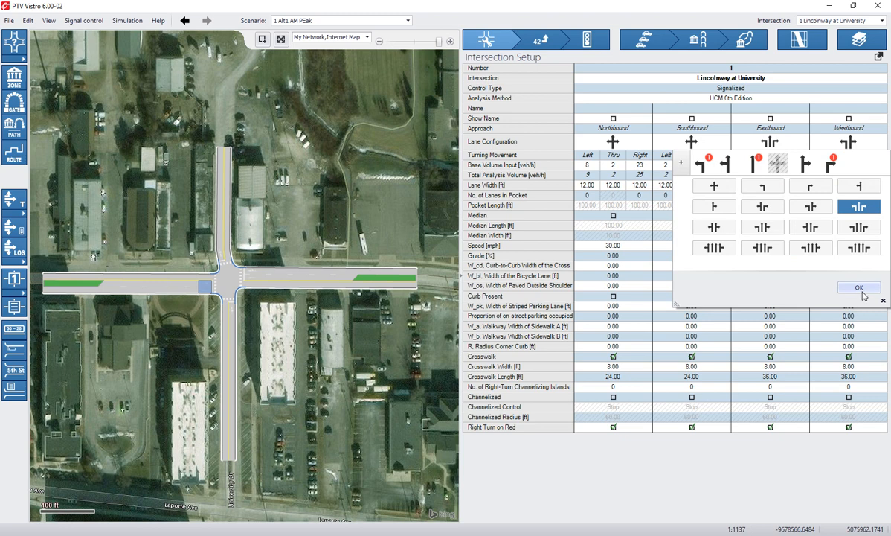
Give eastbound a left/thru/right configuration with a 100 ft channelized right-turn pocket.
{"action": "left_click", "coordinate": [859, 287]}
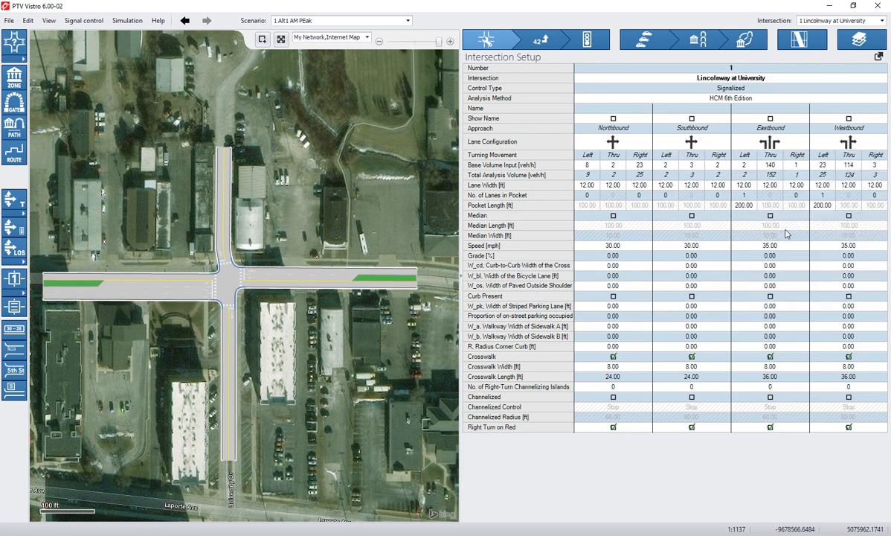
{"action": "left_click", "coordinate": [796, 205]}
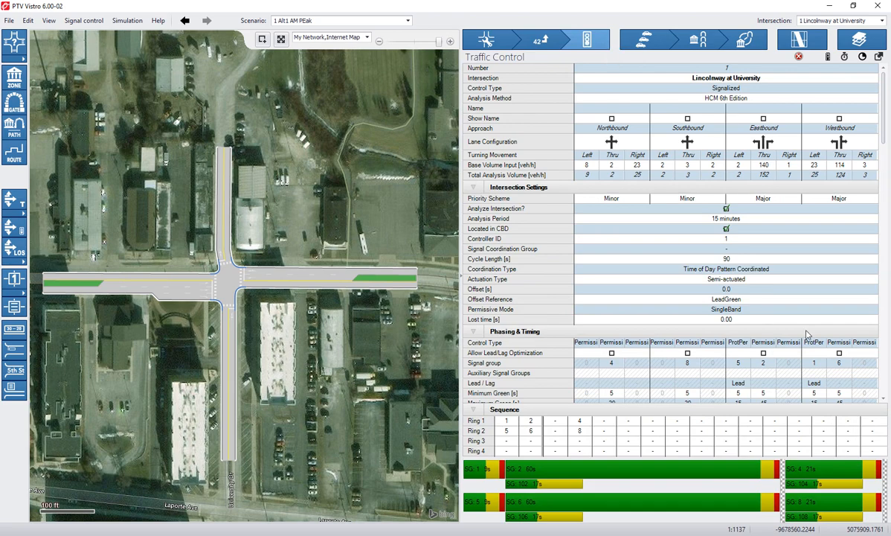
{"action": "scroll", "scroll_direction": "down", "scroll_amount": 3}
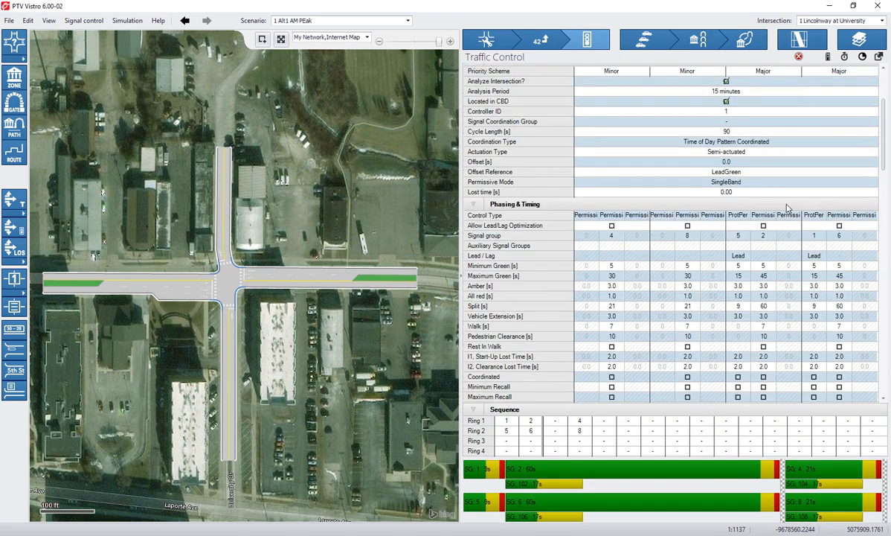
{"action": "scroll", "scroll_direction": "down", "scroll_amount": 3}
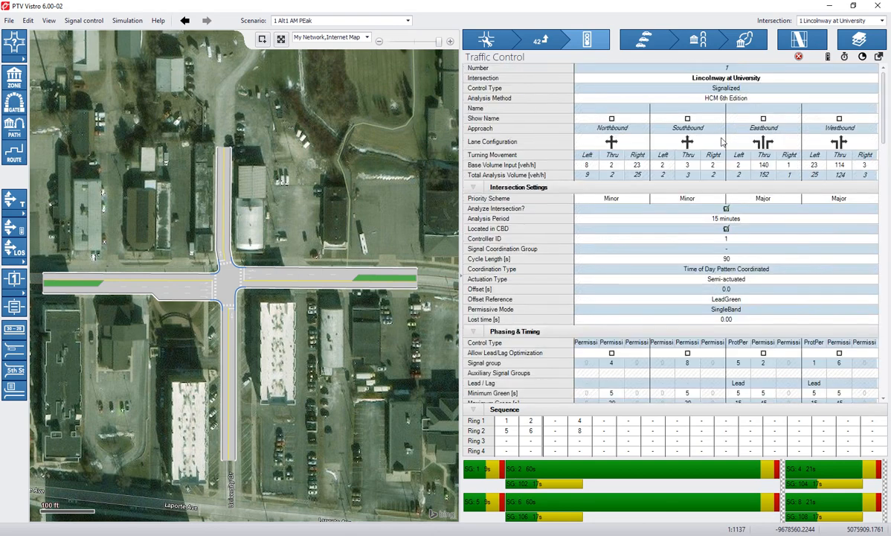
{"action": "mouse_move", "coordinate": [487, 39]}
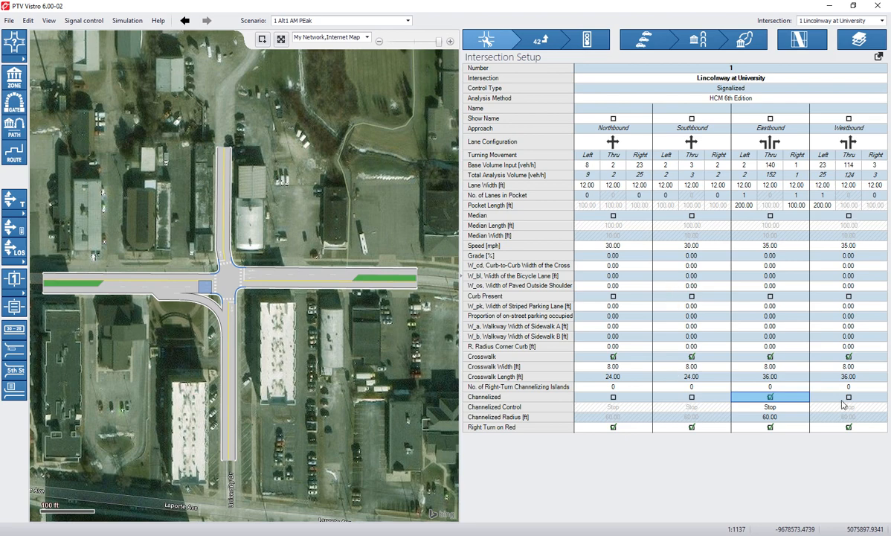
{"action": "left_click", "coordinate": [541, 39]}
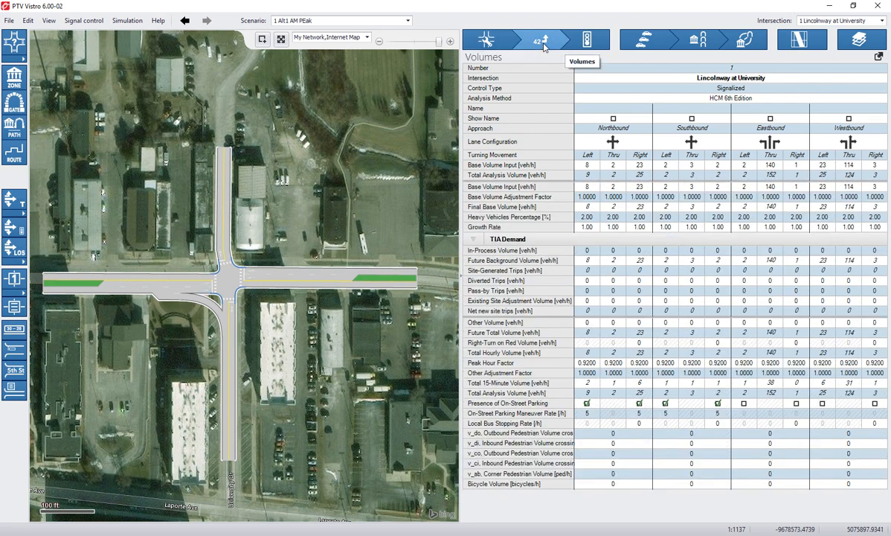
{"action": "mouse_move", "coordinate": [488, 39]}
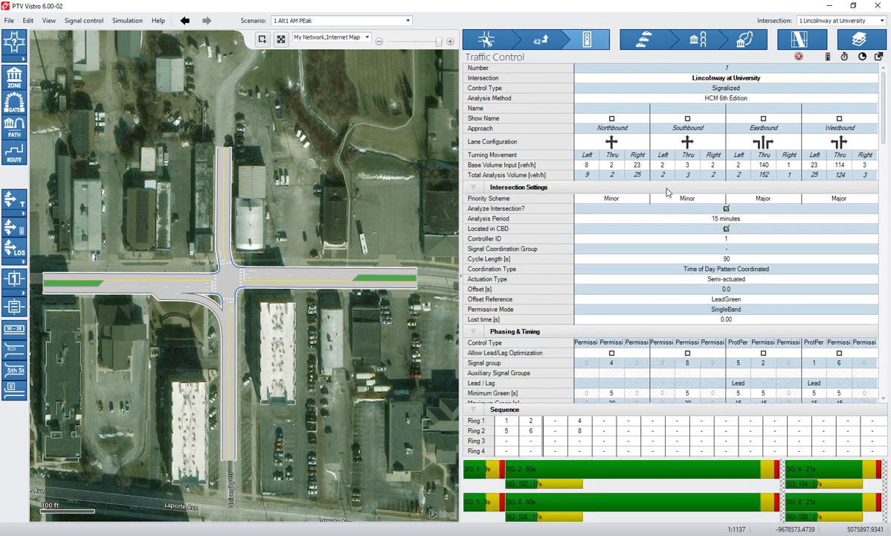
Review Alt1 AM PEak signal results: 42.04 s delay, LOS D, V/C 0.131.
{"action": "scroll", "scroll_direction": "down", "scroll_amount": 3}
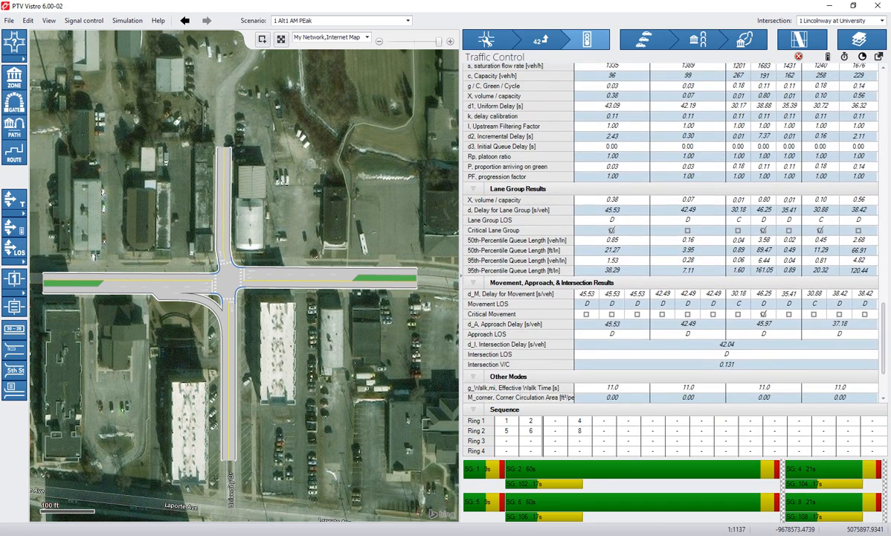
{"action": "mouse_move", "coordinate": [742, 344]}
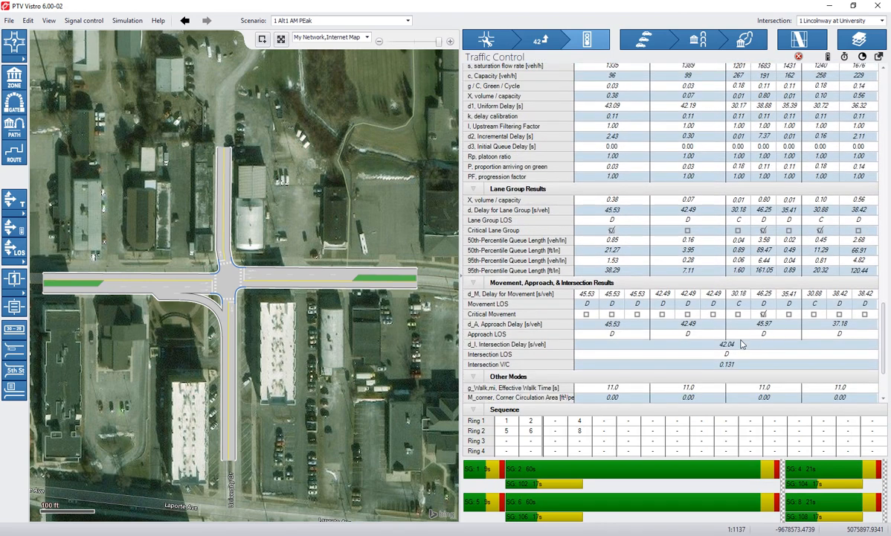
{"action": "mouse_move", "coordinate": [808, 322]}
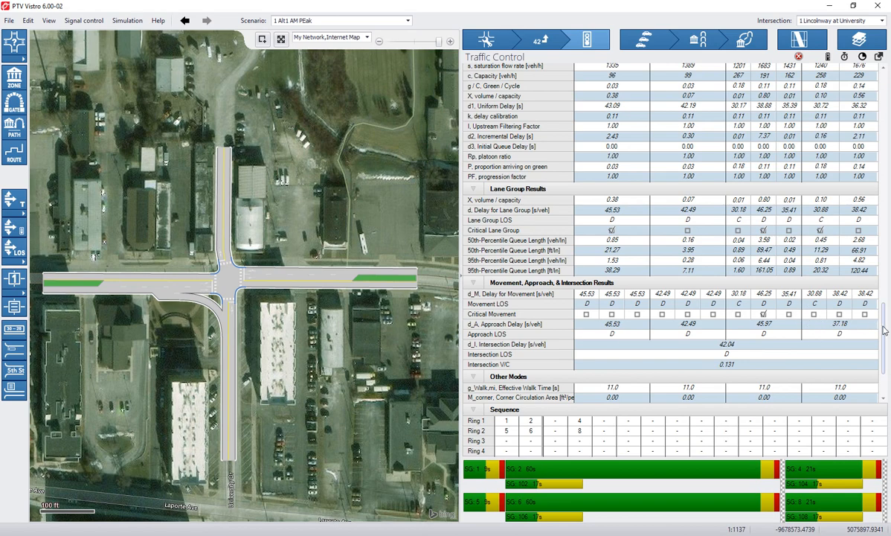
{"action": "scroll", "scroll_direction": "up", "scroll_amount": 3}
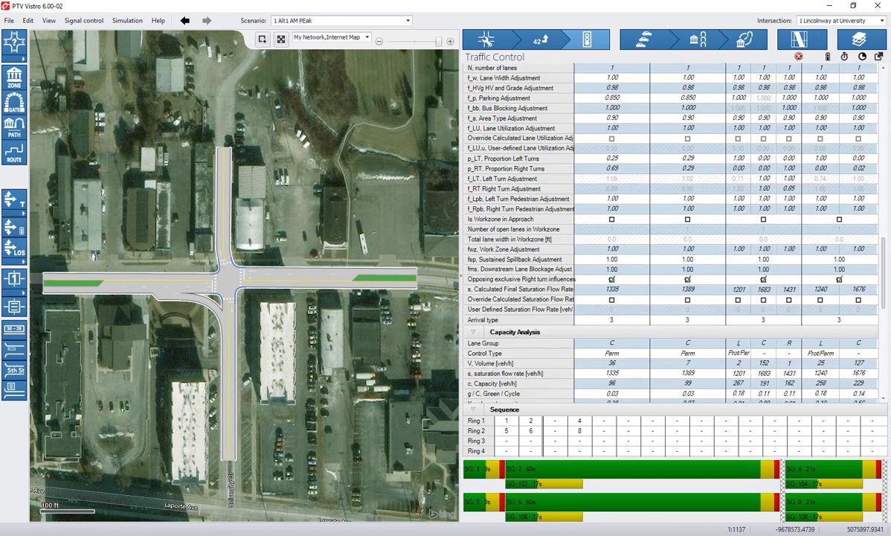
Rerun split optimization with V/C balancing; delay stays 42.04 s at LOS D.
{"action": "left_click", "coordinate": [862, 58]}
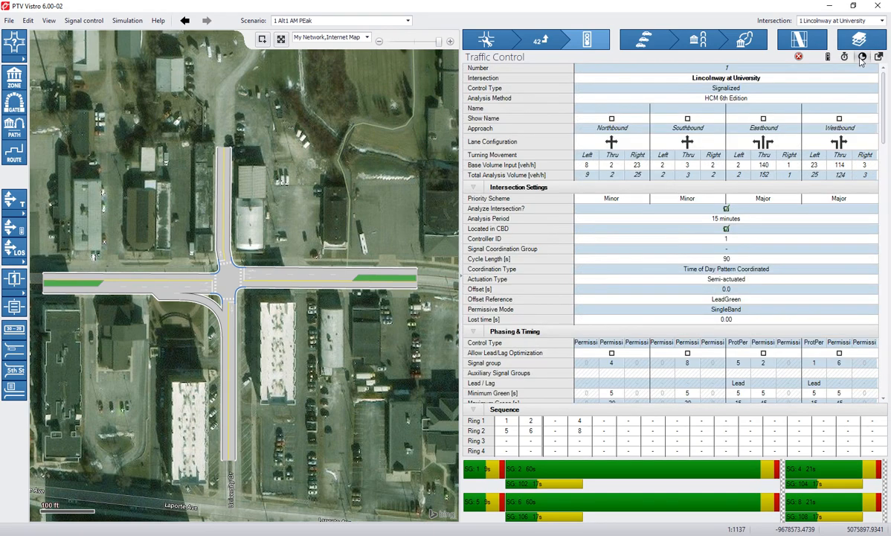
{"action": "left_click", "coordinate": [861, 58]}
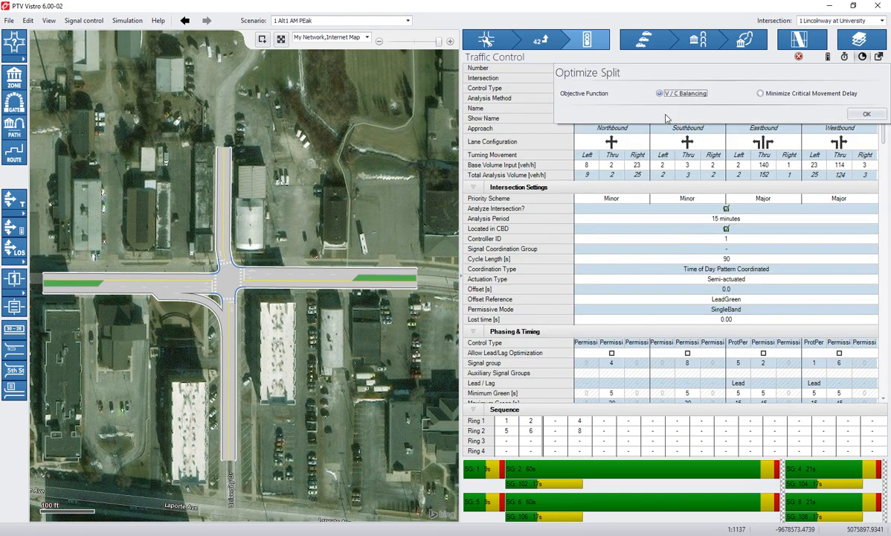
{"action": "left_click", "coordinate": [866, 114]}
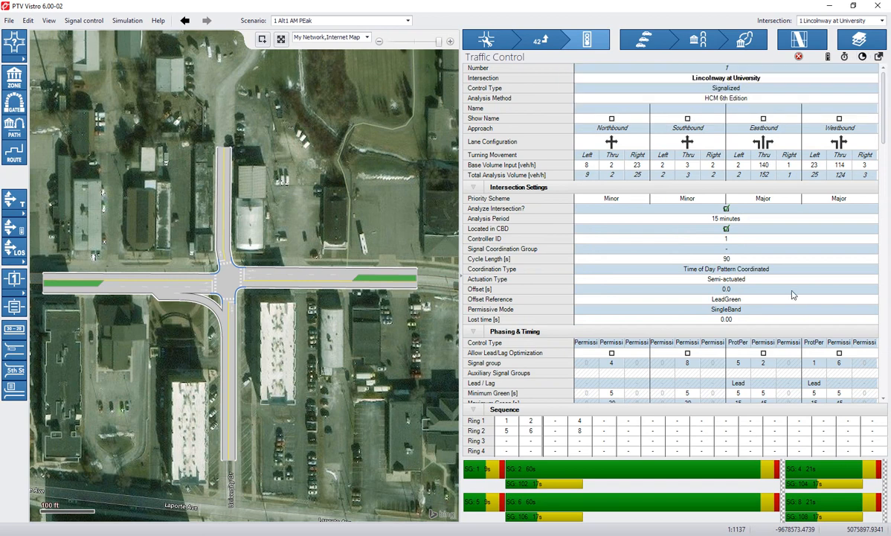
{"action": "left_click", "coordinate": [862, 56]}
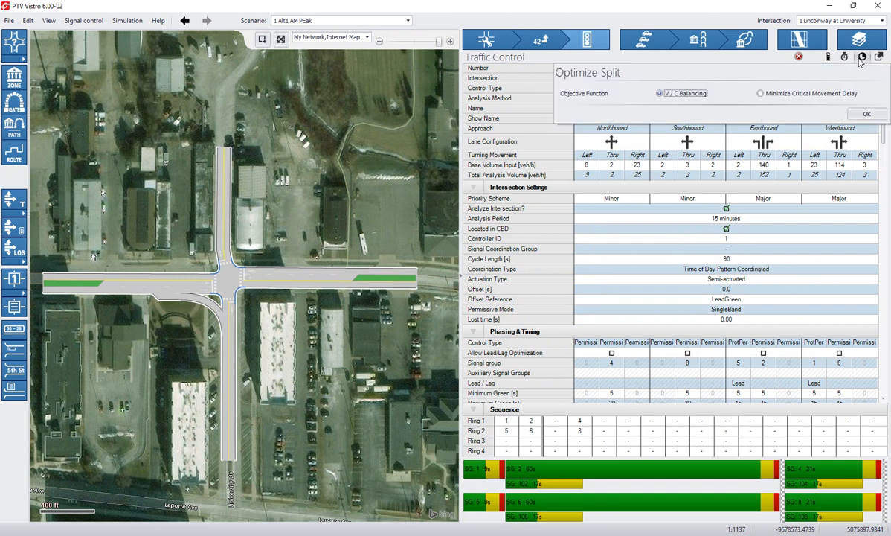
{"action": "left_click", "coordinate": [758, 93]}
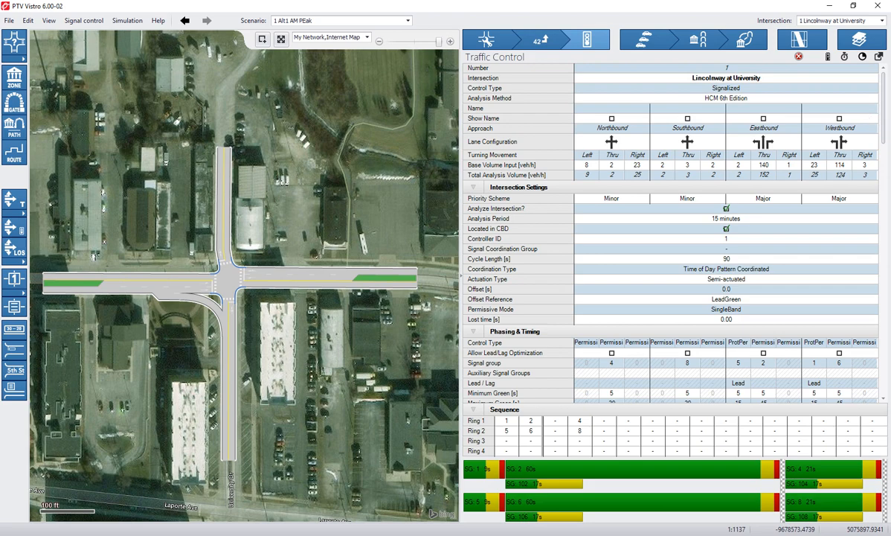
{"action": "mouse_move", "coordinate": [851, 88]}
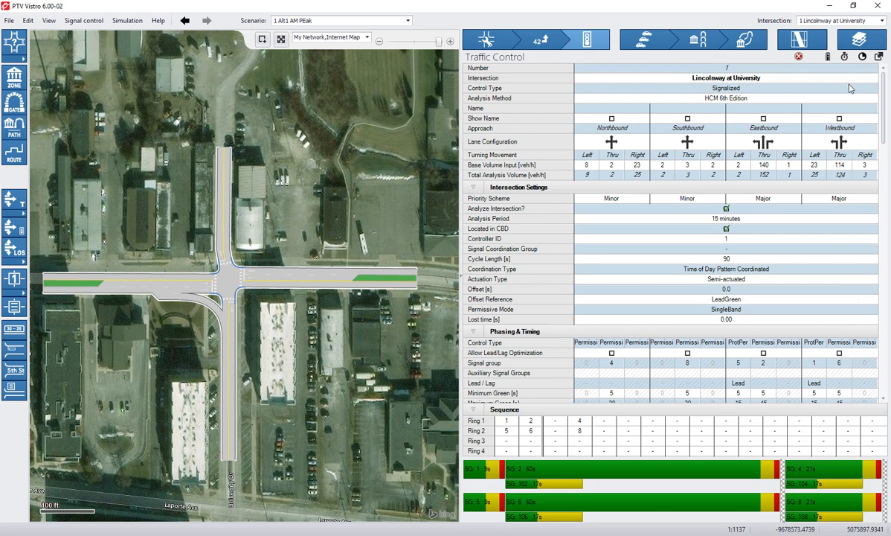
{"action": "scroll", "scroll_direction": "down", "scroll_amount": 3}
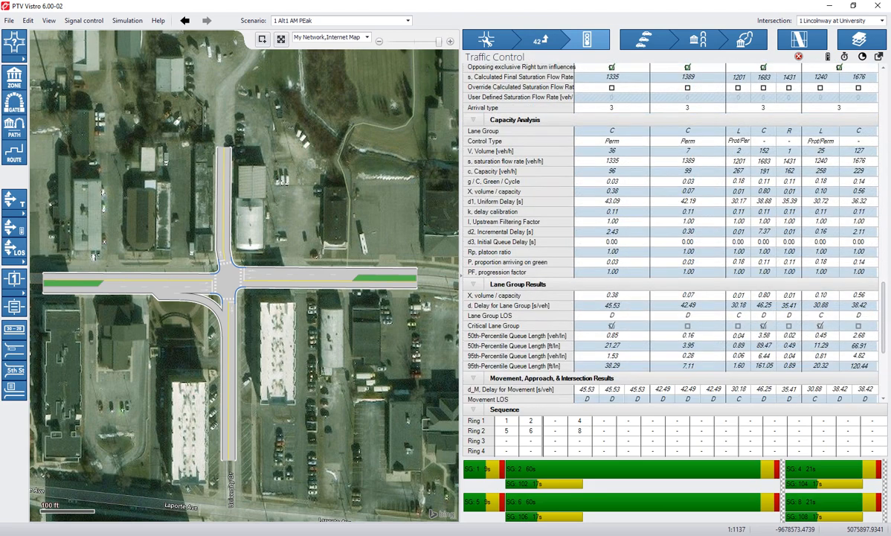
{"action": "scroll", "scroll_direction": "down", "scroll_amount": 3}
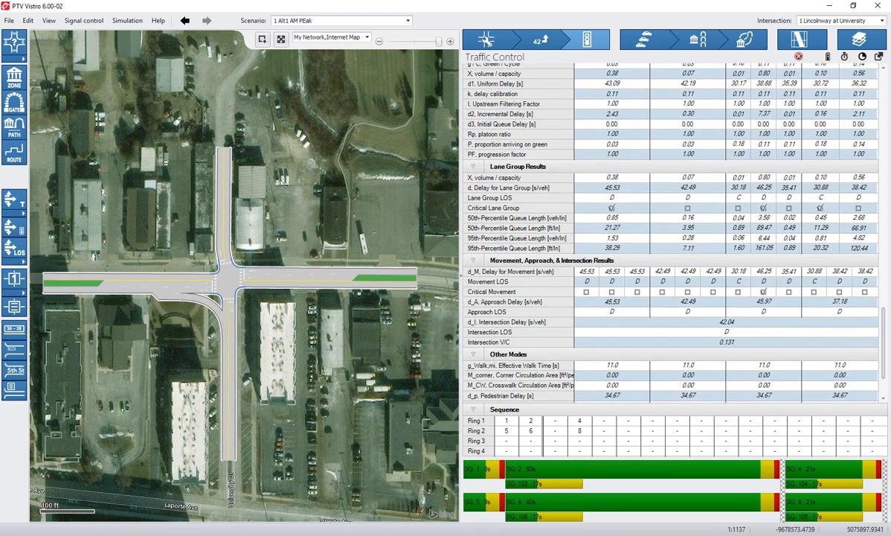
{"action": "scroll", "scroll_direction": "up", "scroll_amount": 3}
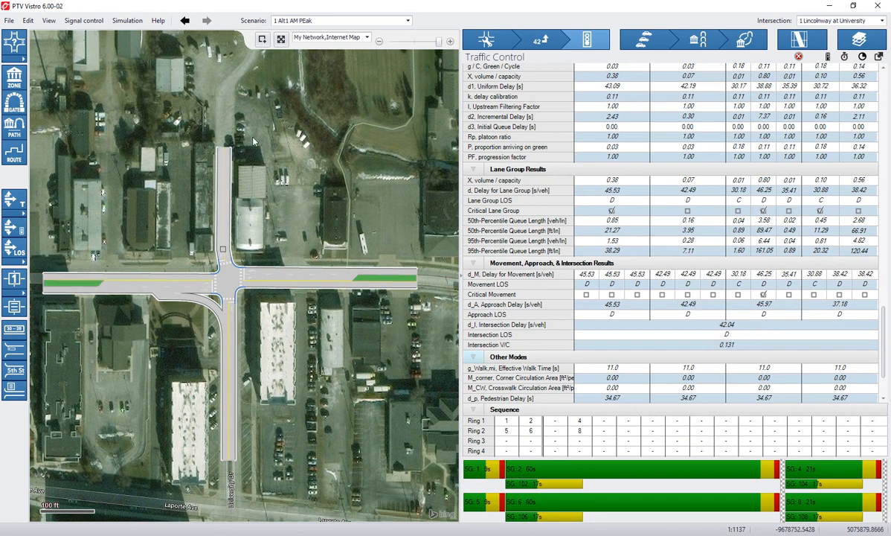
In Base Scenario, reselect Lincolnway at University and check results: 42.03 s delay, LOS D.
{"action": "left_click", "coordinate": [408, 20]}
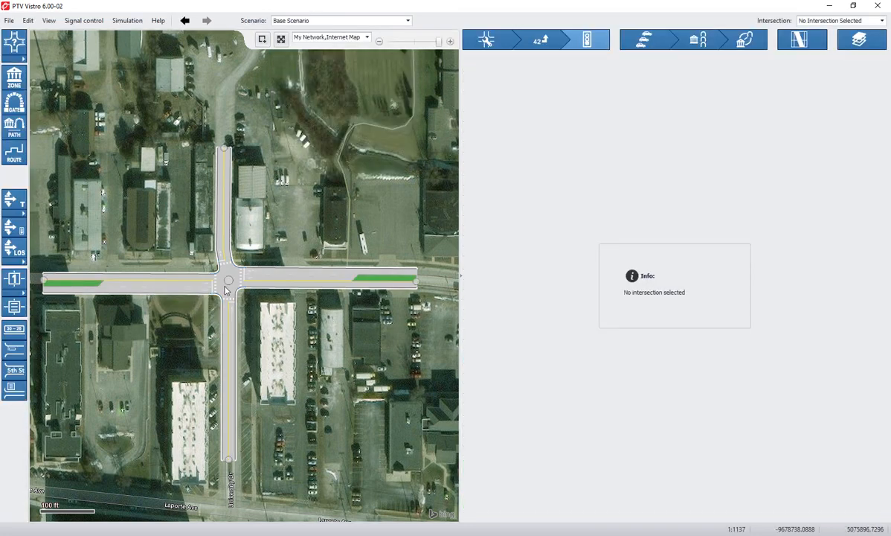
{"action": "left_click", "coordinate": [228, 281]}
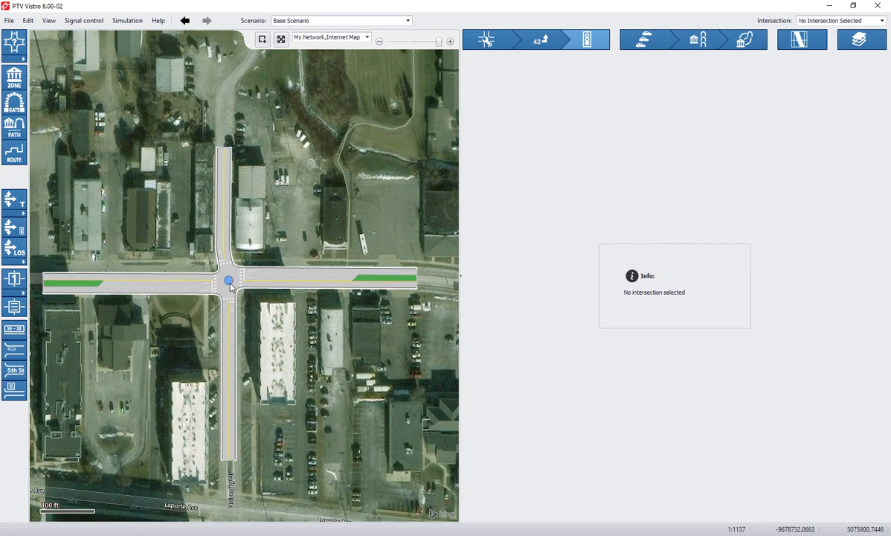
{"action": "left_click", "coordinate": [229, 280]}
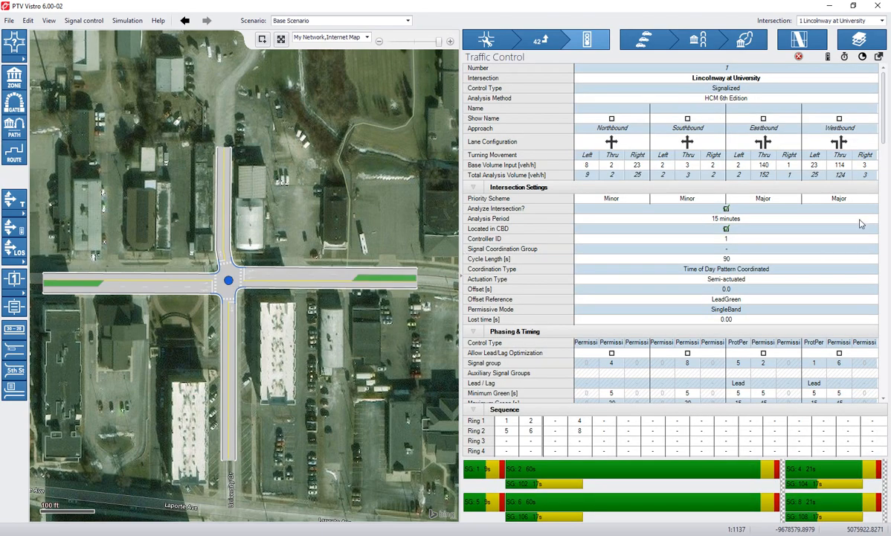
{"action": "scroll", "scroll_direction": "down", "scroll_amount": 3}
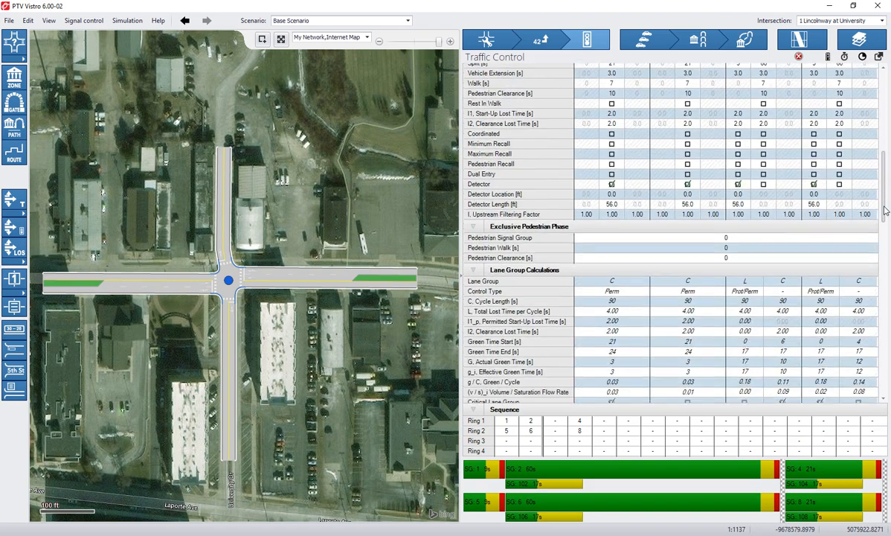
{"action": "scroll", "scroll_direction": "down", "scroll_amount": 3}
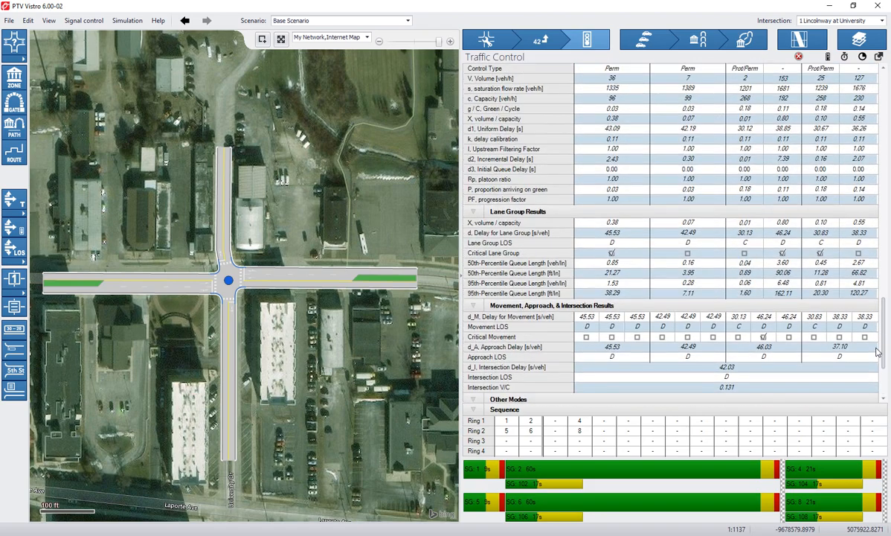